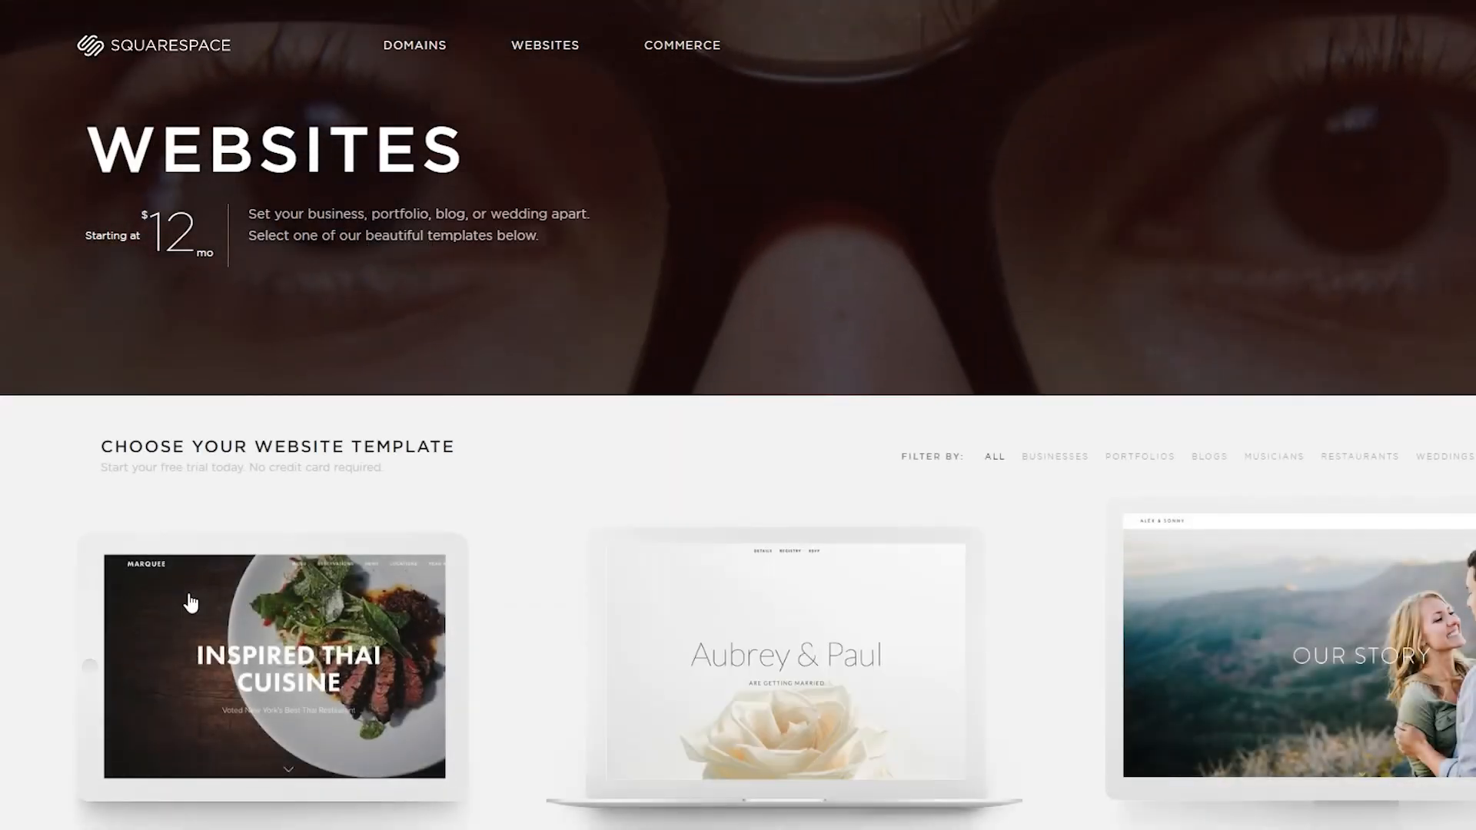
# Step: Preview the Hayden template demo site and scroll through its sections
pyautogui.scroll(-3)
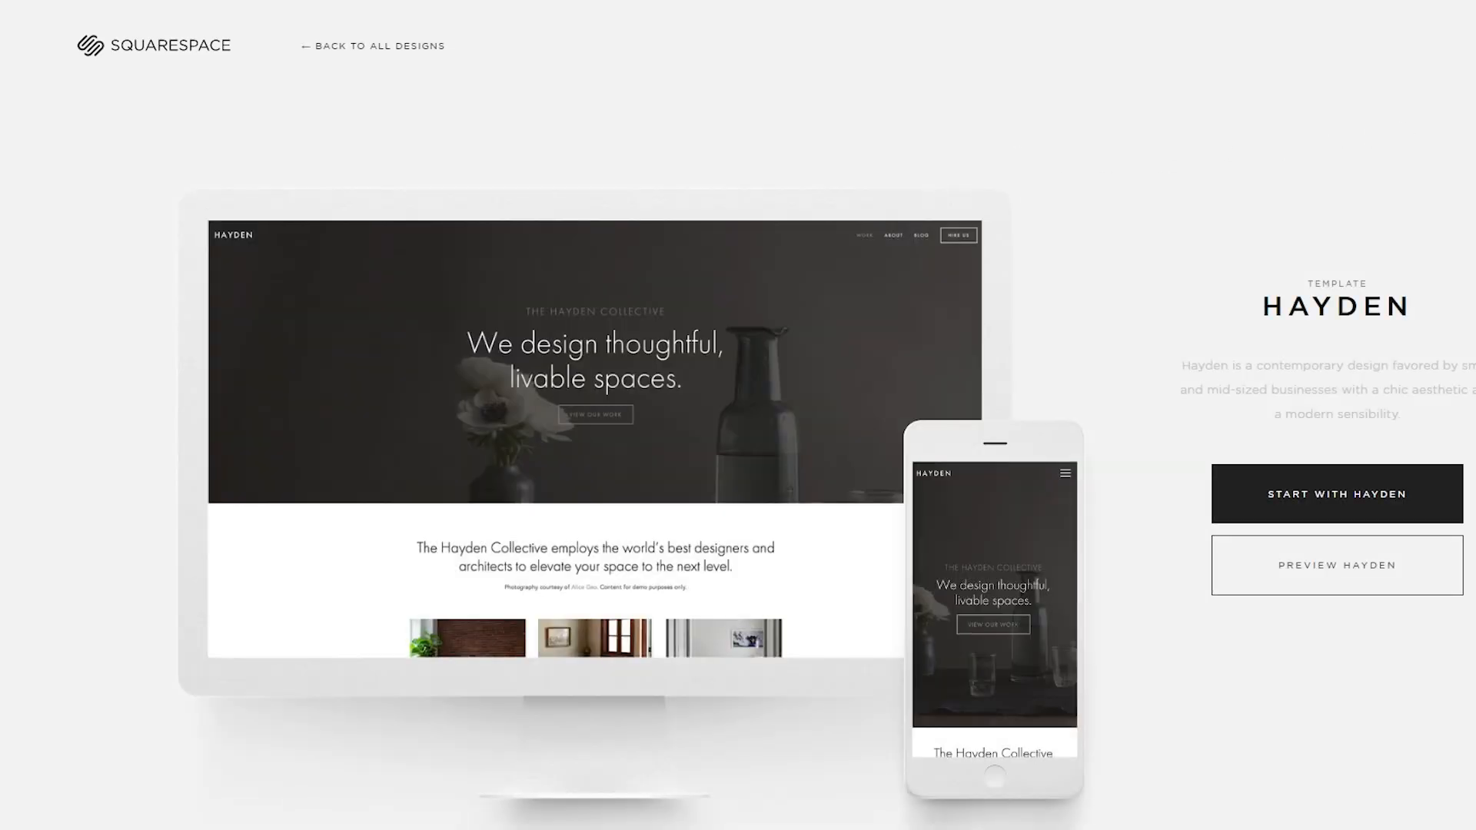
pyautogui.click(1336, 565)
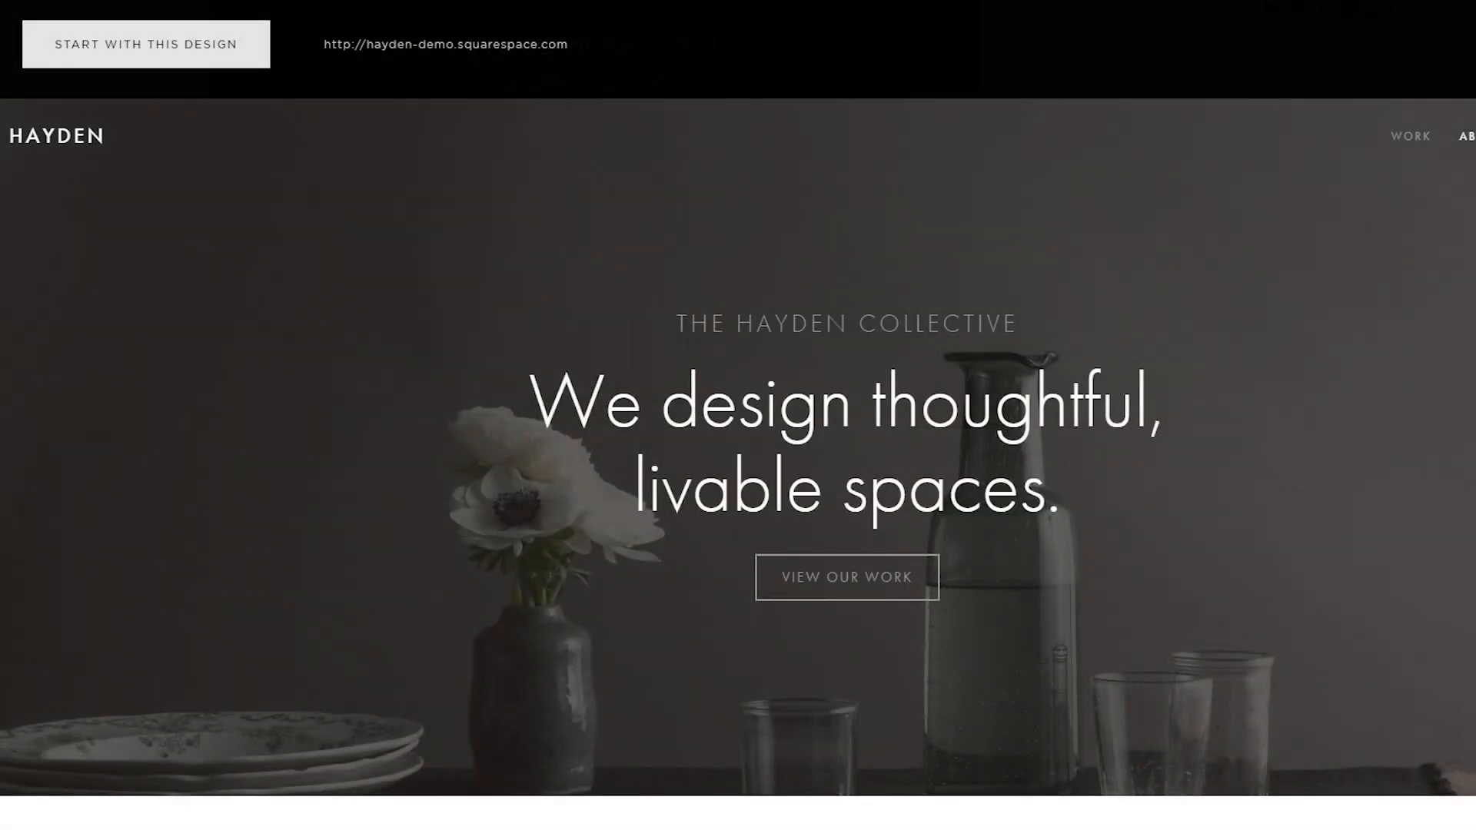
pyautogui.scroll(-3)
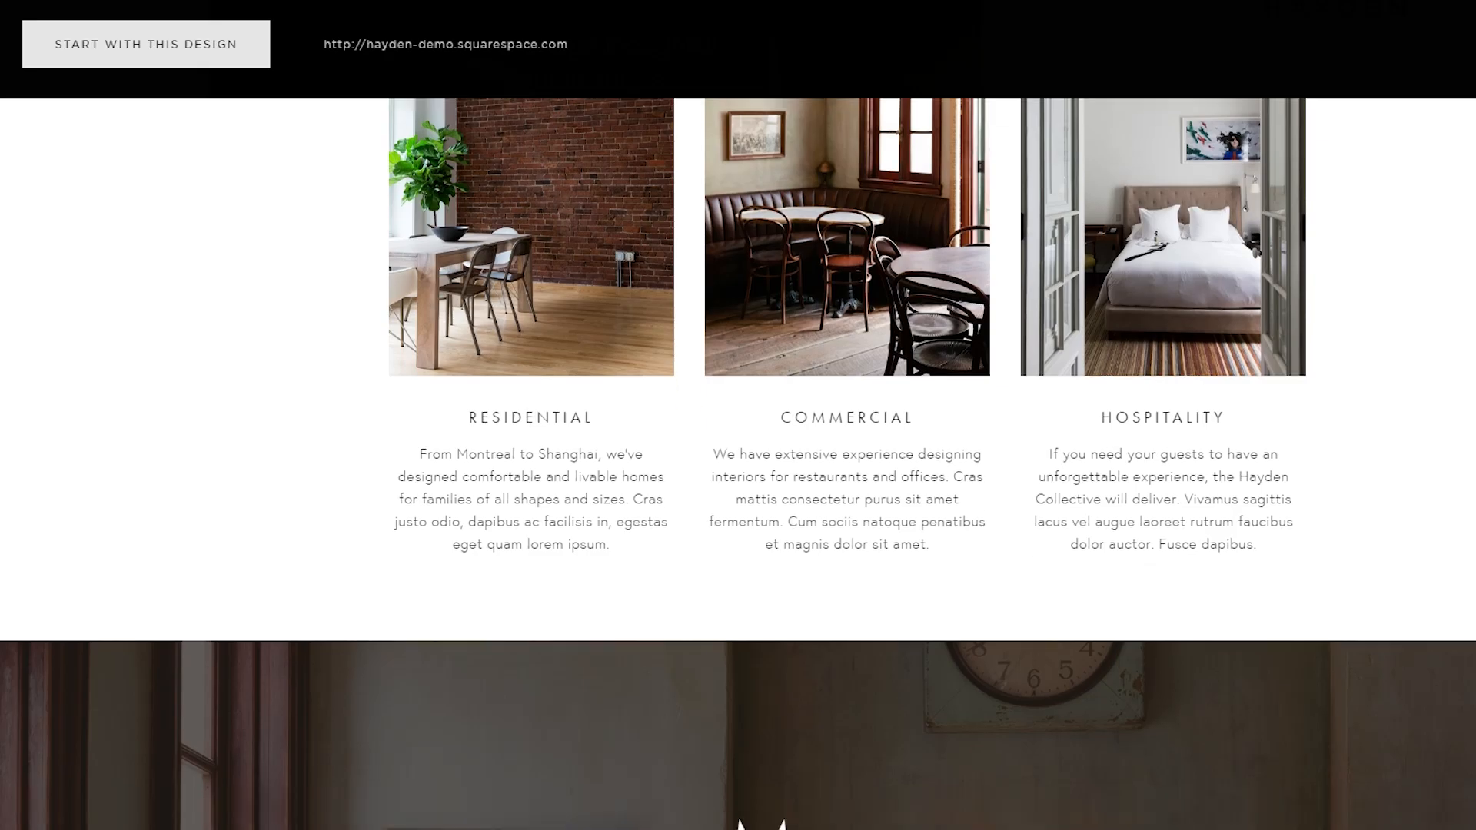
pyautogui.scroll(-3)
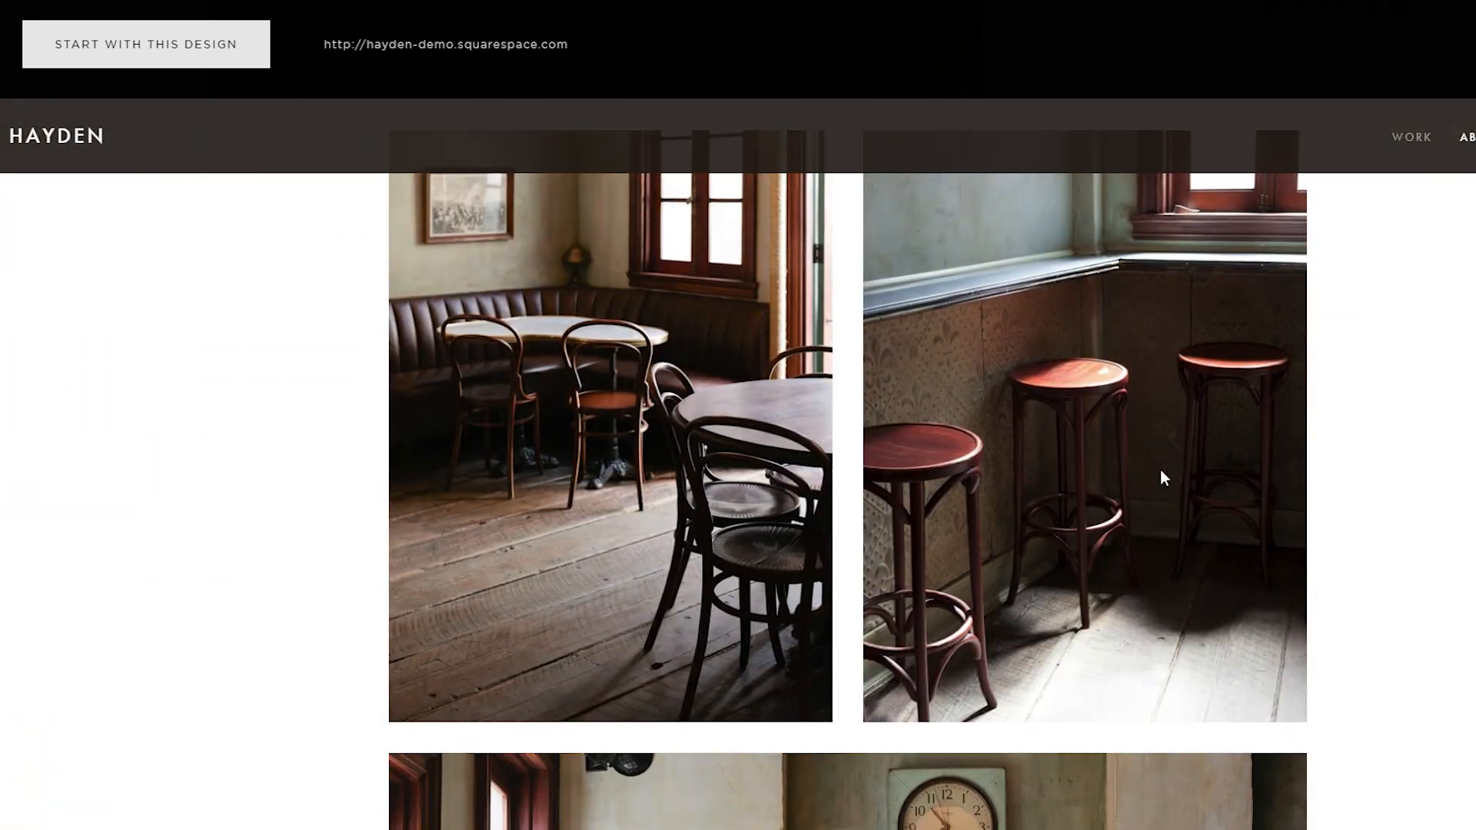
pyautogui.moveTo(1333, 458)
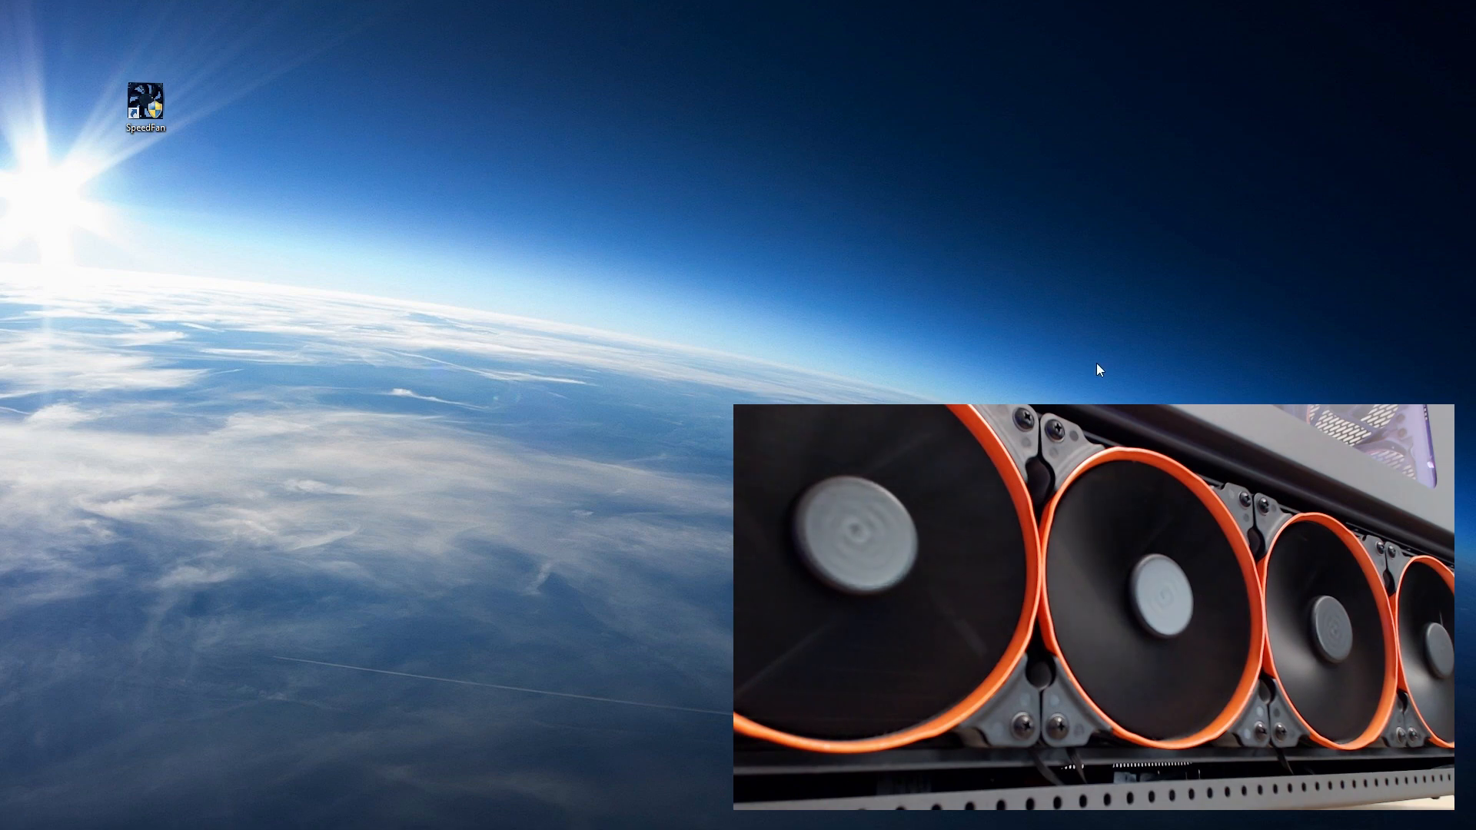
pyautogui.moveTo(693, 512)
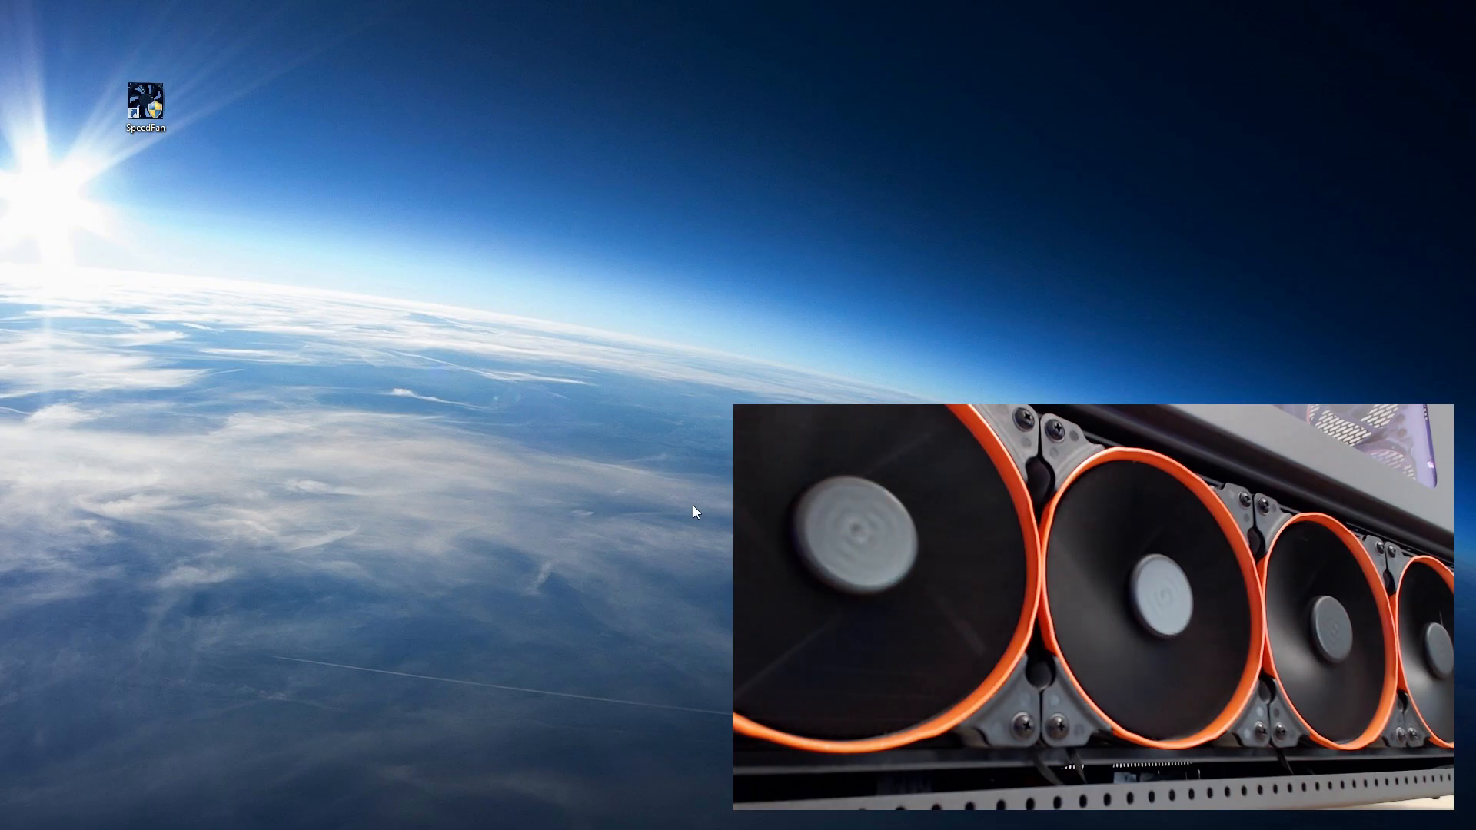
pyautogui.moveTo(128, 60)
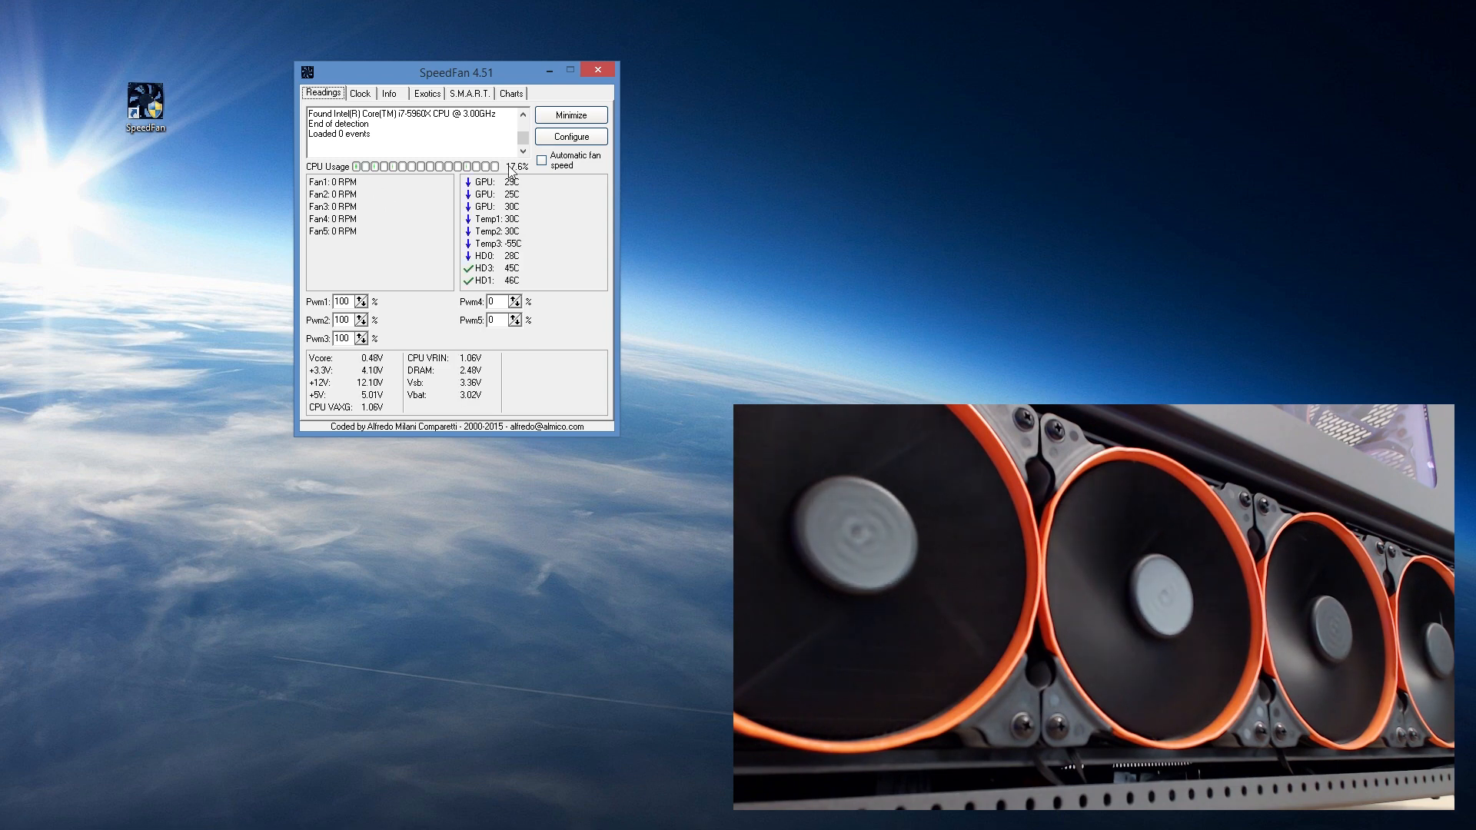
pyautogui.moveTo(392, 208)
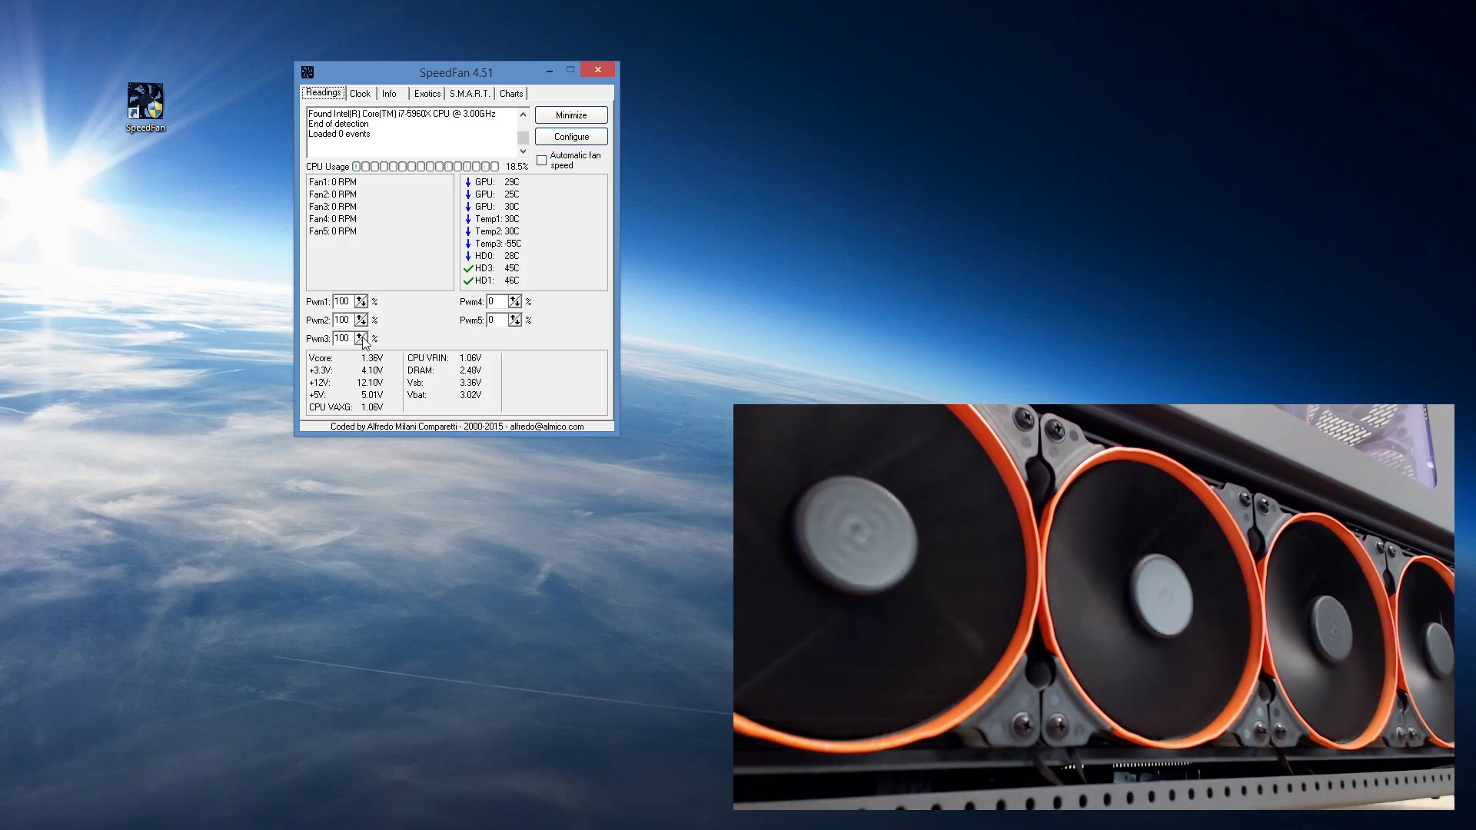
# Step: Lower the Pwm1, Pwm2 and Pwm3 fan speeds to 0% with the spinner arrows
pyautogui.click(363, 305)
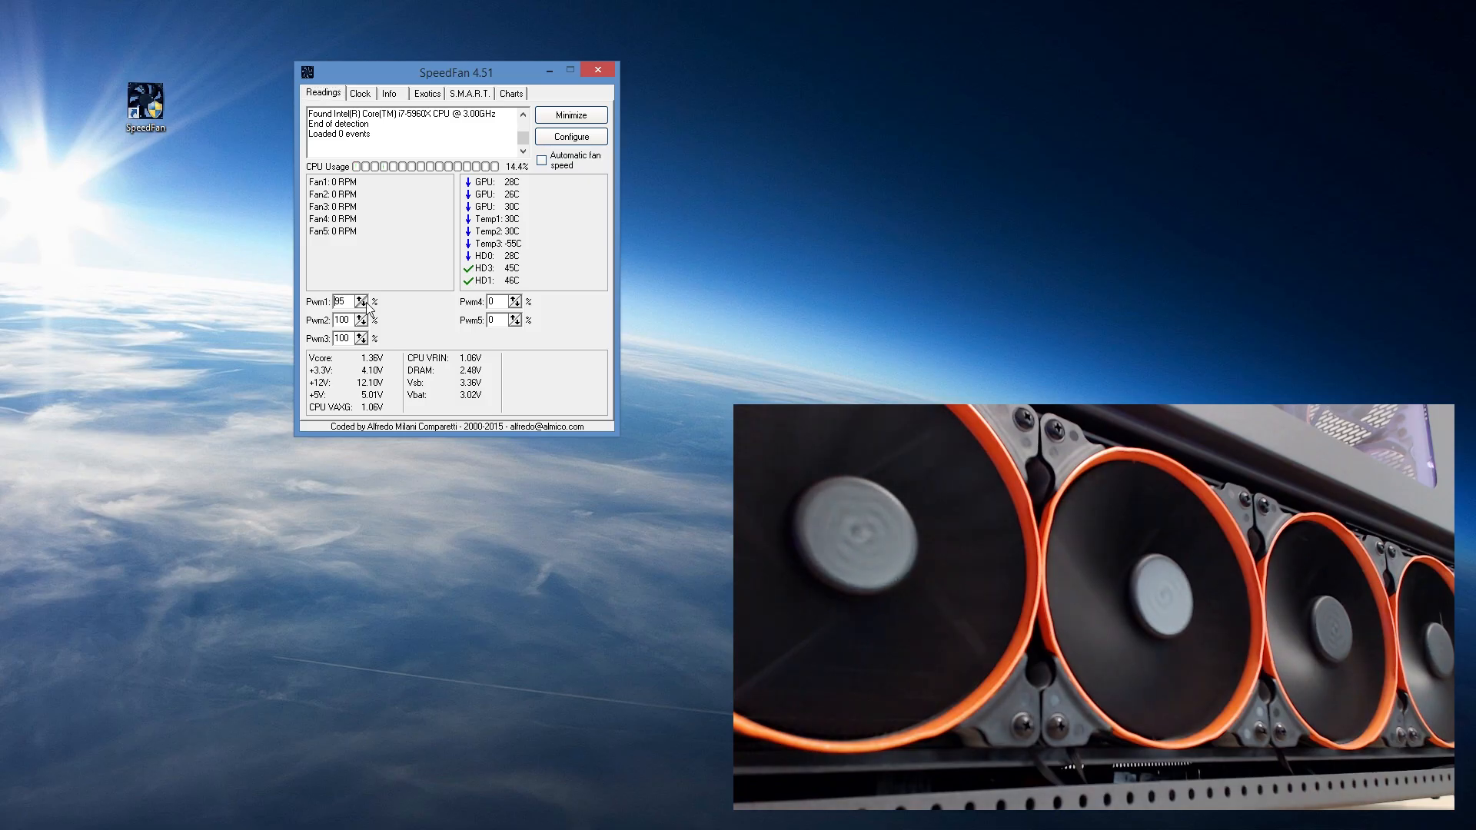
pyautogui.click(363, 305)
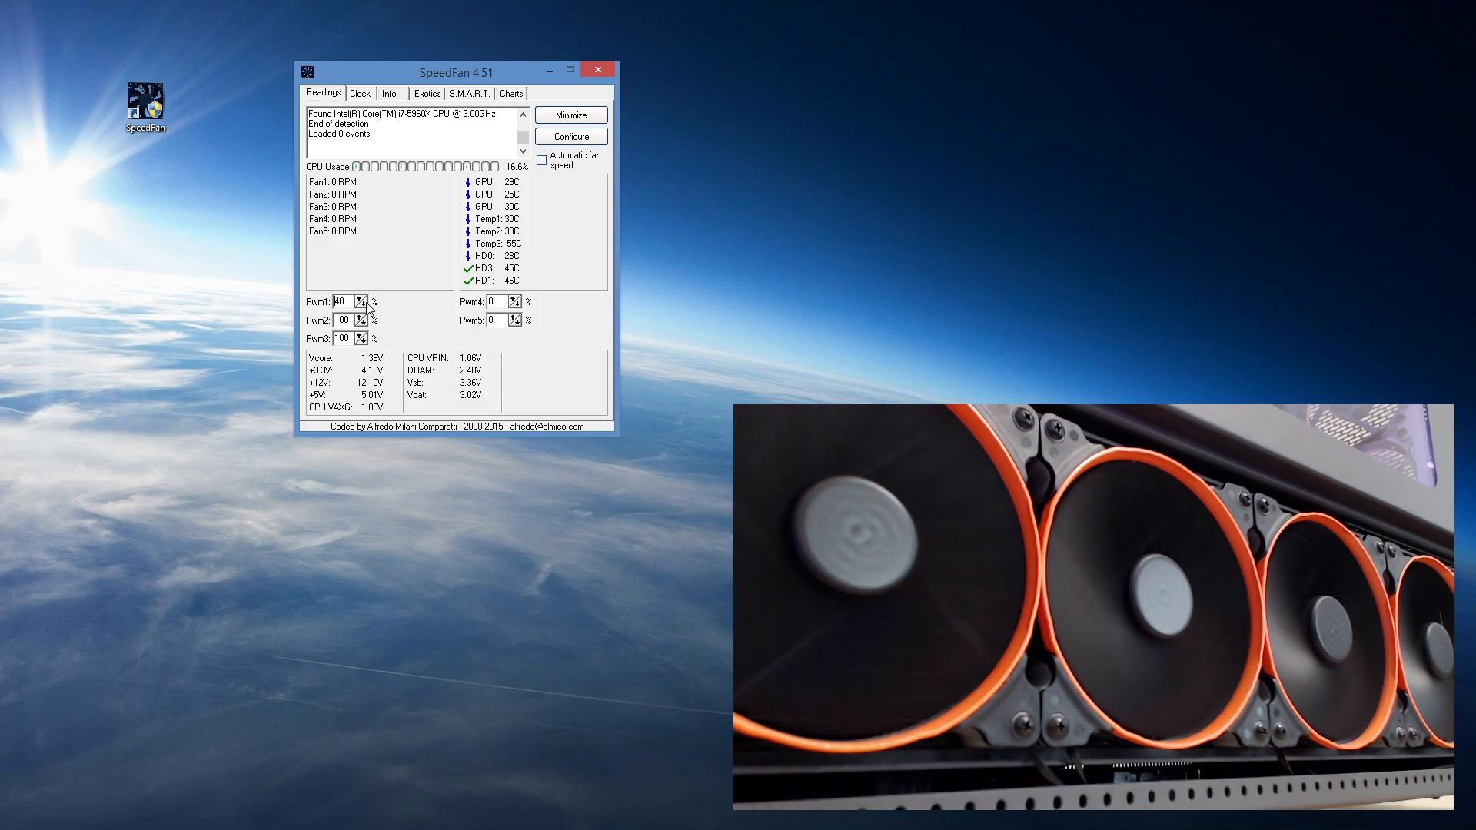
pyautogui.click(363, 321)
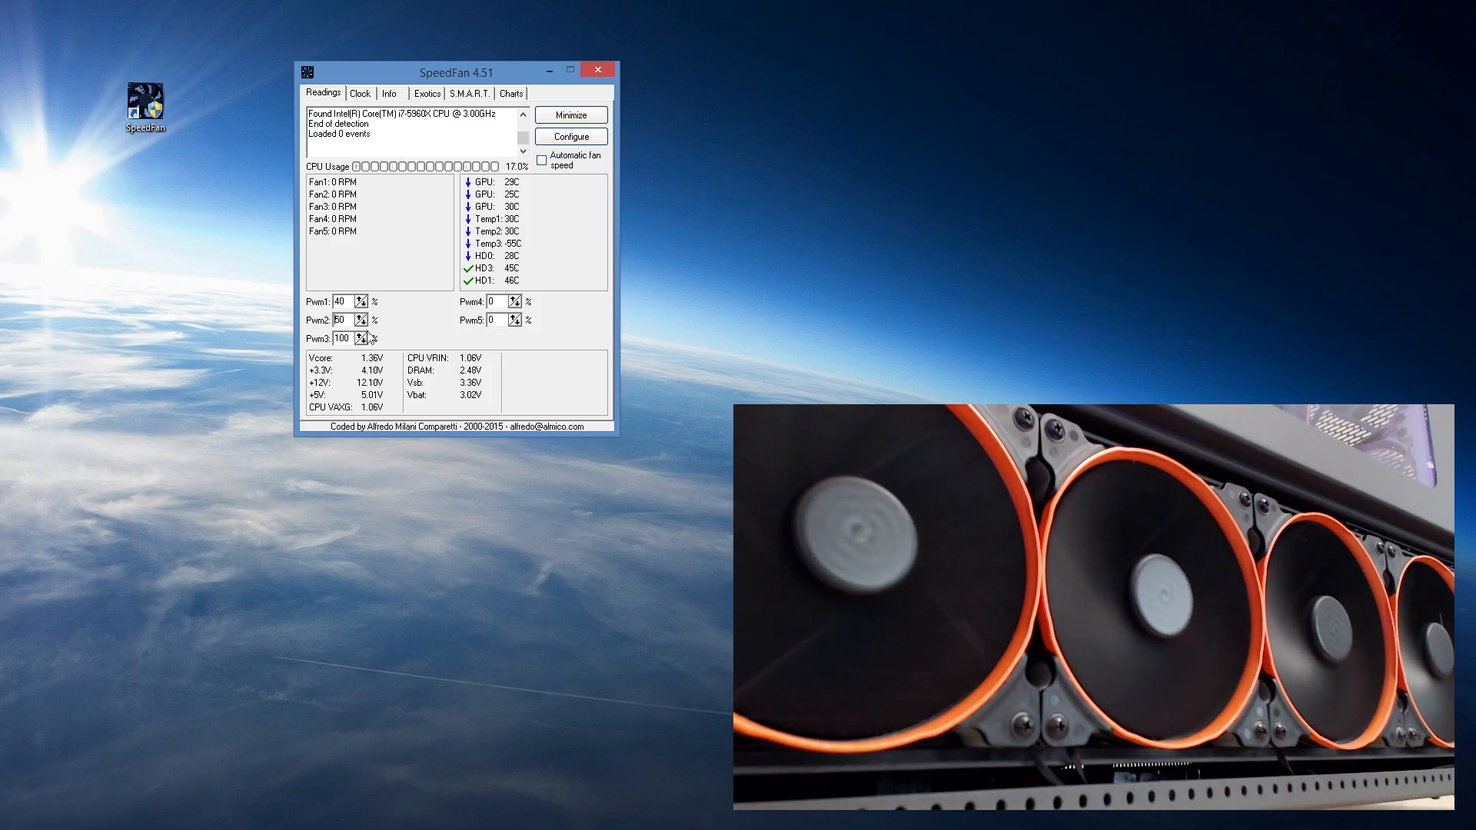
pyautogui.click(366, 342)
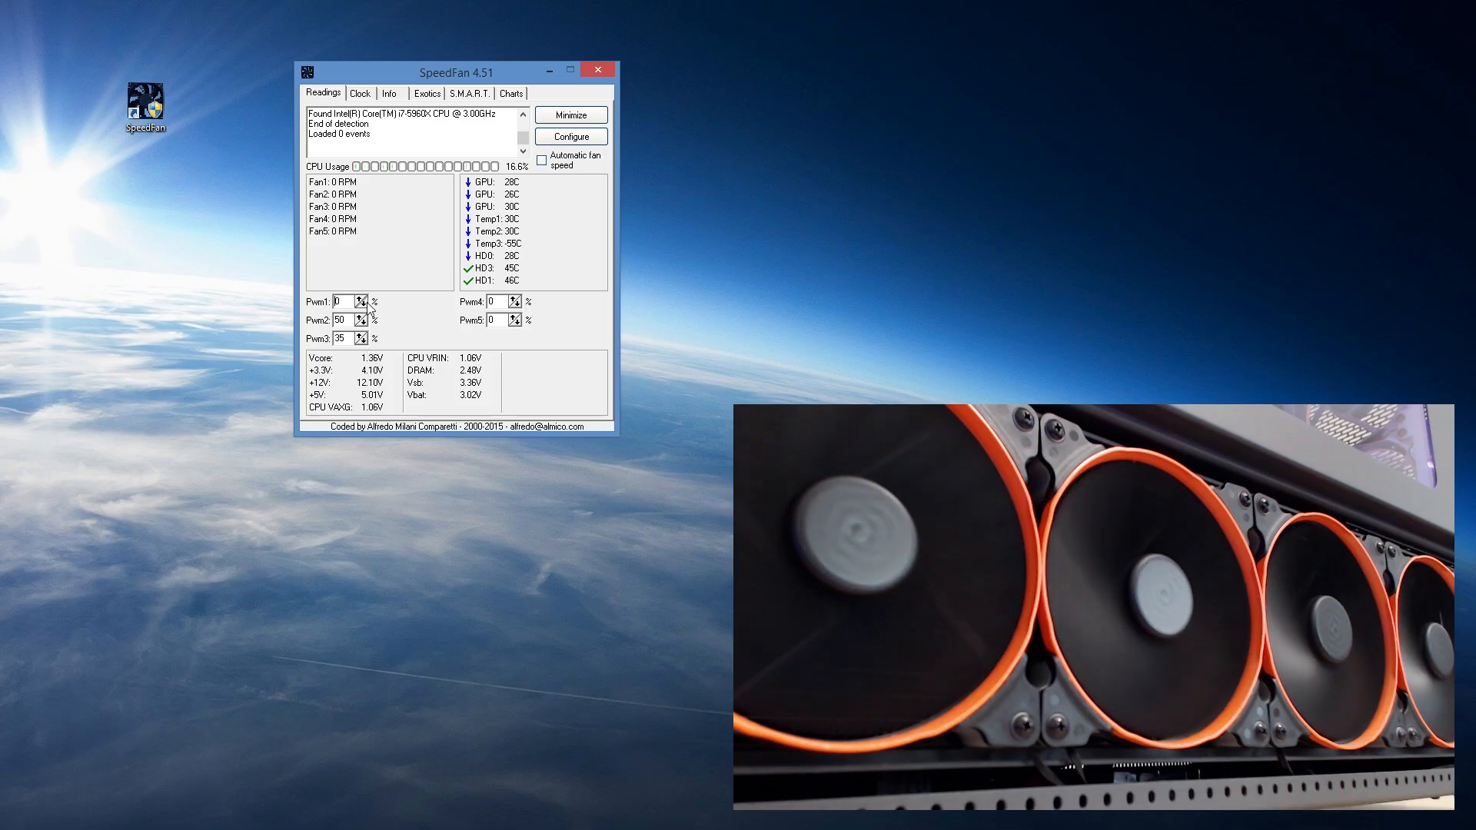
pyautogui.click(363, 325)
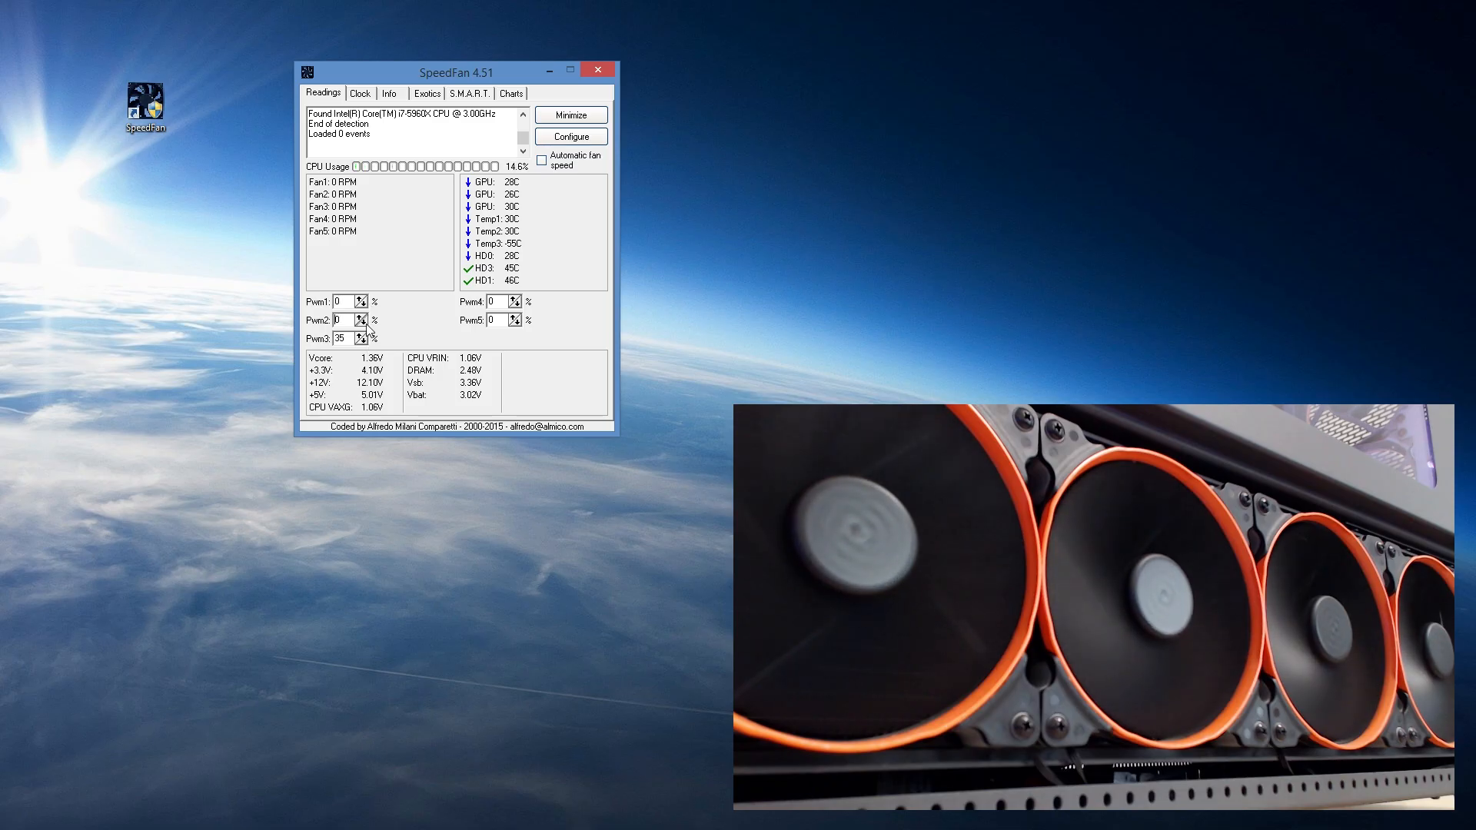
pyautogui.click(363, 341)
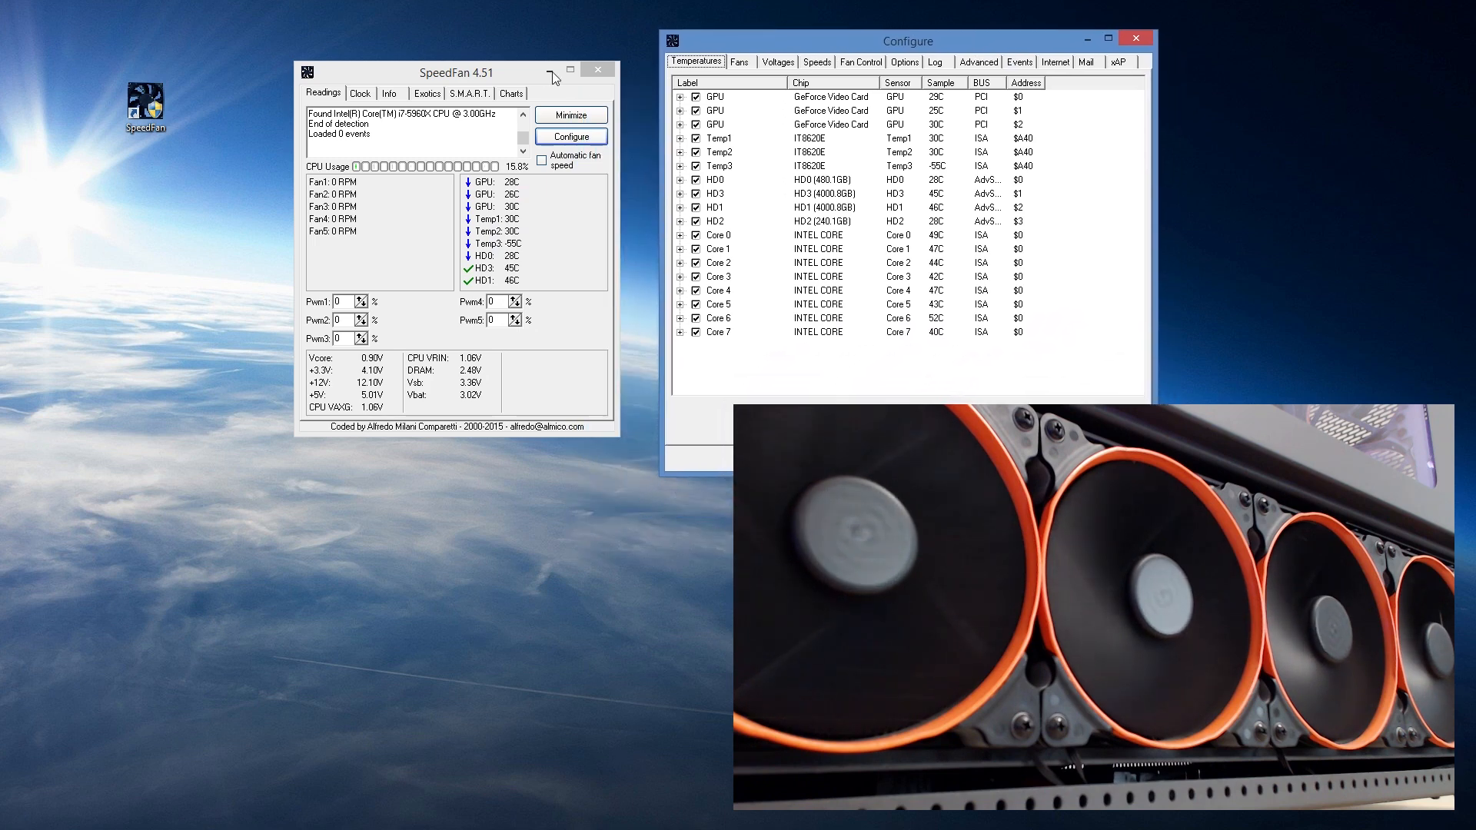
# Step: Show the Advanced properties for the IT8620E at $A40 on ISA chip
pyautogui.moveTo(909, 40); pyautogui.dragTo(666, 66)
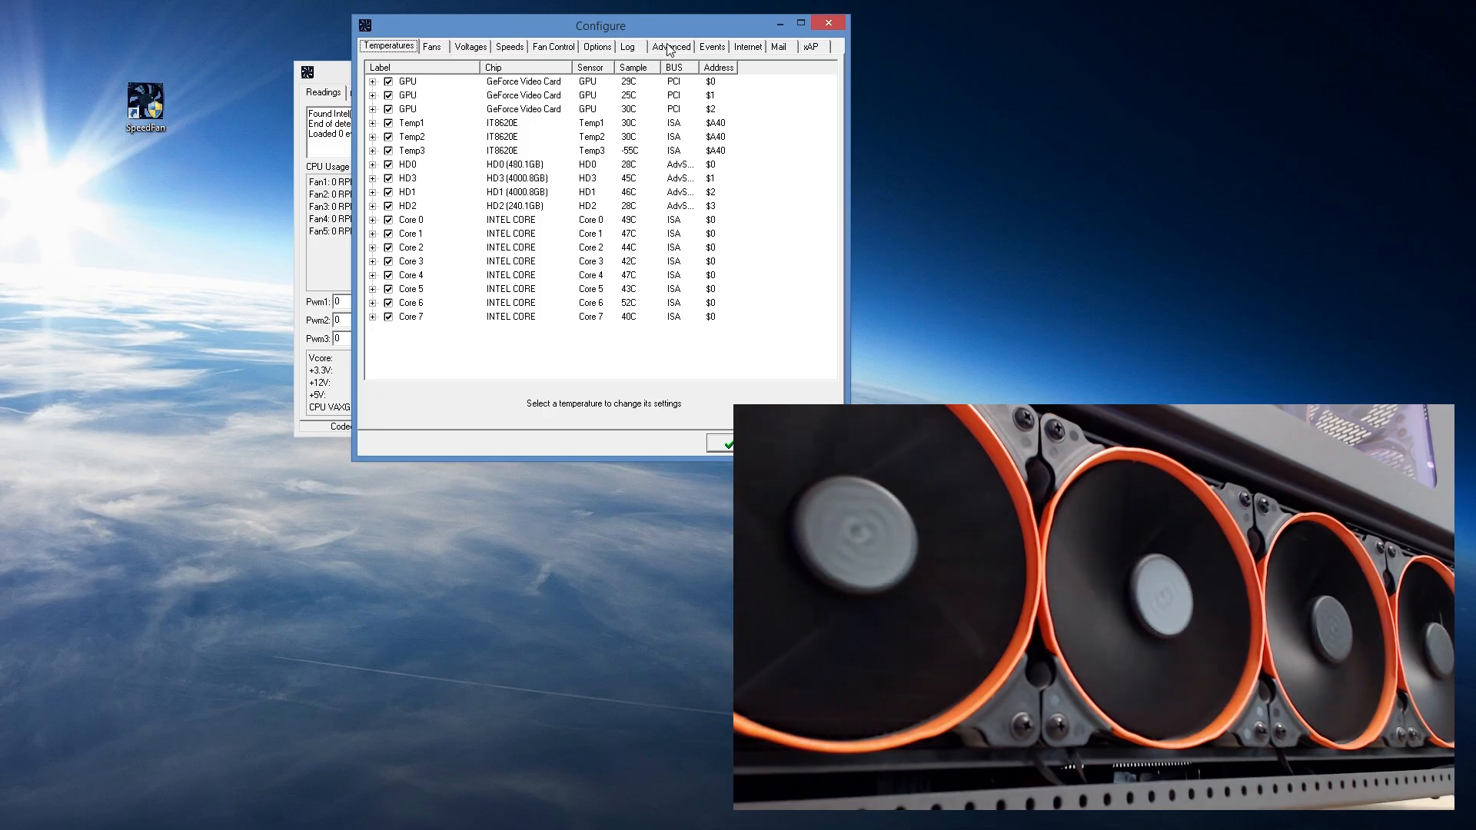
pyautogui.click(671, 46)
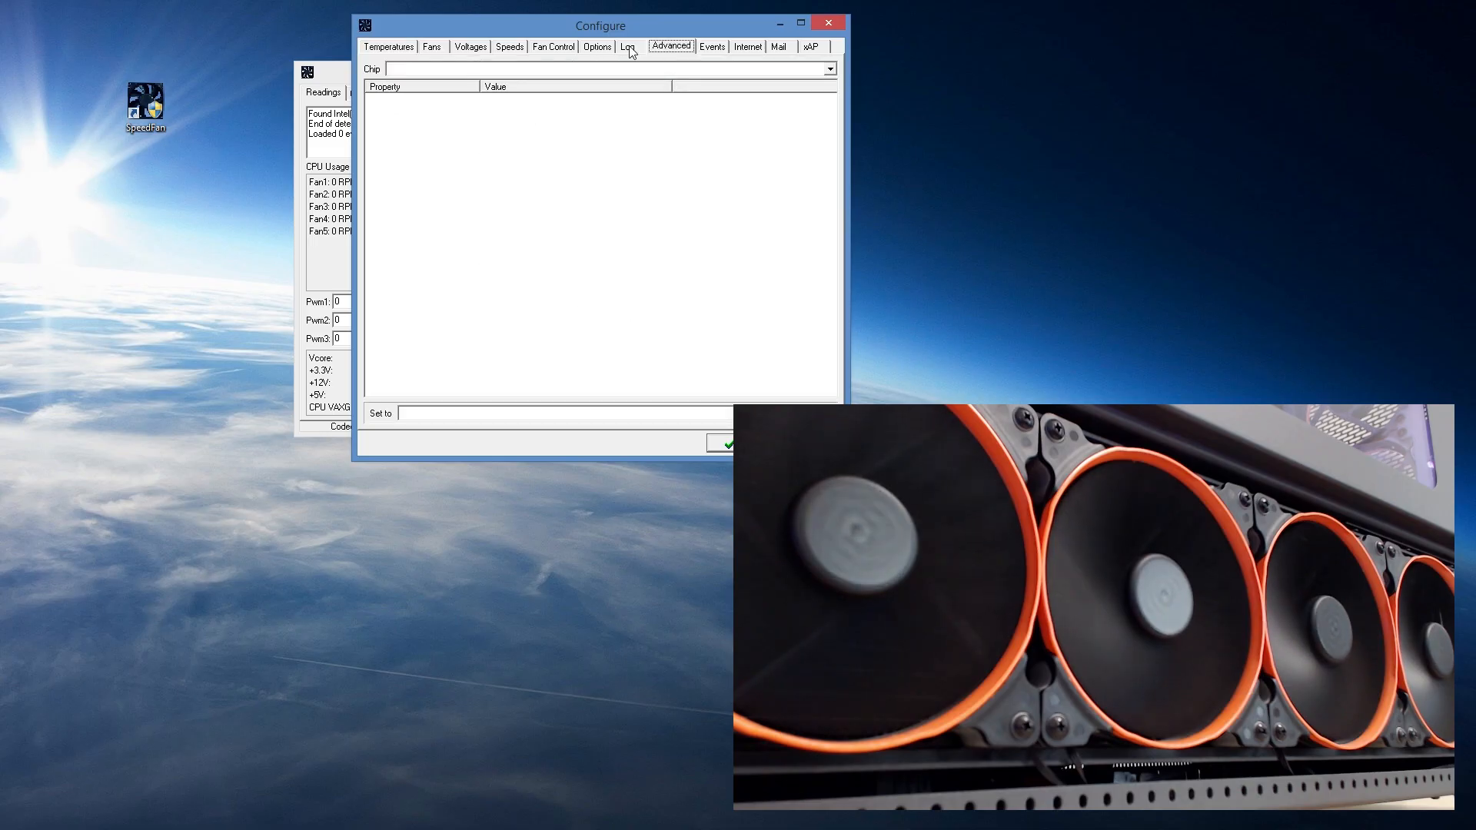
pyautogui.click(387, 46)
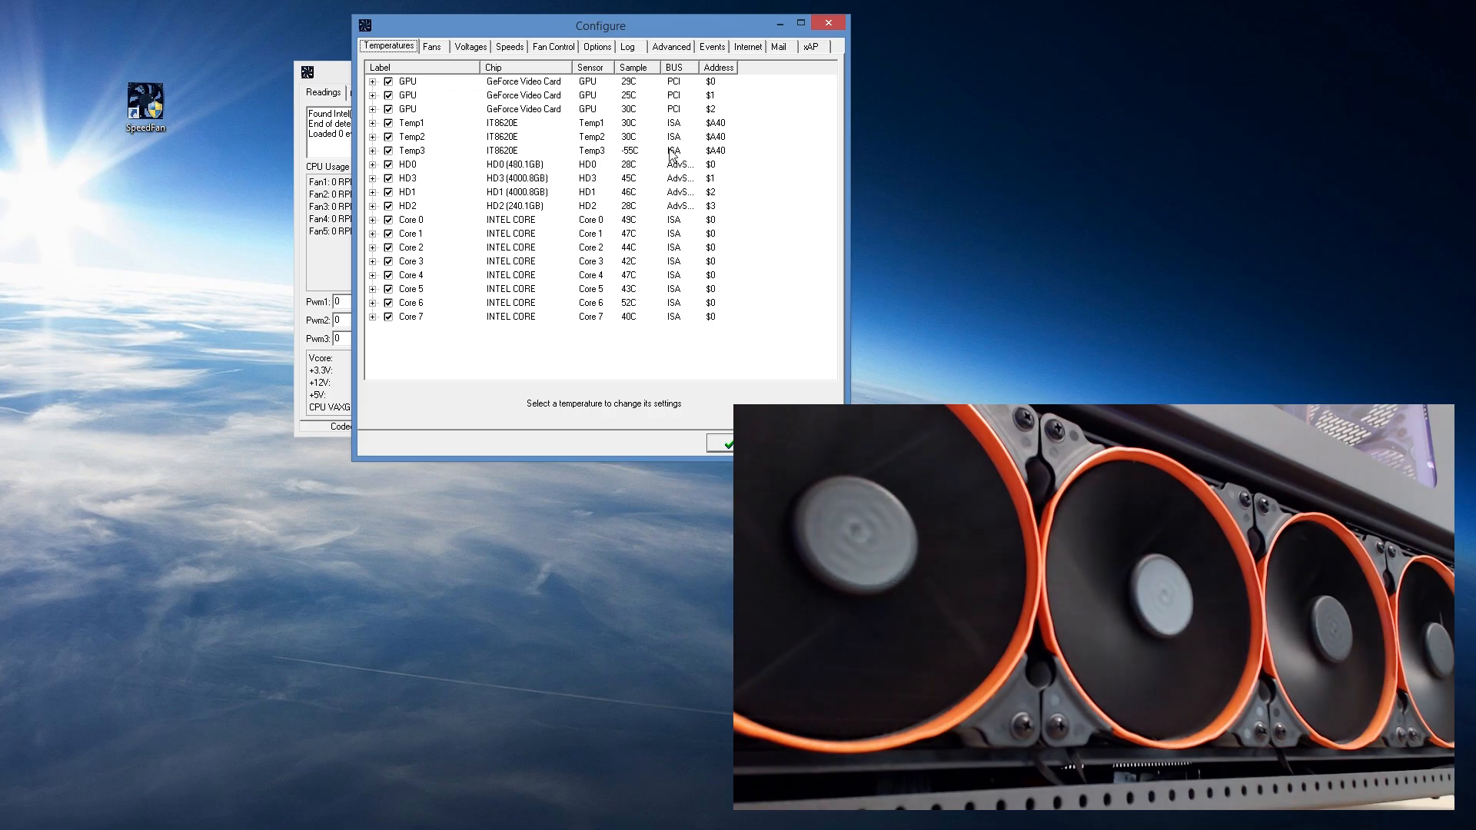
pyautogui.click(671, 46)
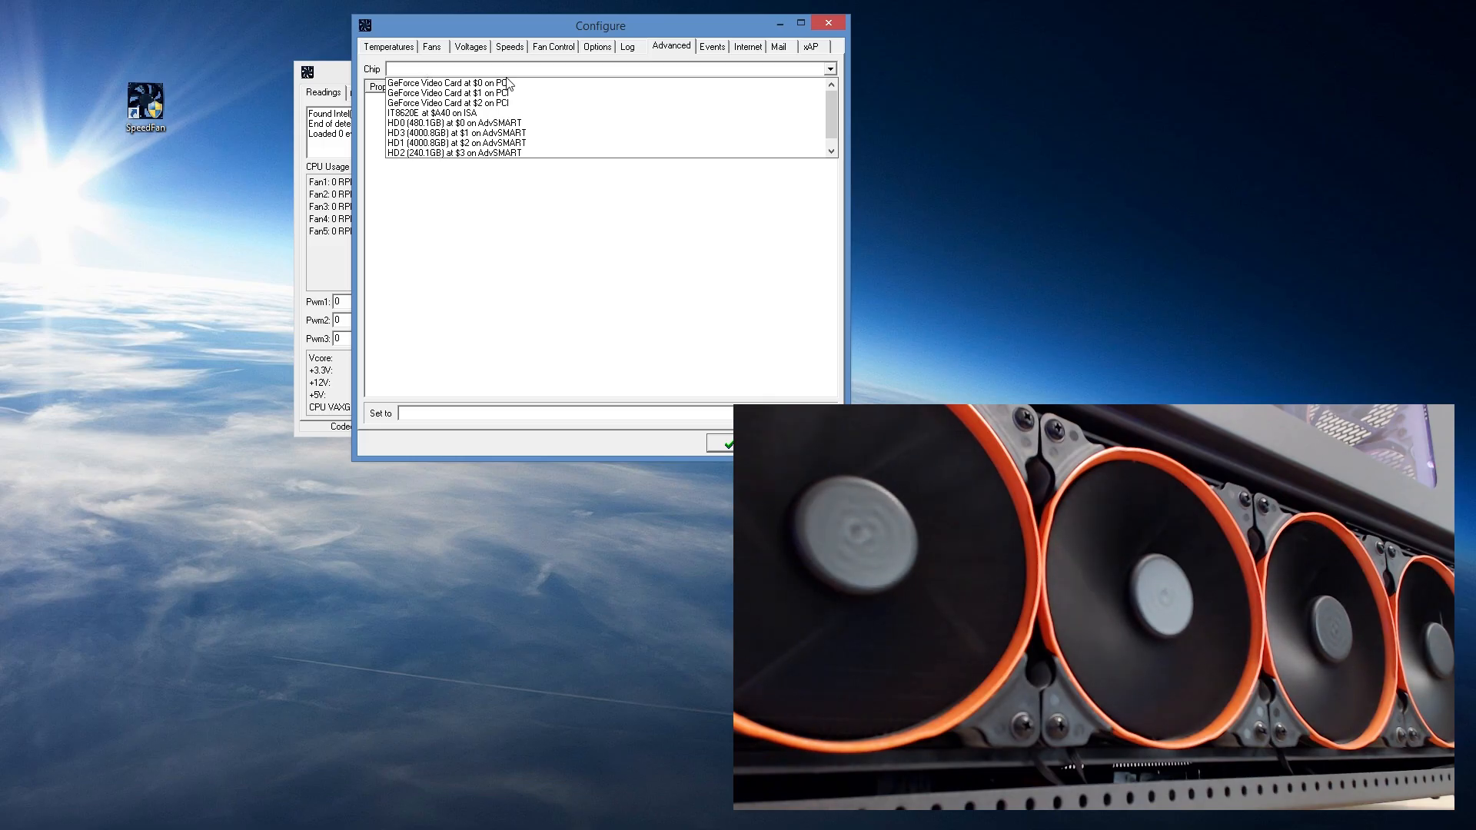
pyautogui.click(448, 103)
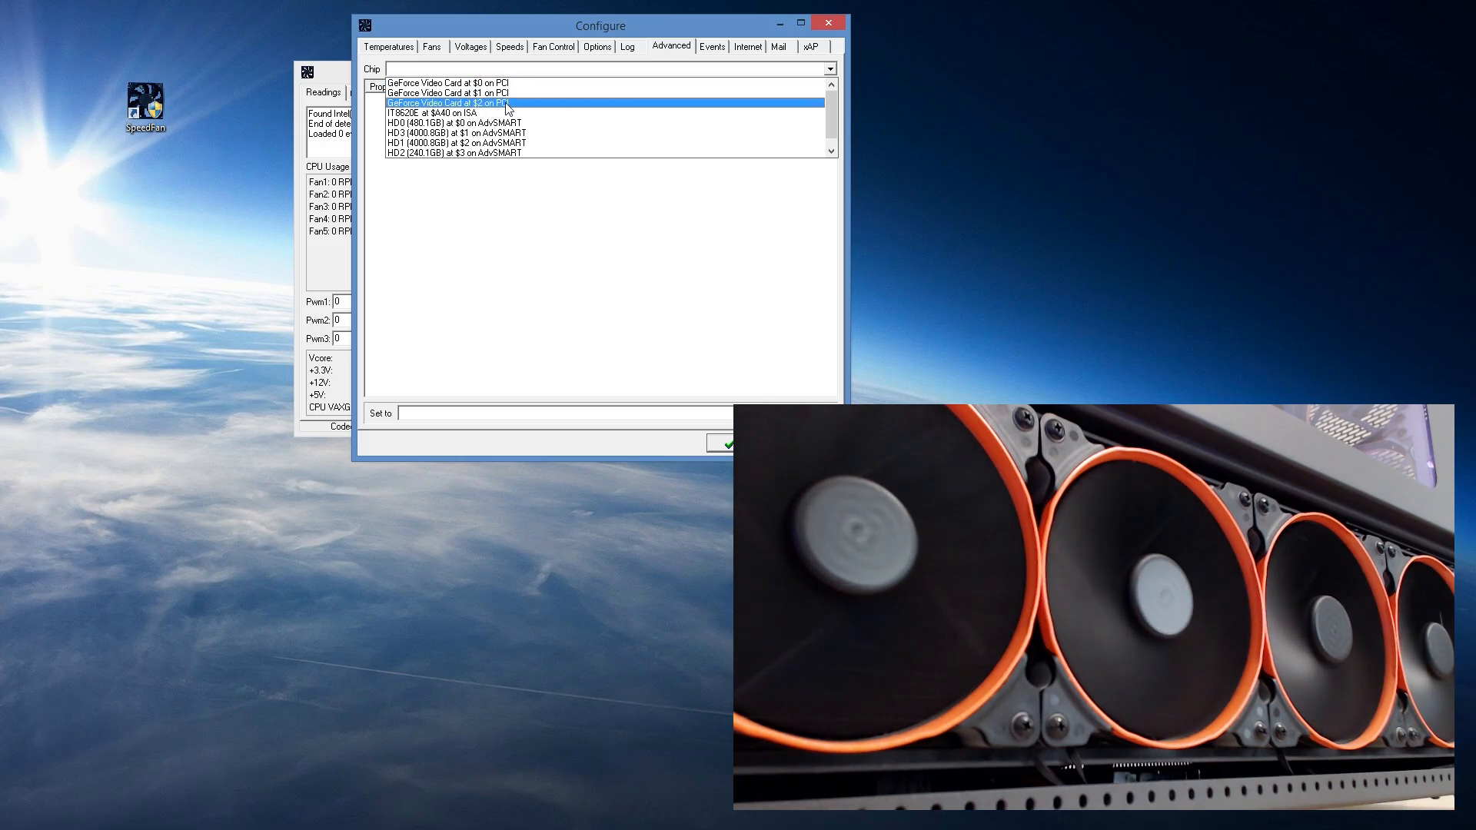
pyautogui.click(434, 112)
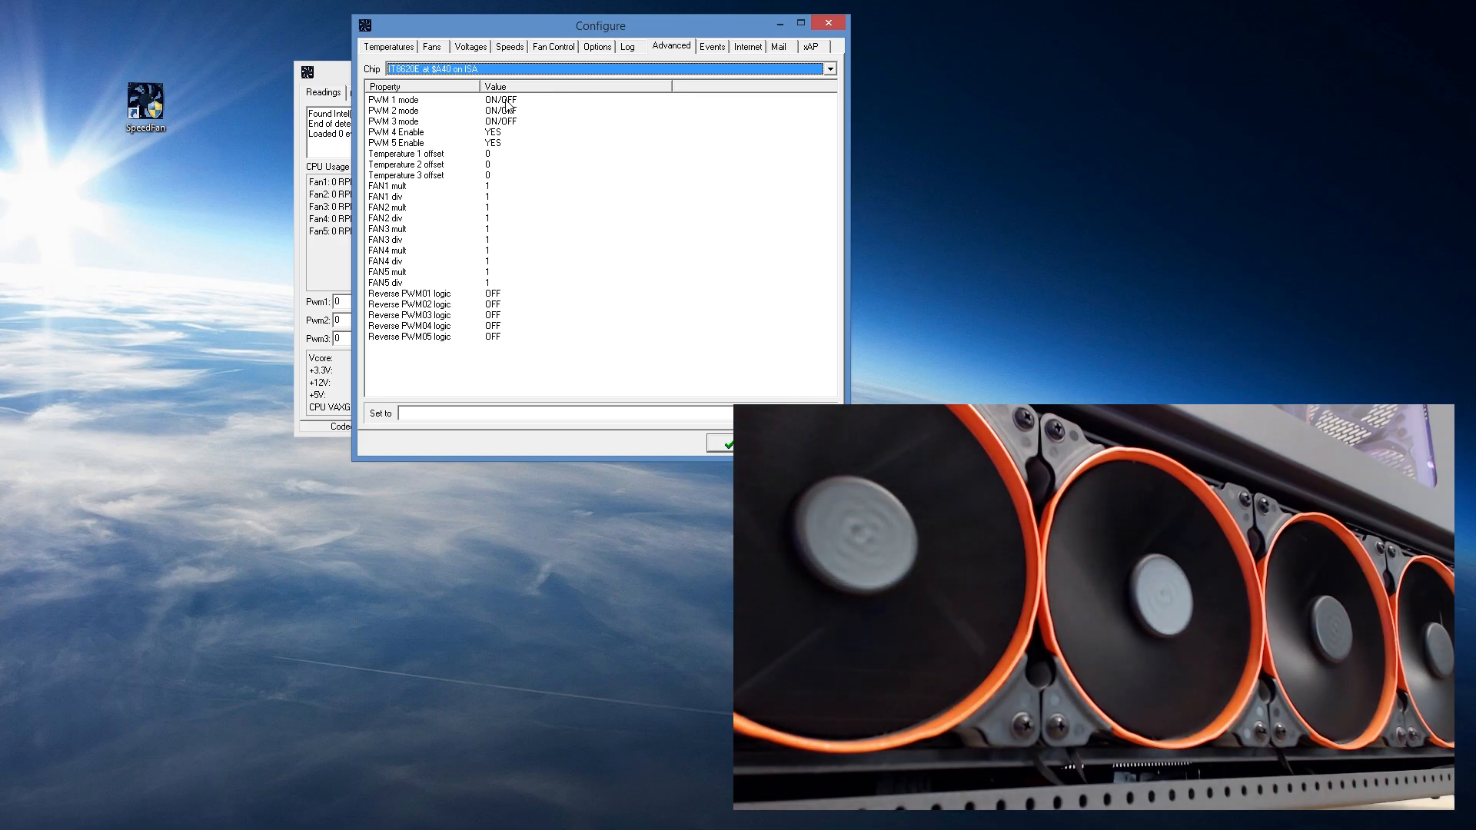
# Step: Set the IT8620E PWM 1 mode property to SmartGuardian
pyautogui.click(425, 98)
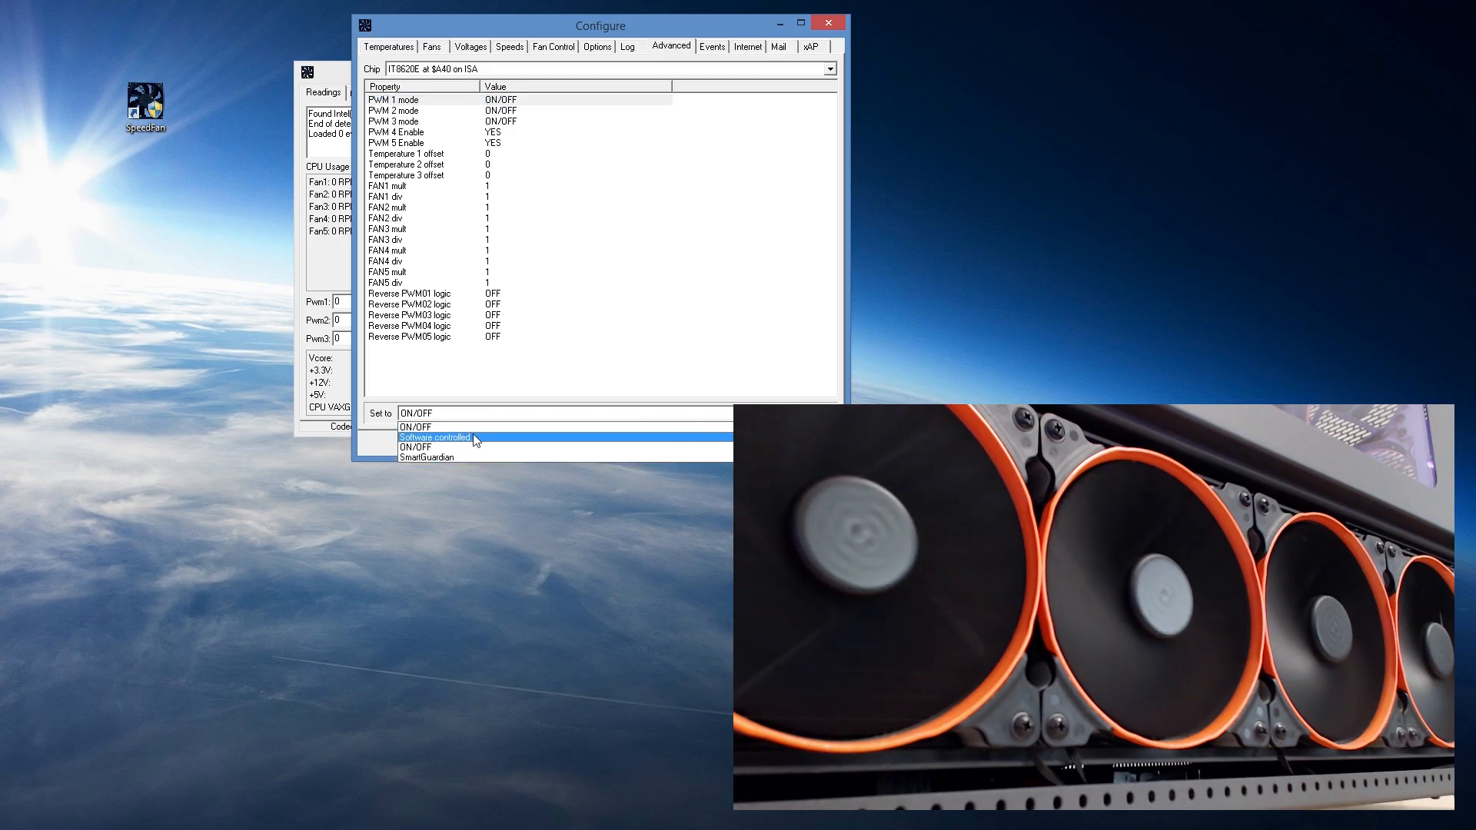
pyautogui.moveTo(430, 458)
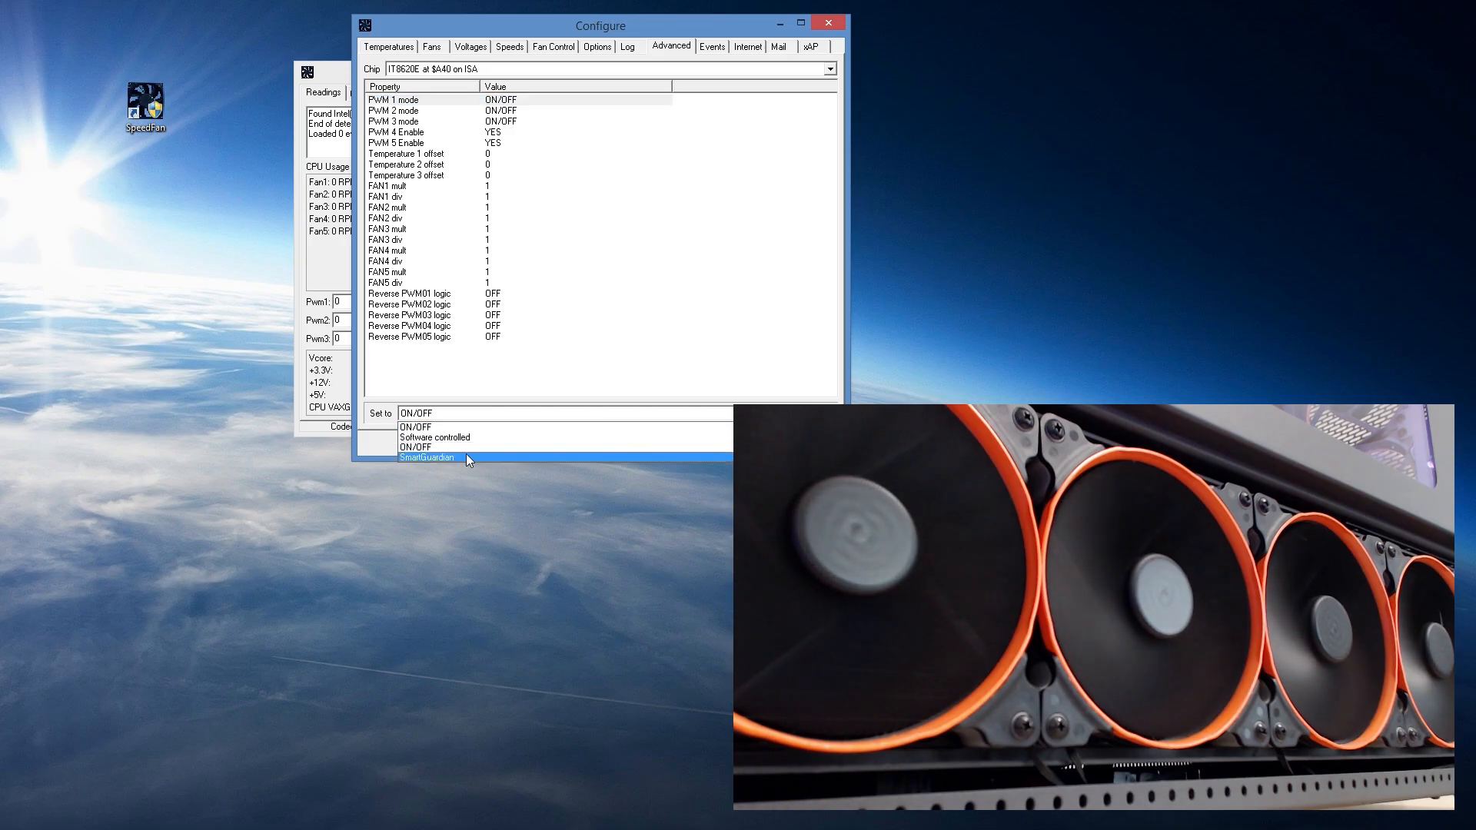
pyautogui.moveTo(434, 436)
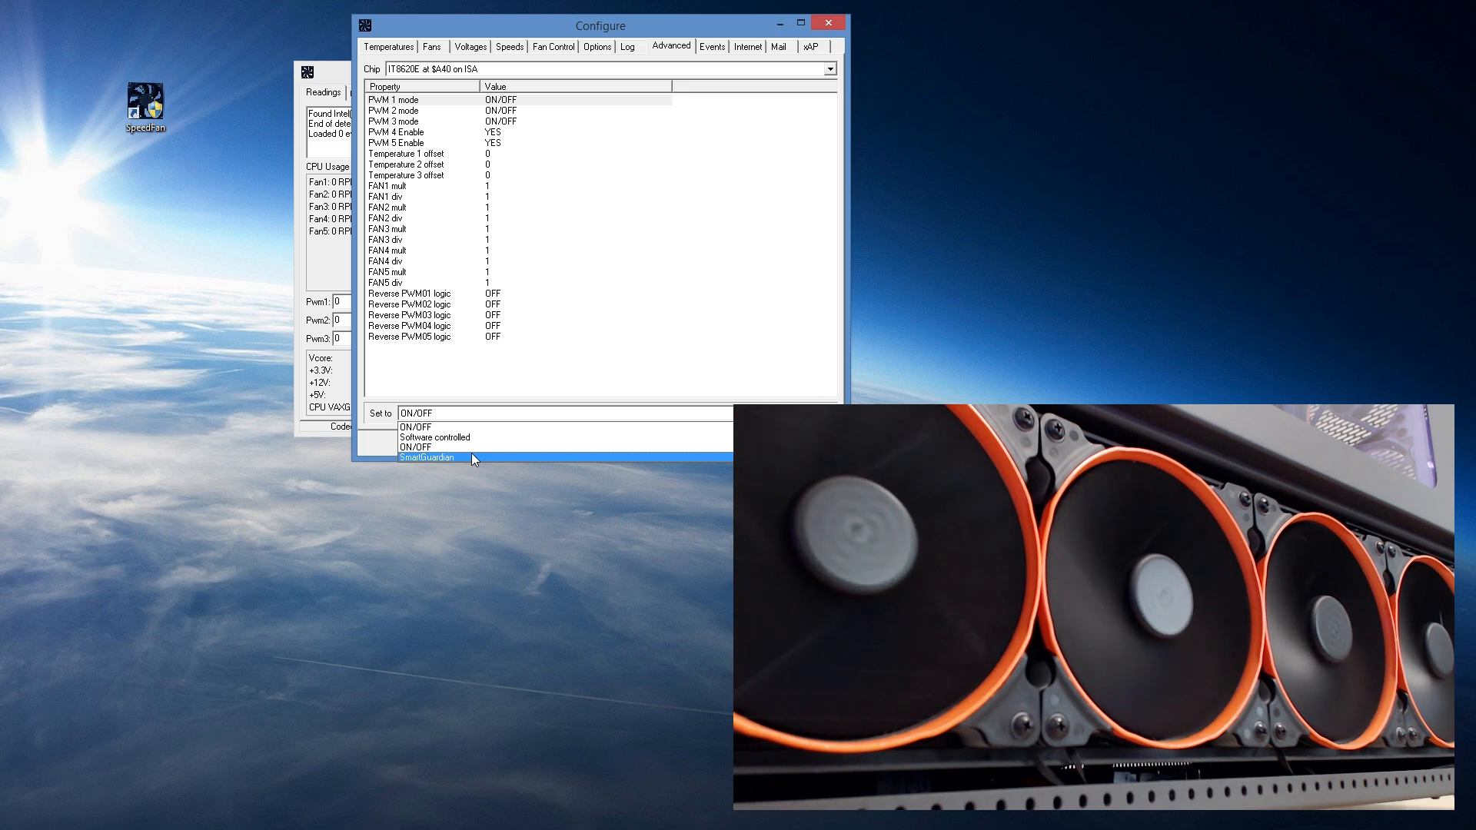
pyautogui.moveTo(434, 437)
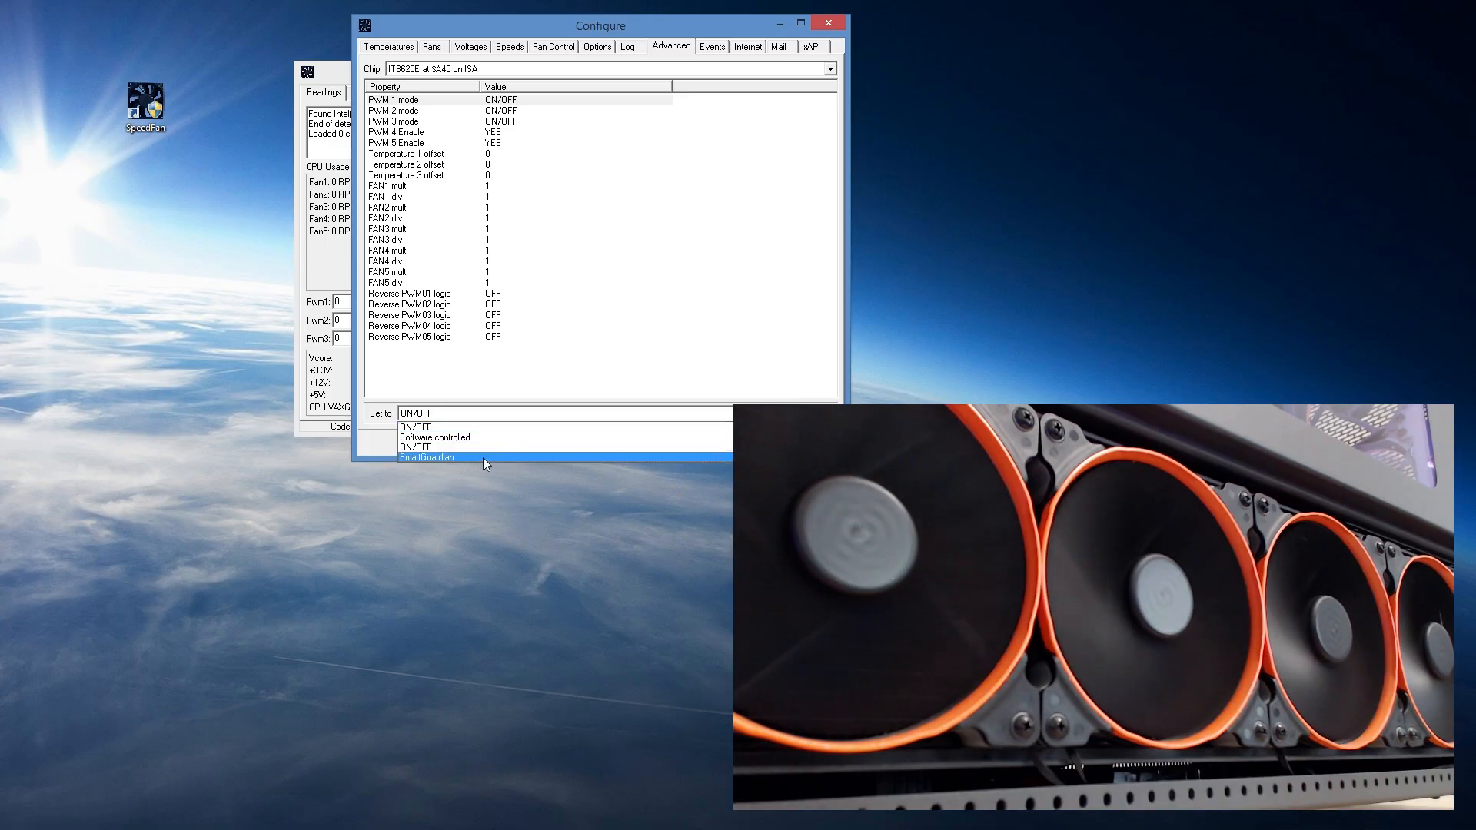
pyautogui.click(426, 458)
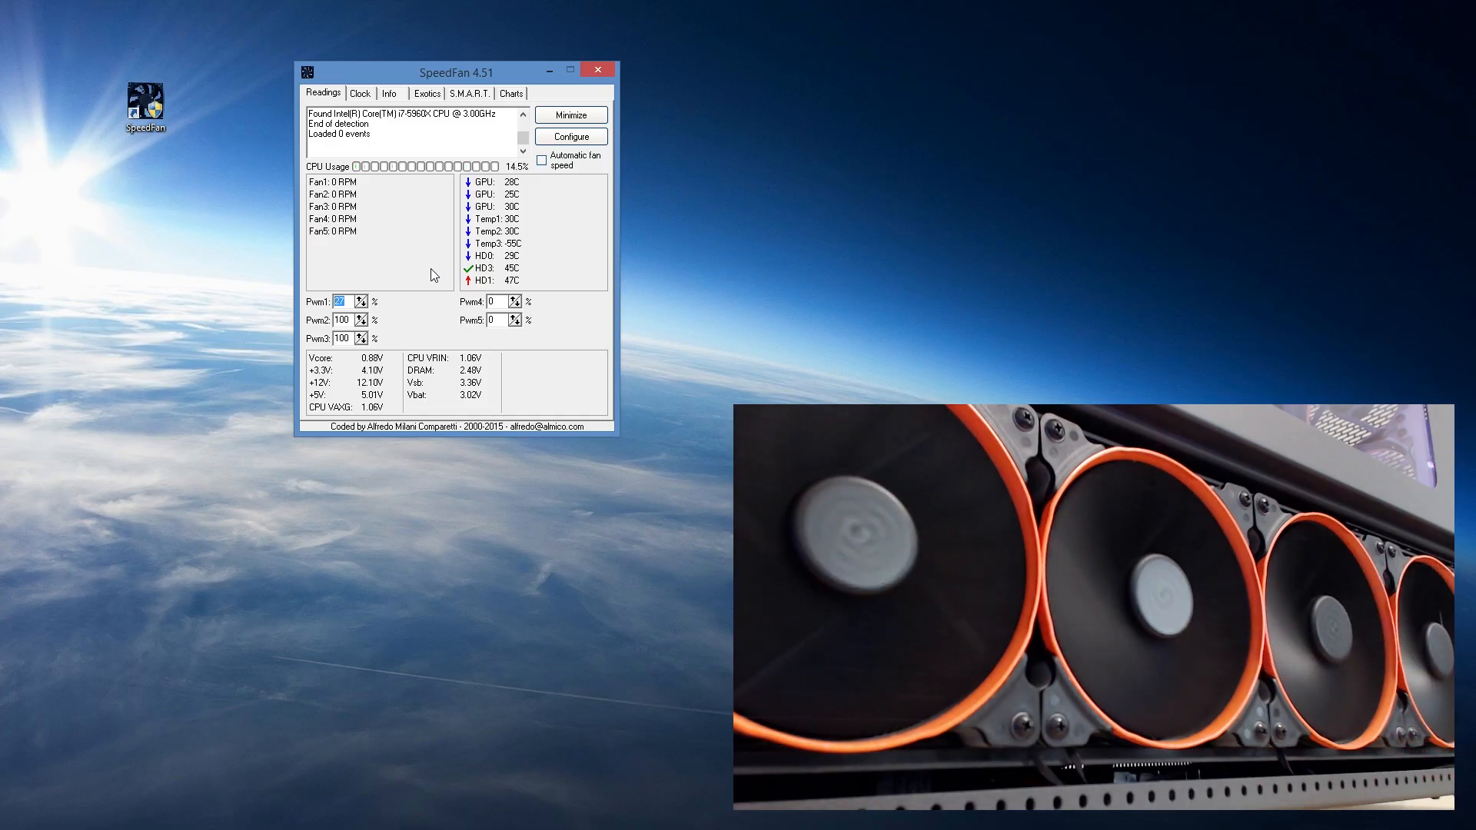
# Step: Set the IT8620E PWM 1 mode to Software controlled and apply with OK
pyautogui.click(569, 137)
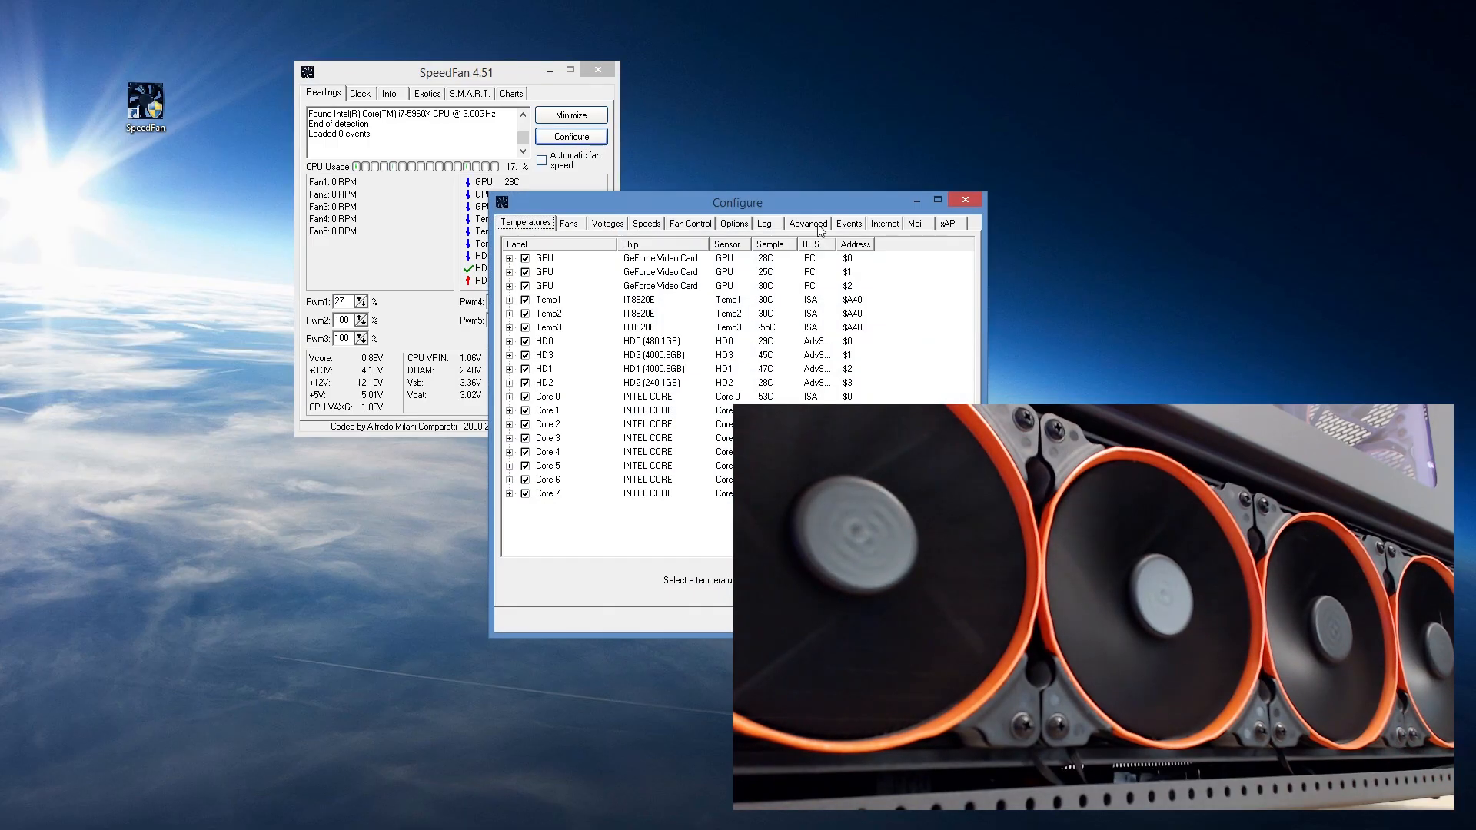
pyautogui.click(806, 223)
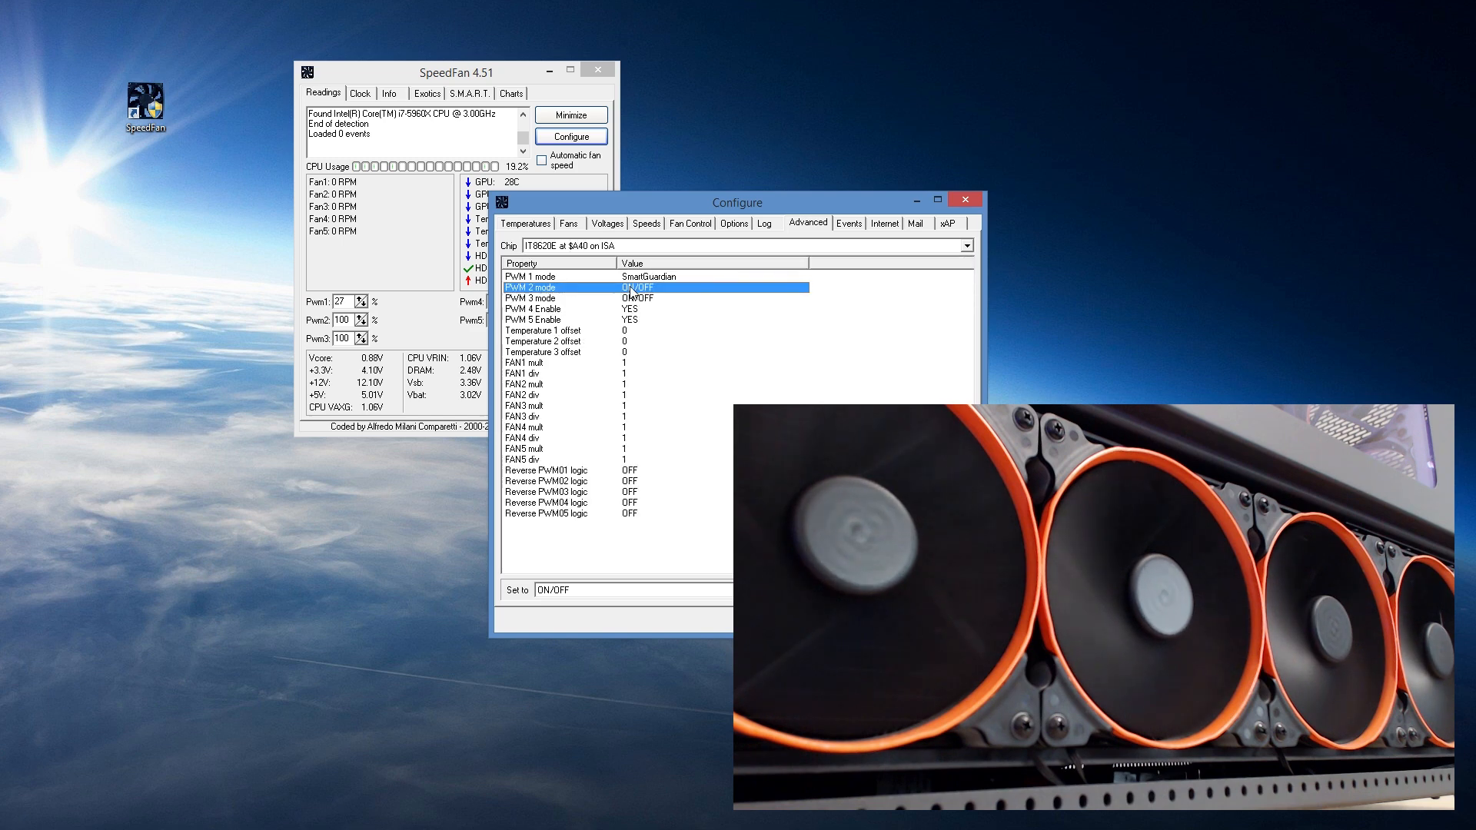
pyautogui.click(531, 275)
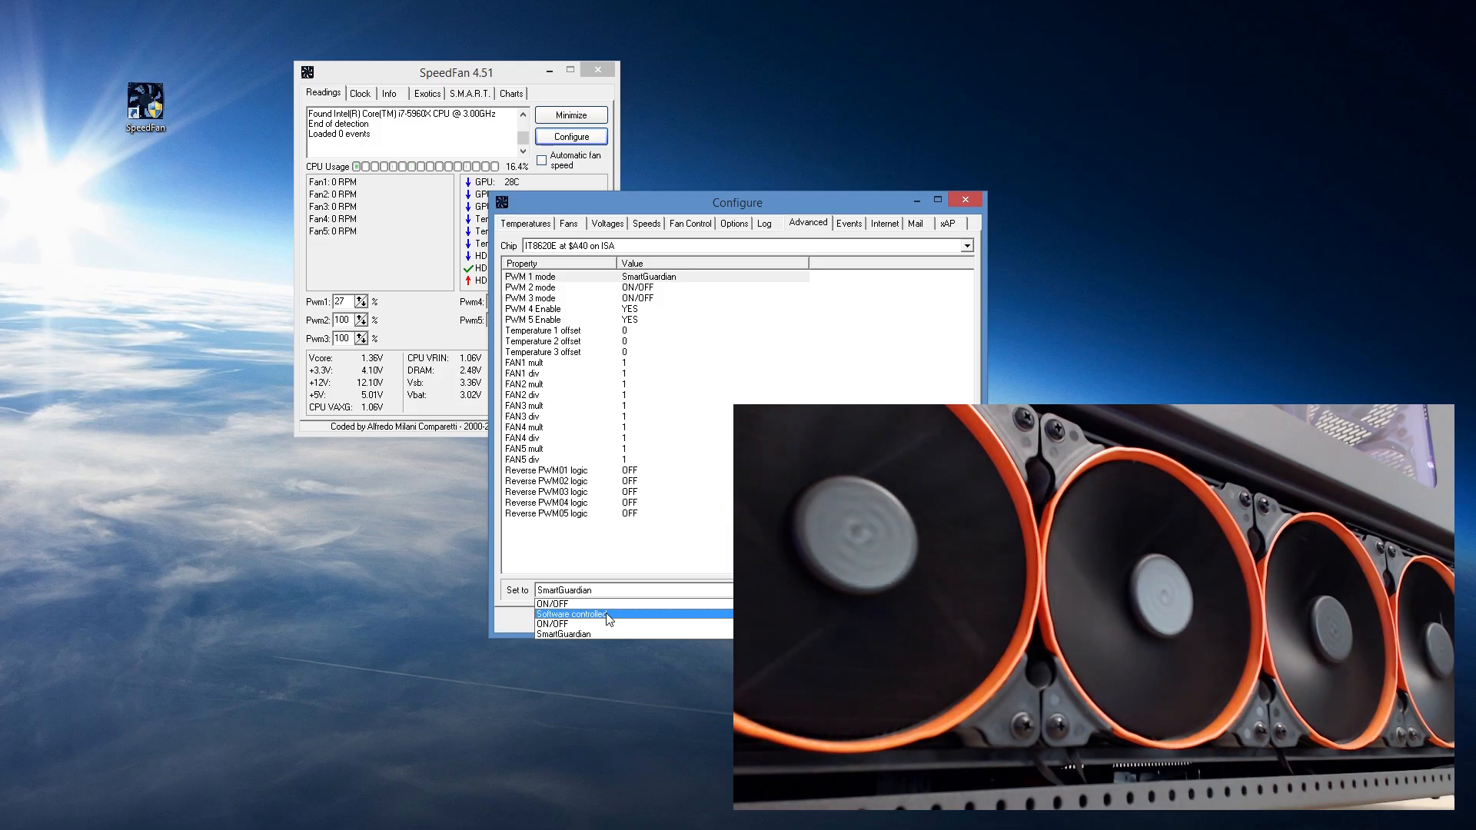
pyautogui.click(572, 613)
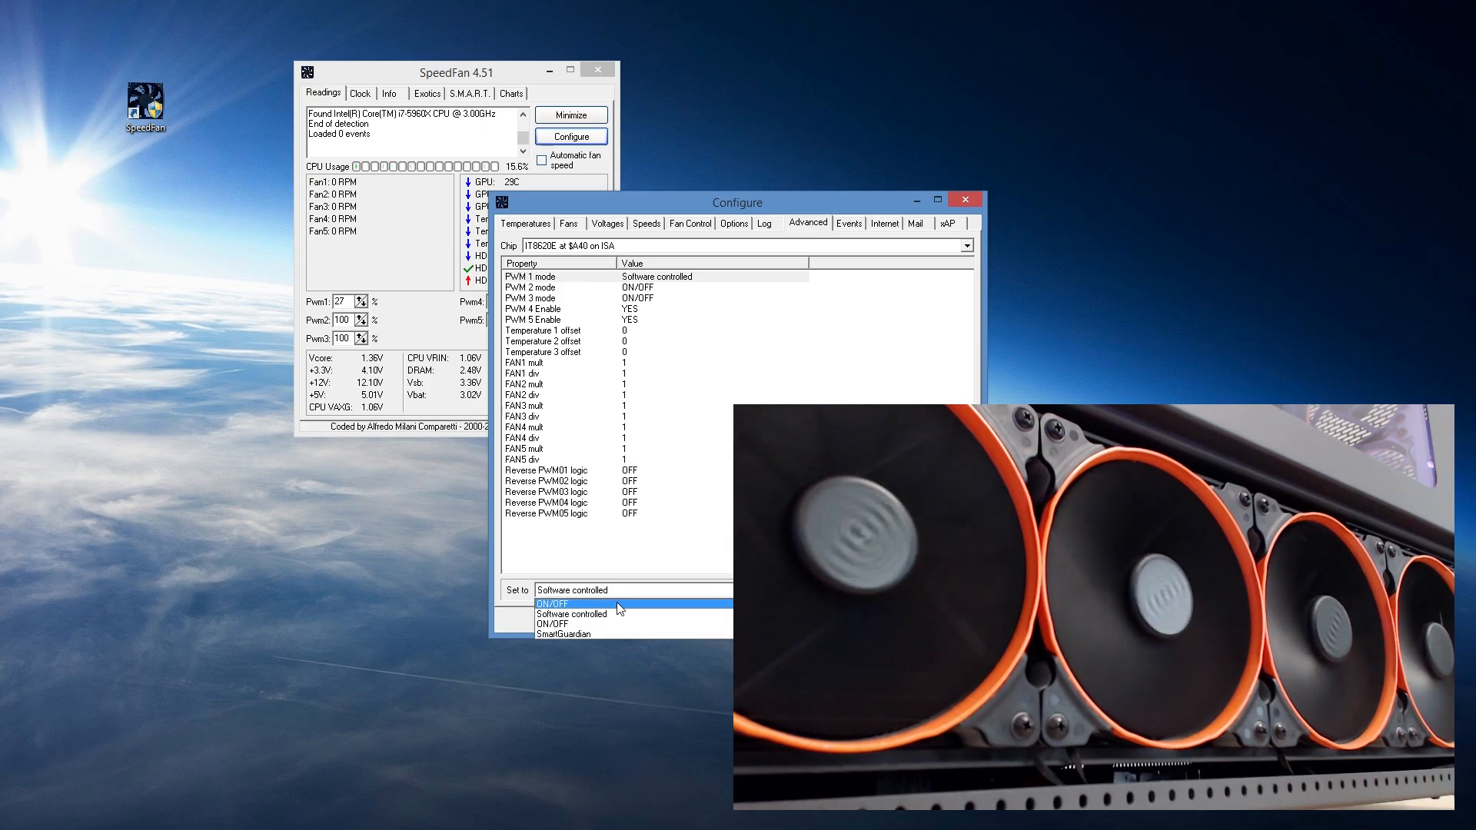
pyautogui.click(572, 614)
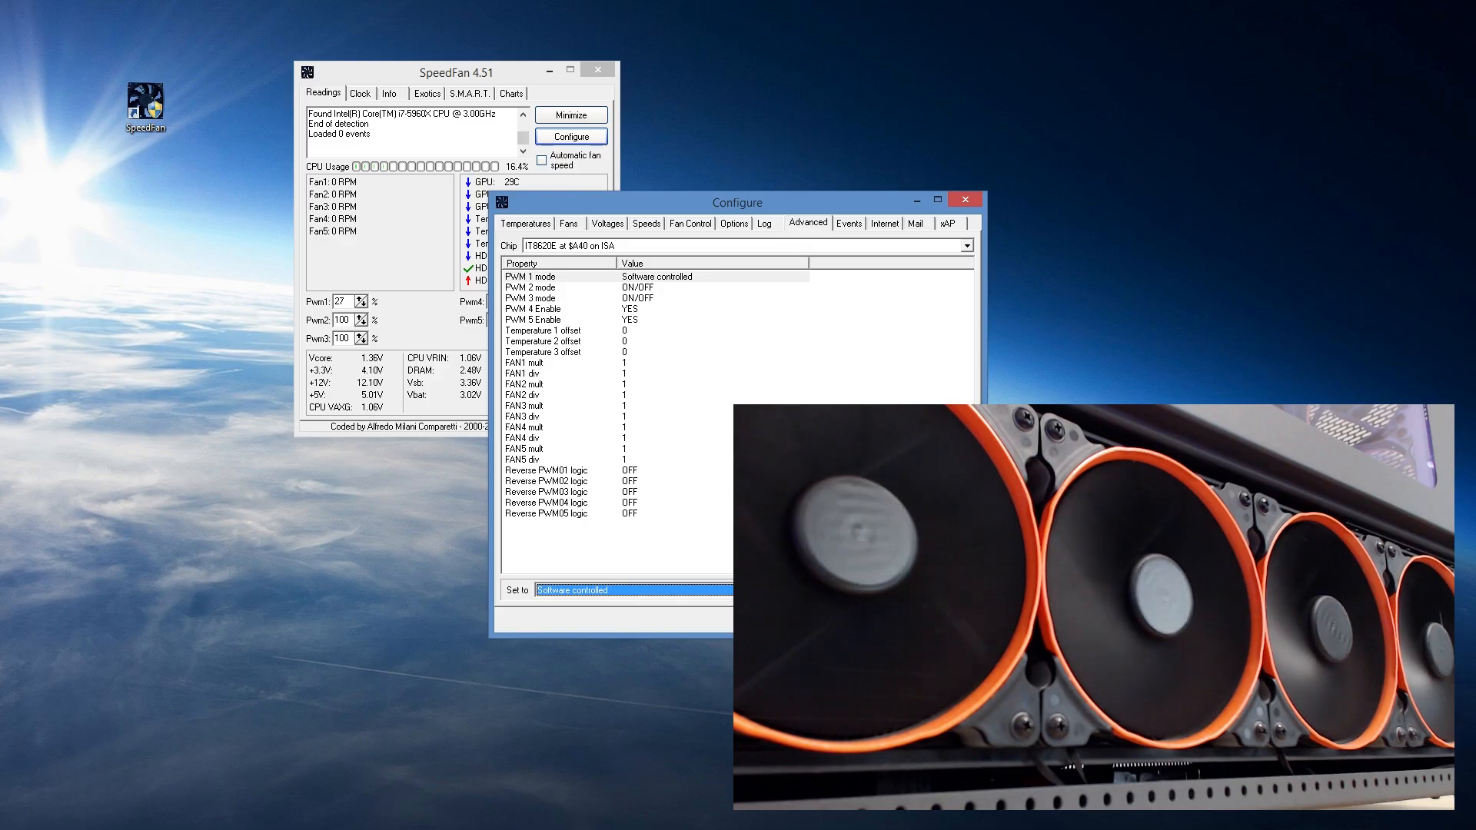
pyautogui.click(964, 198)
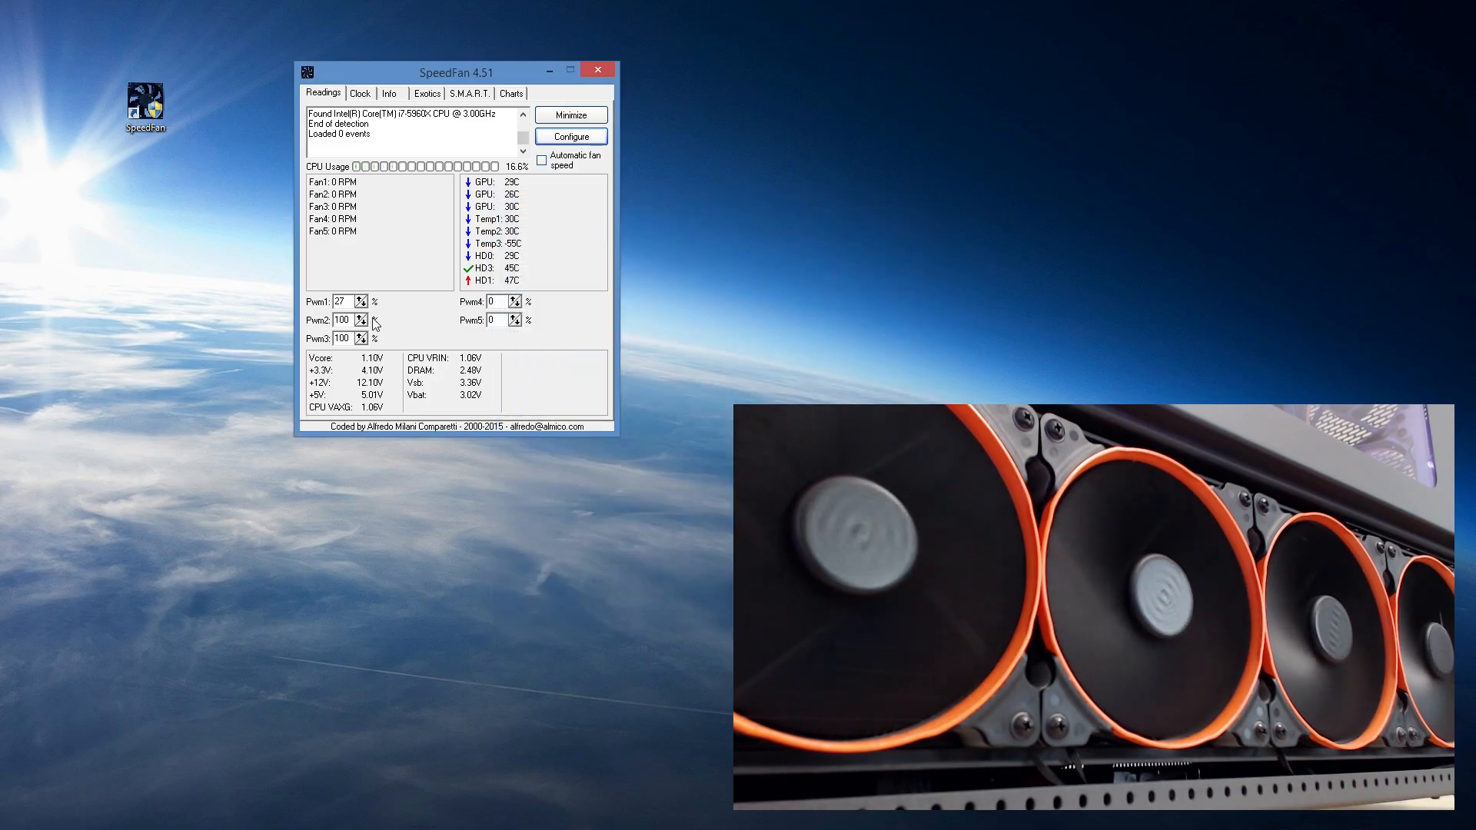
# Step: Test Pwm1 control by lowering it, running it at 100%, then dropping it to 0%
pyautogui.click(366, 305)
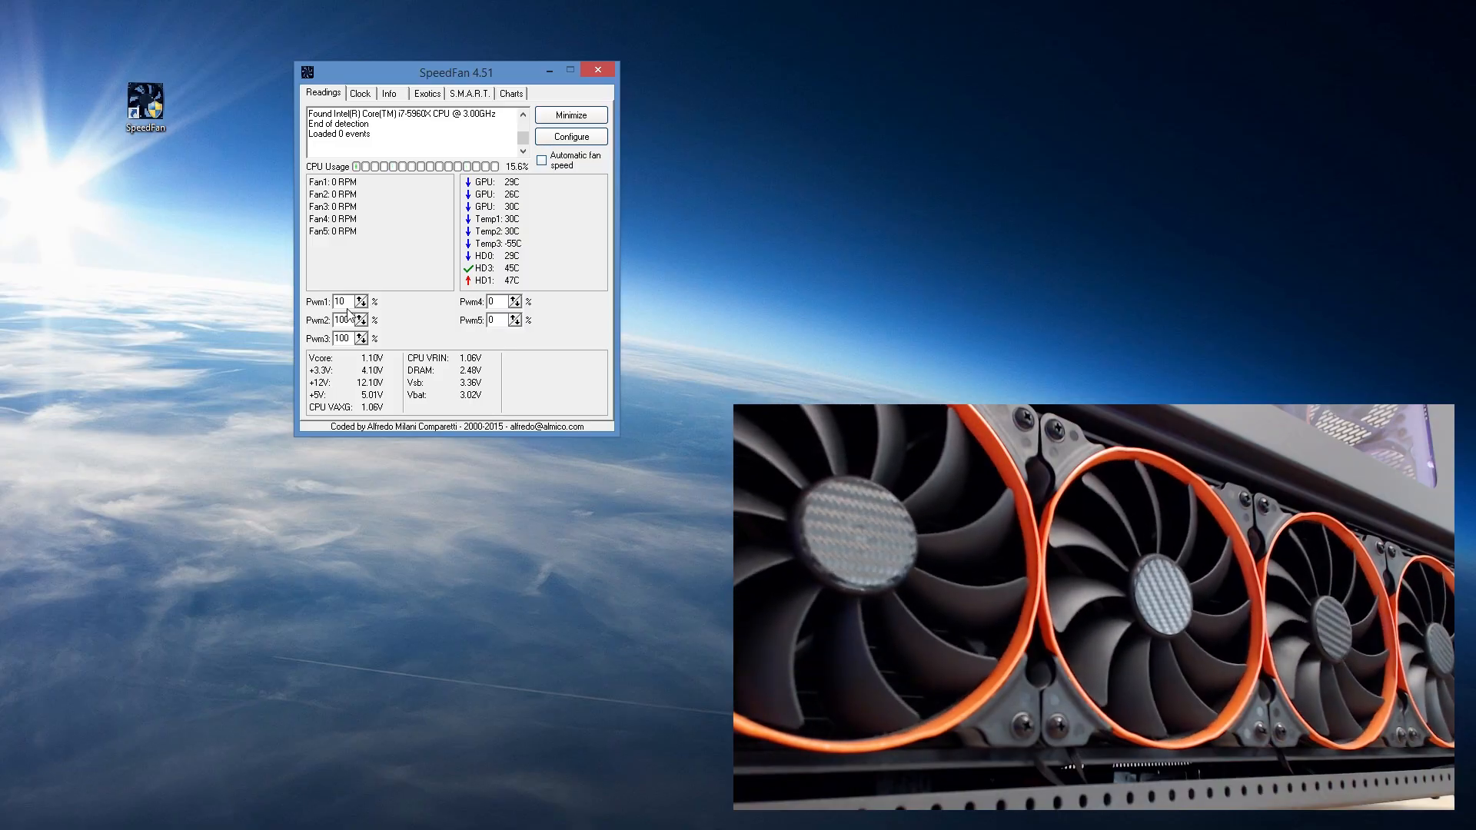
pyautogui.click(362, 300)
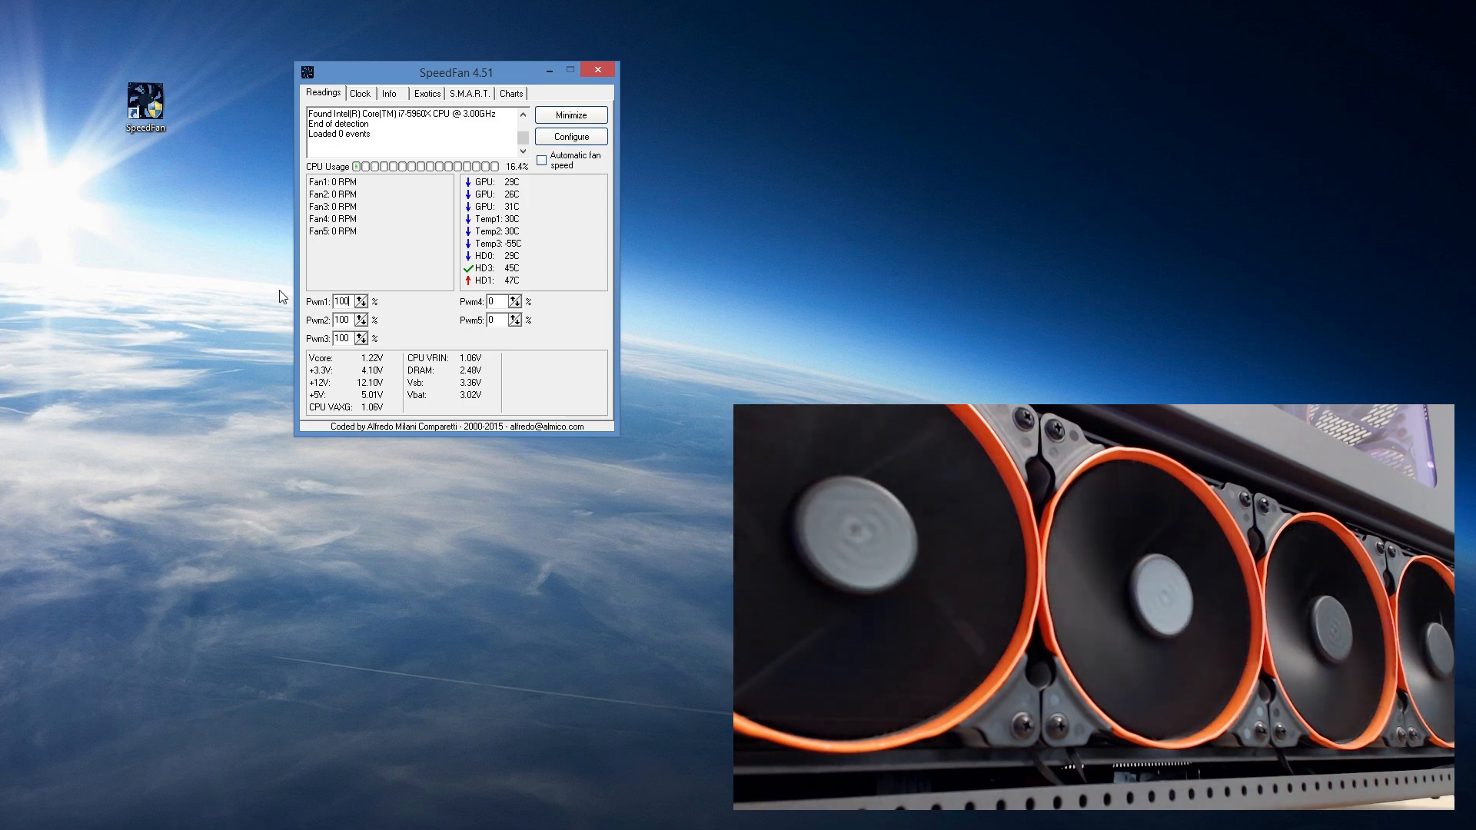
pyautogui.click(342, 303)
pyautogui.write('0')
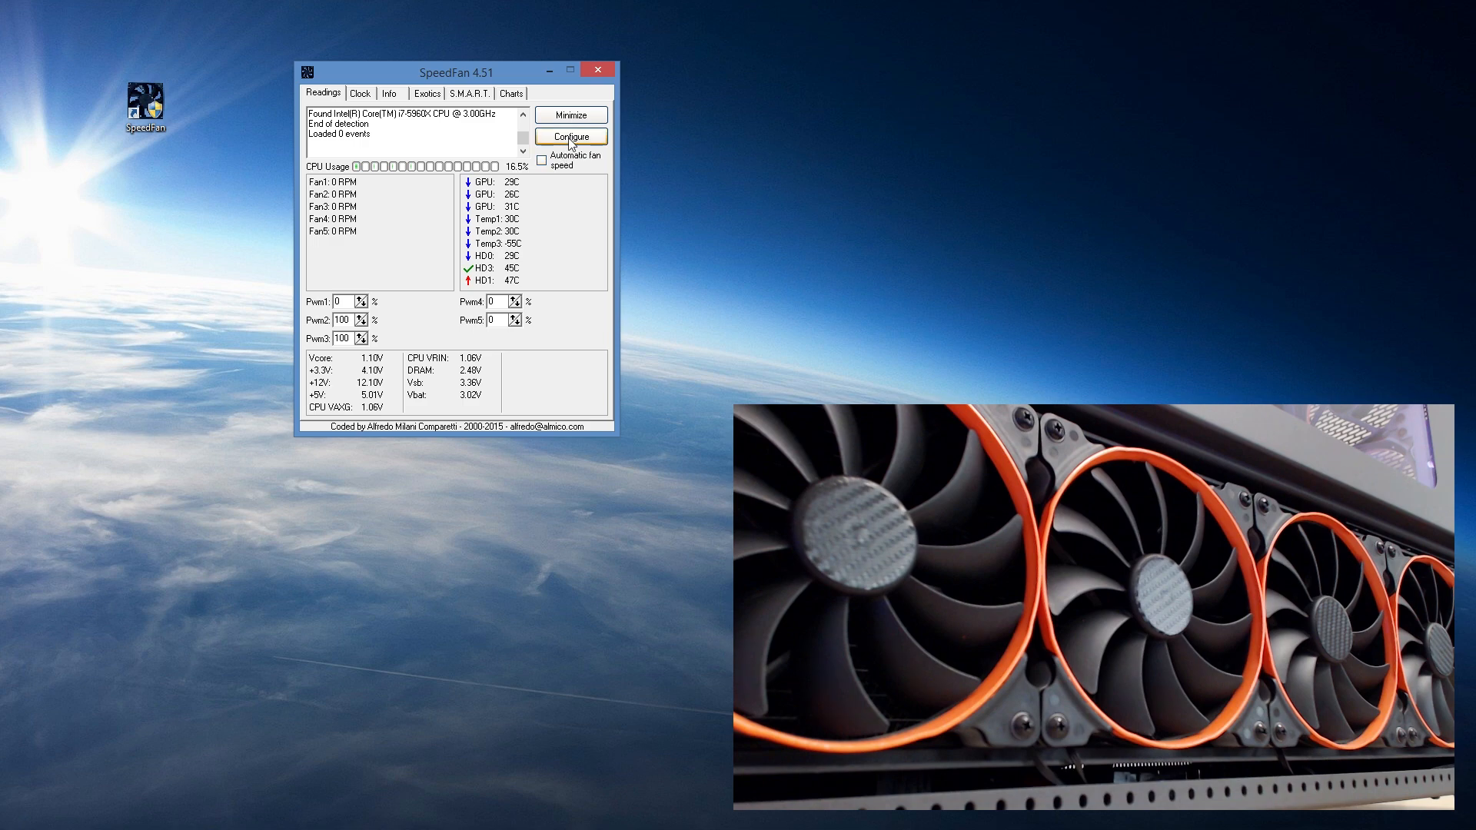
# Step: Enable Advanced fan control and add a controller named 'GPU Fan Control'
pyautogui.click(569, 136)
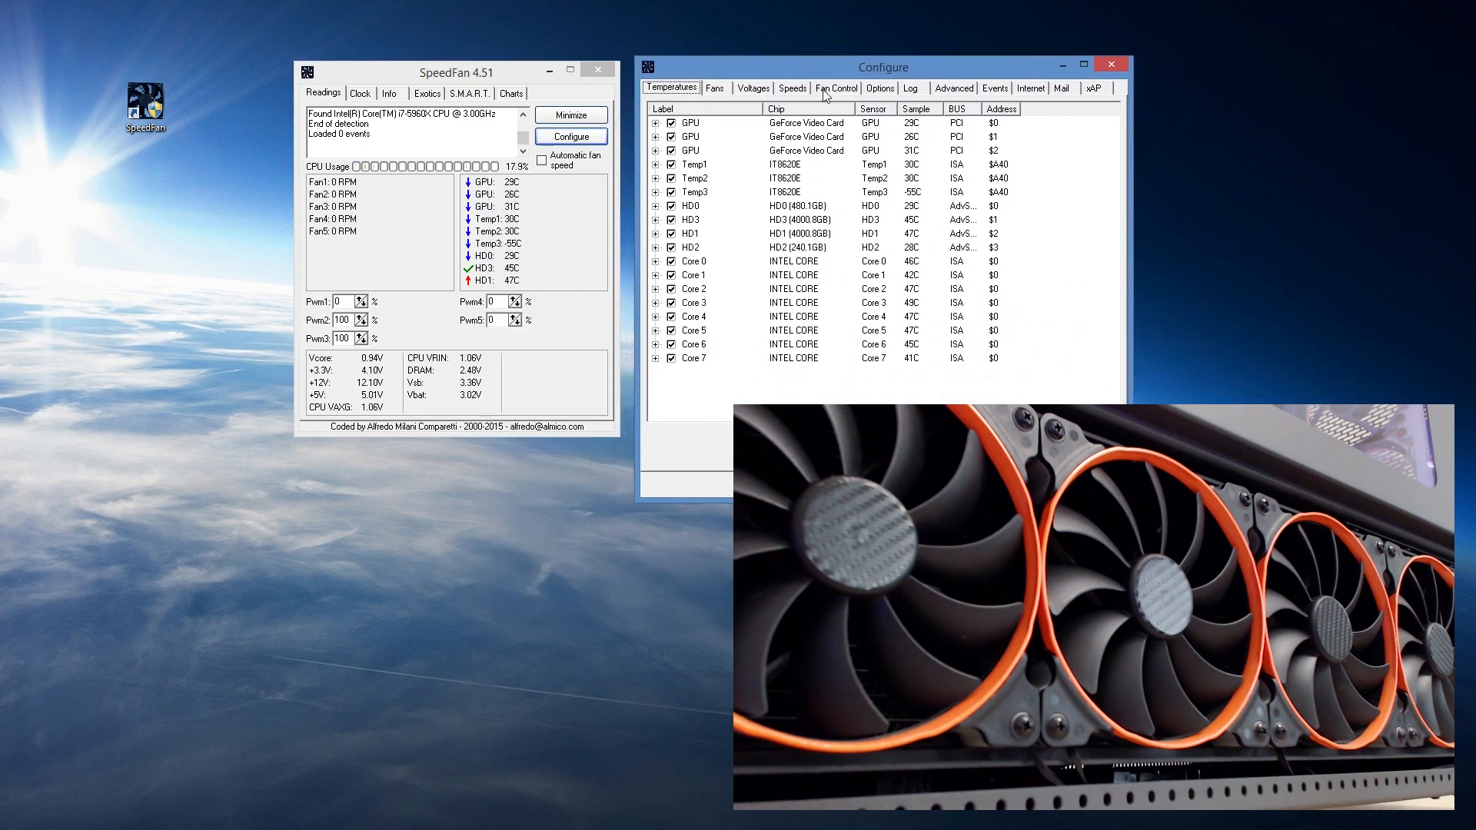
pyautogui.click(836, 88)
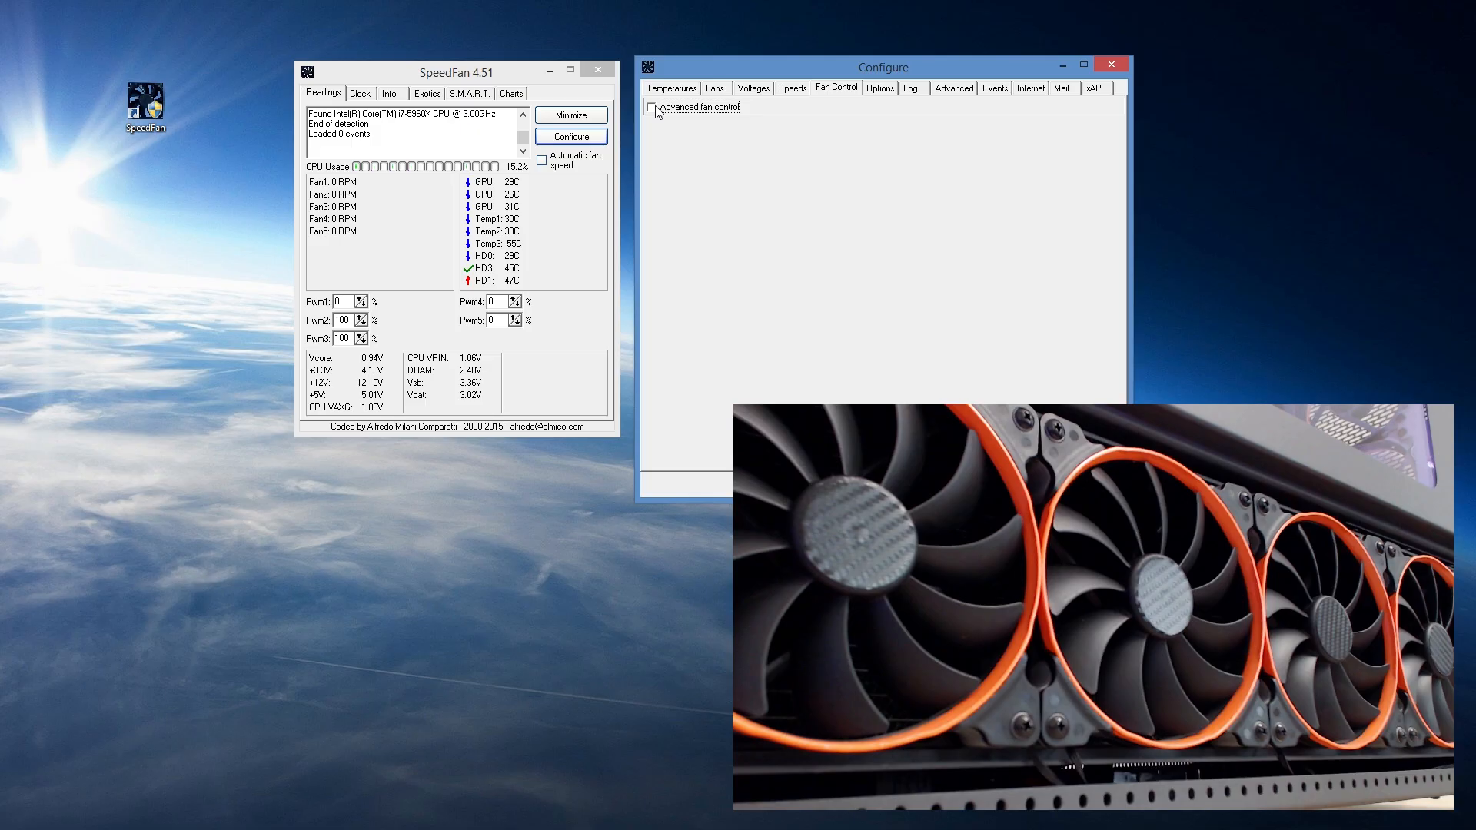
pyautogui.click(654, 106)
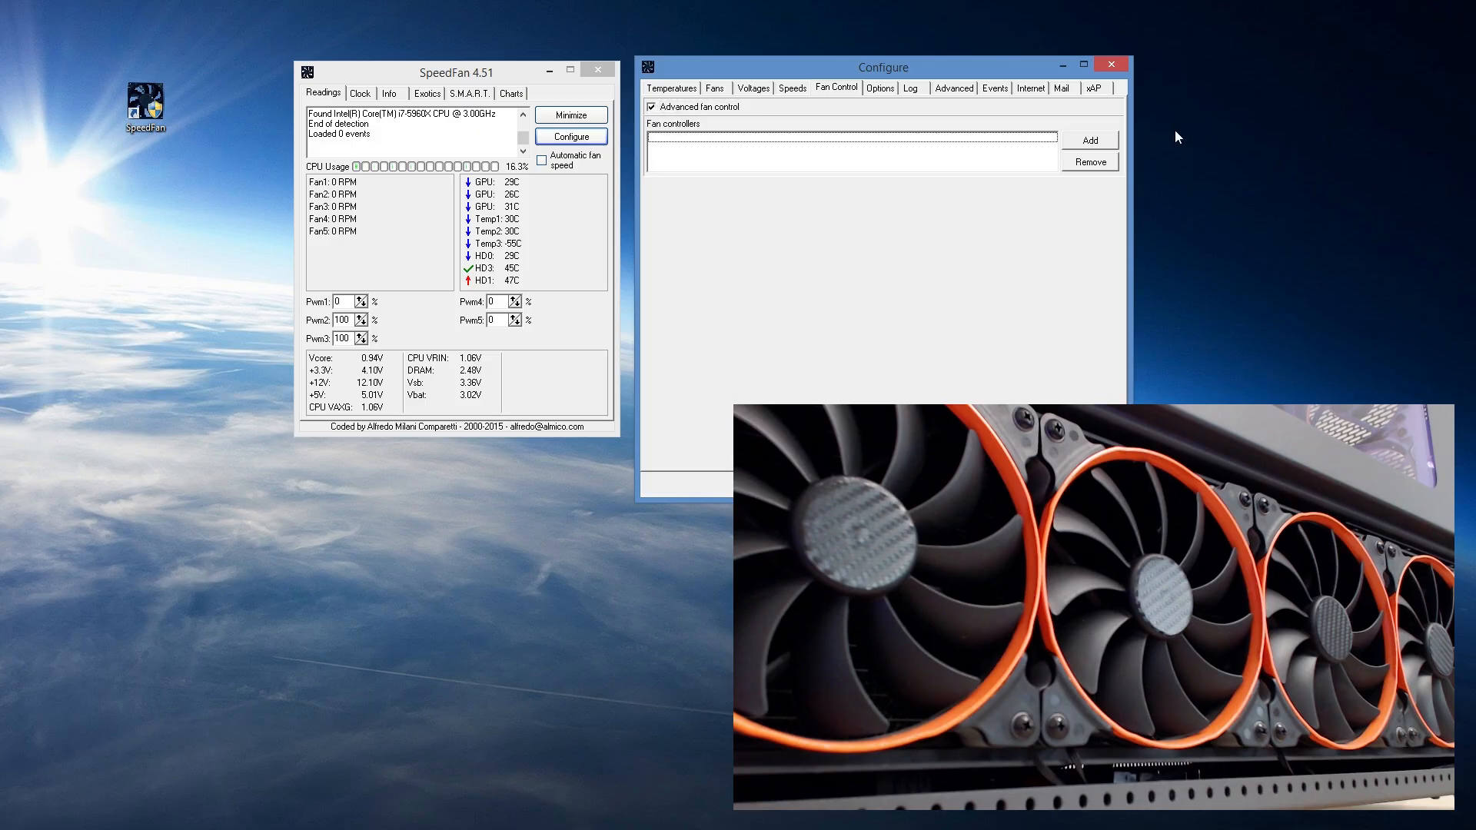
pyautogui.click(1089, 140)
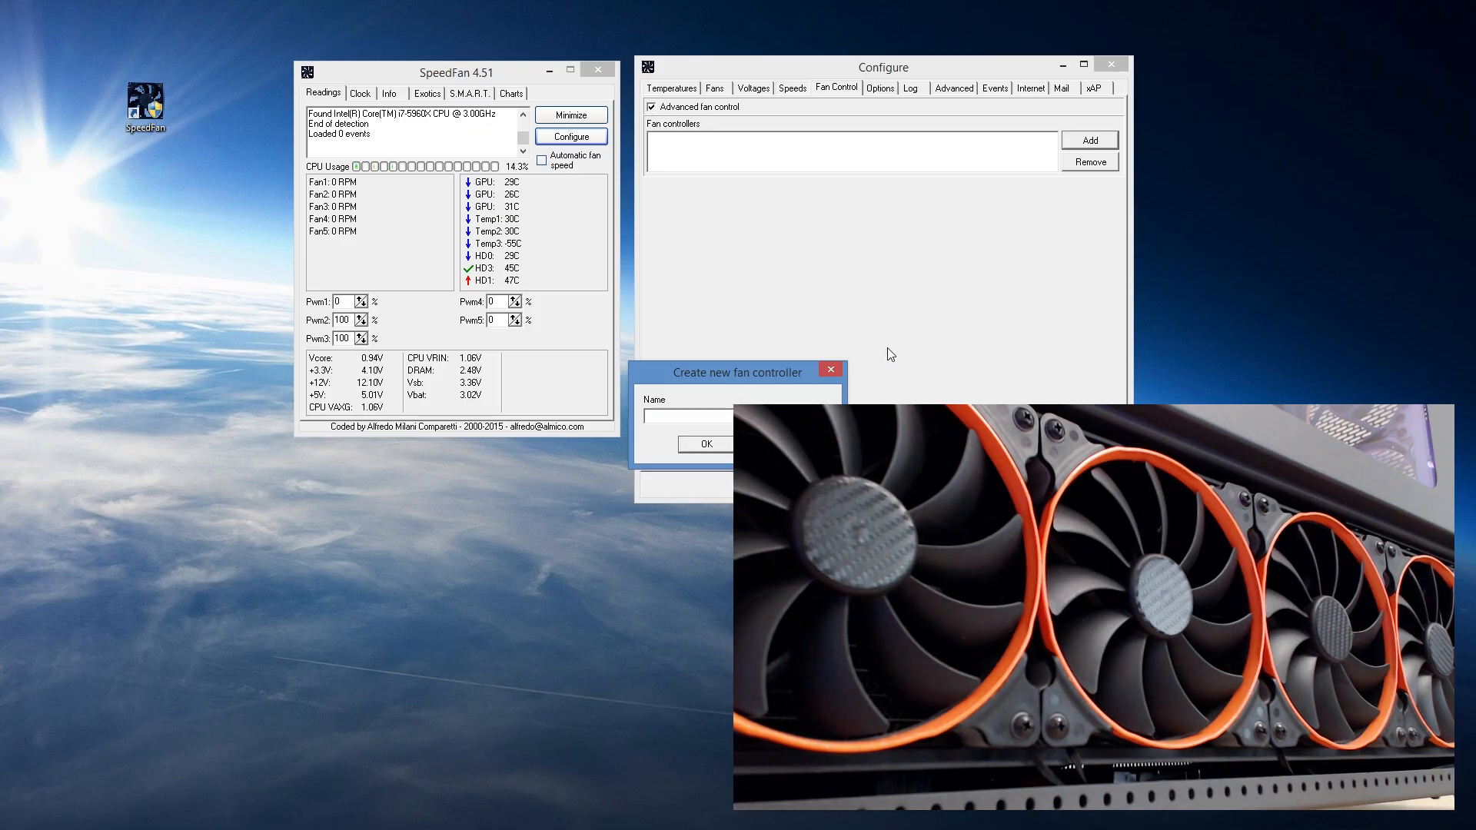
pyautogui.write('GPU')
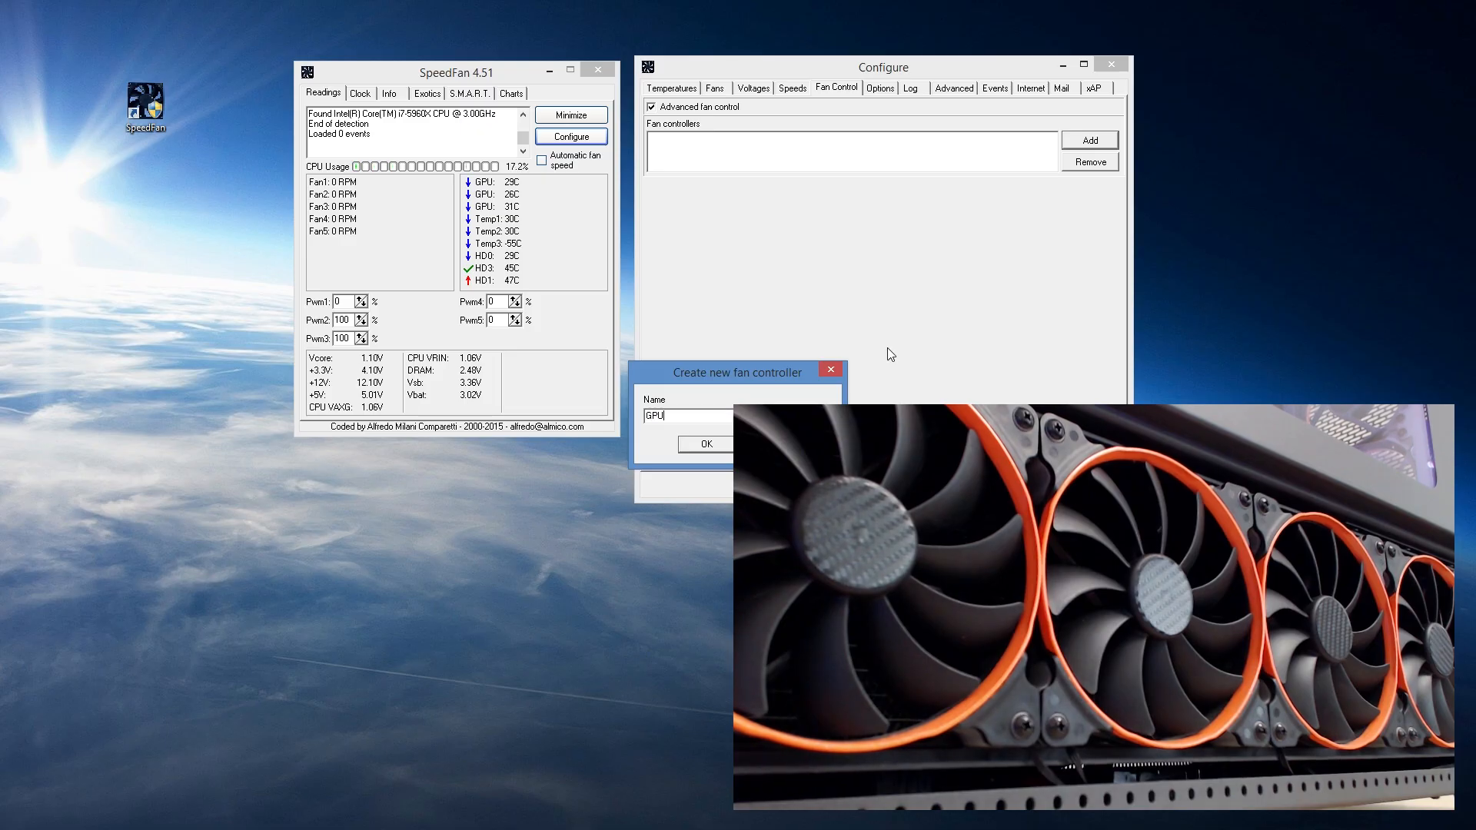
pyautogui.write('Control')
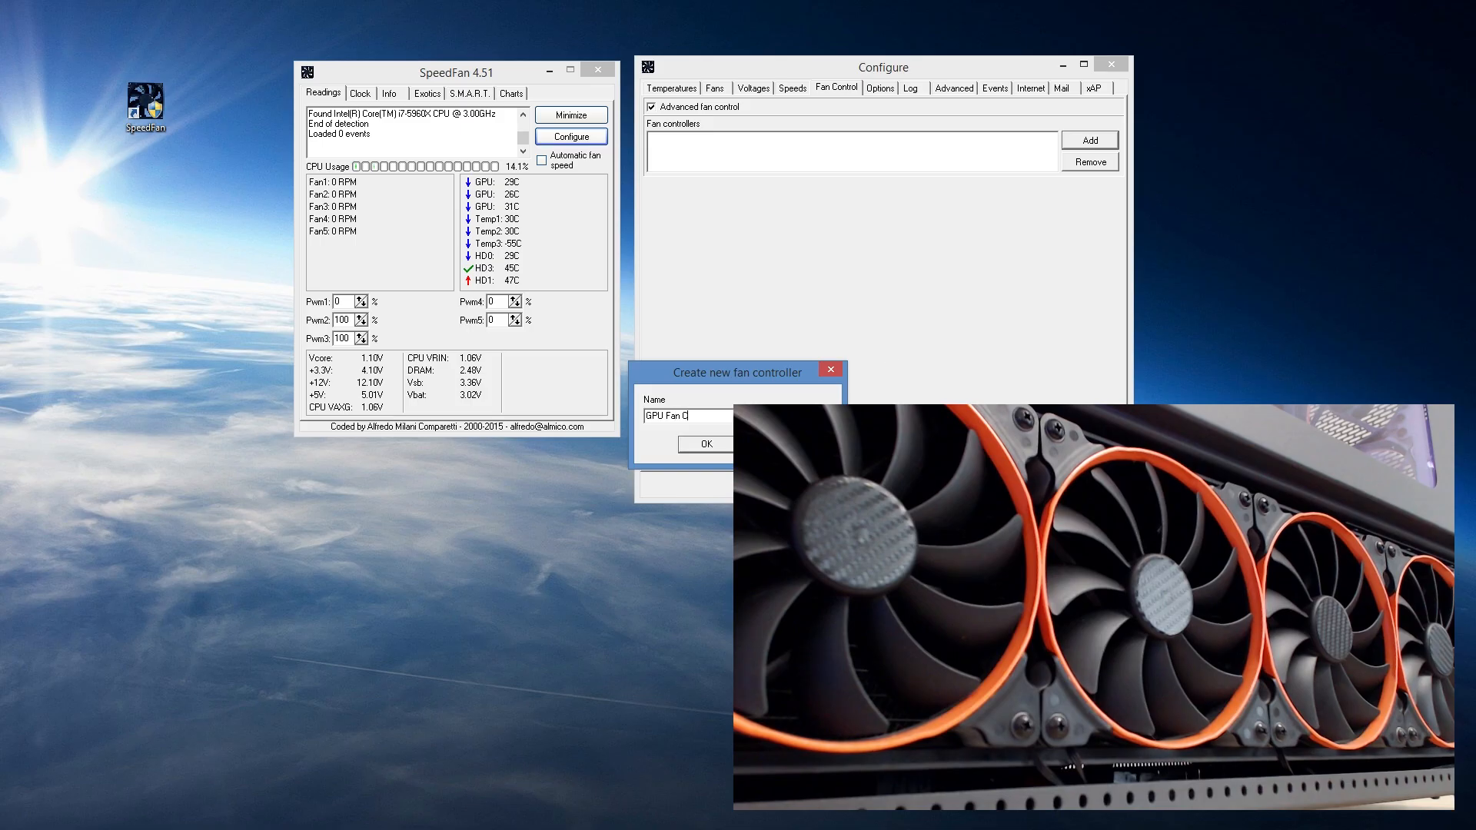
pyautogui.click(705, 443)
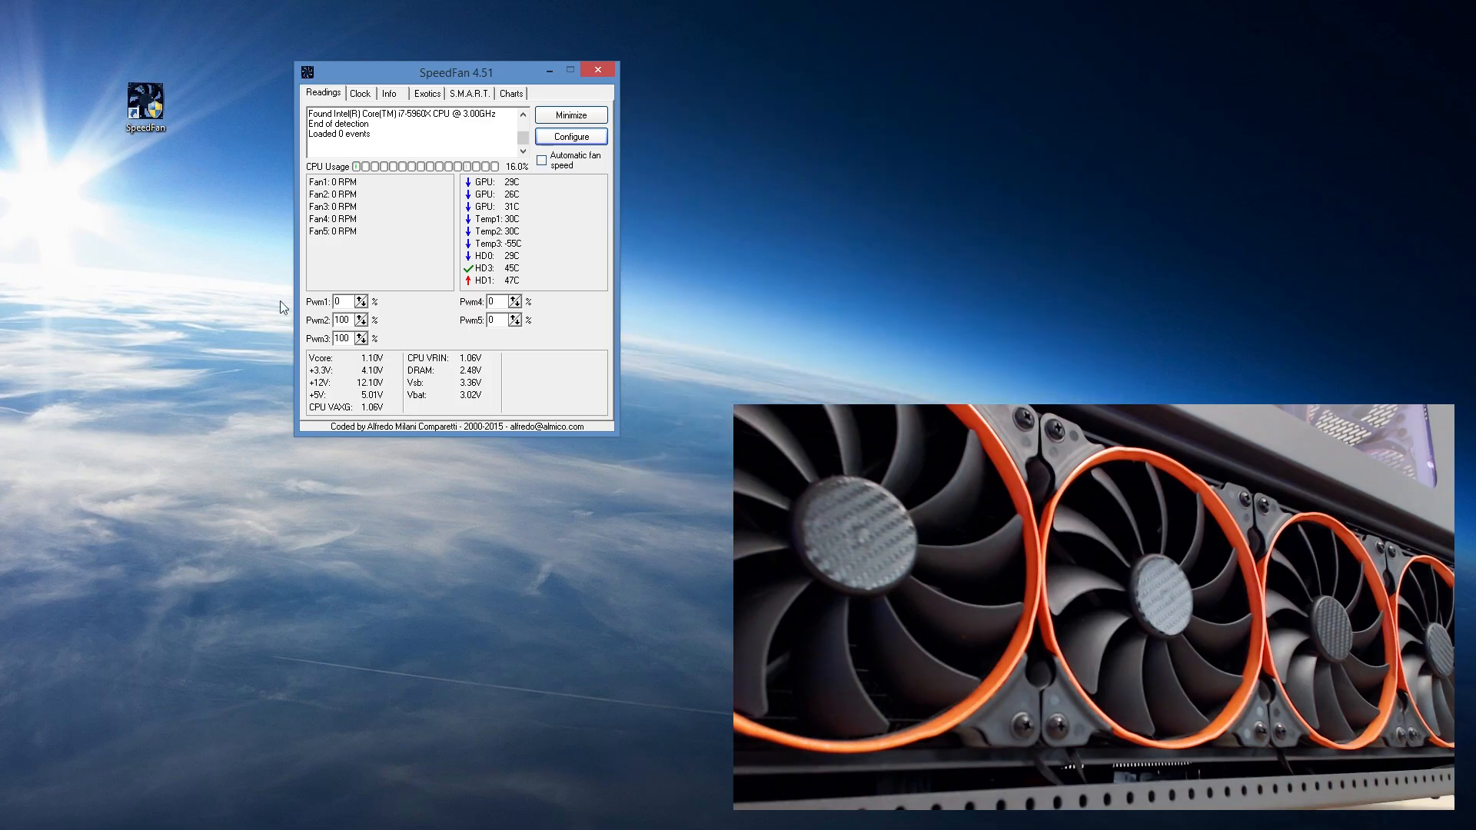
# Step: Enable Controlled speed on GPU Fan Control and open its Pwm output list
pyautogui.click(569, 136)
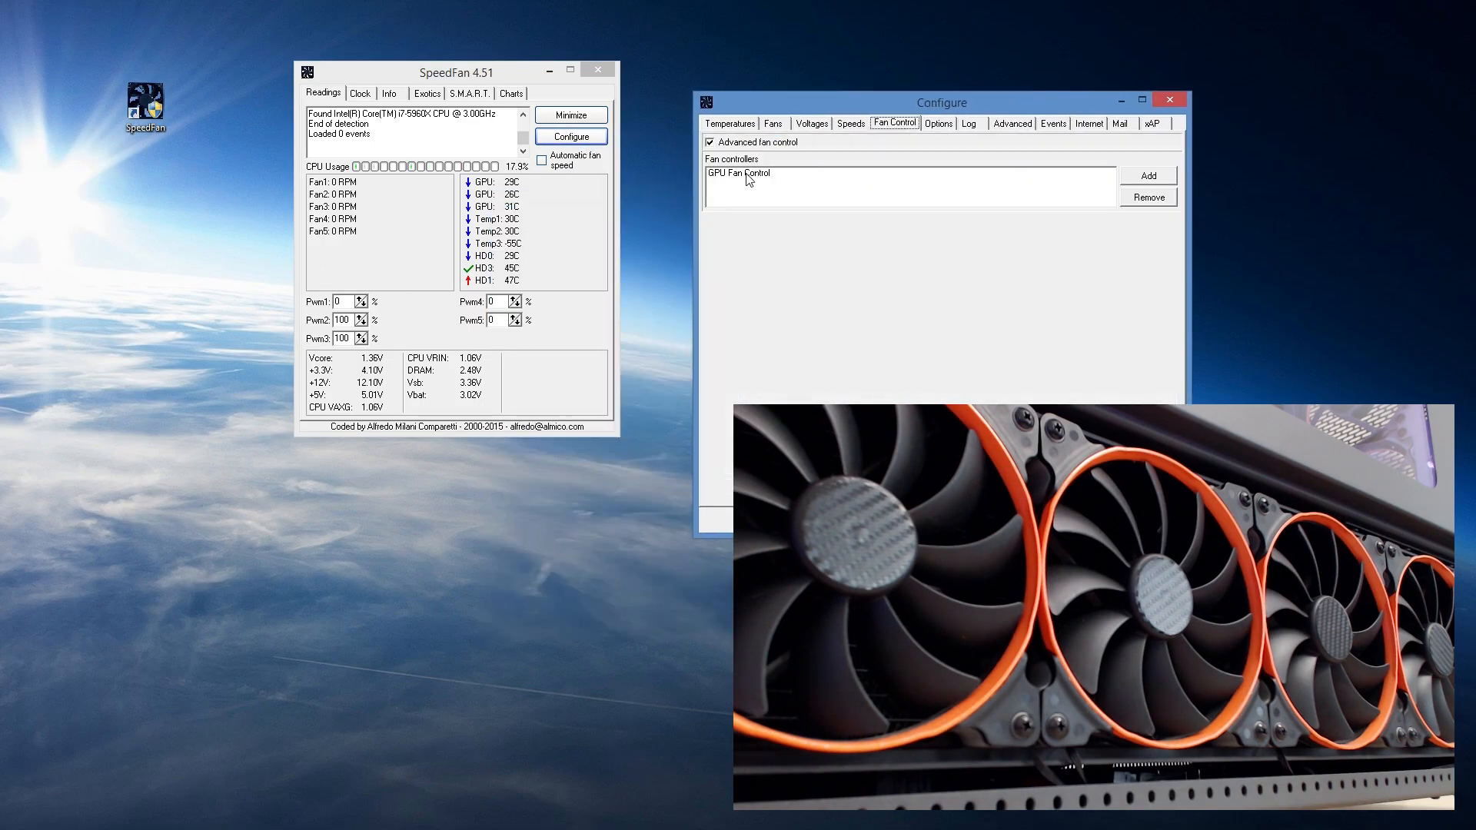
pyautogui.click(740, 174)
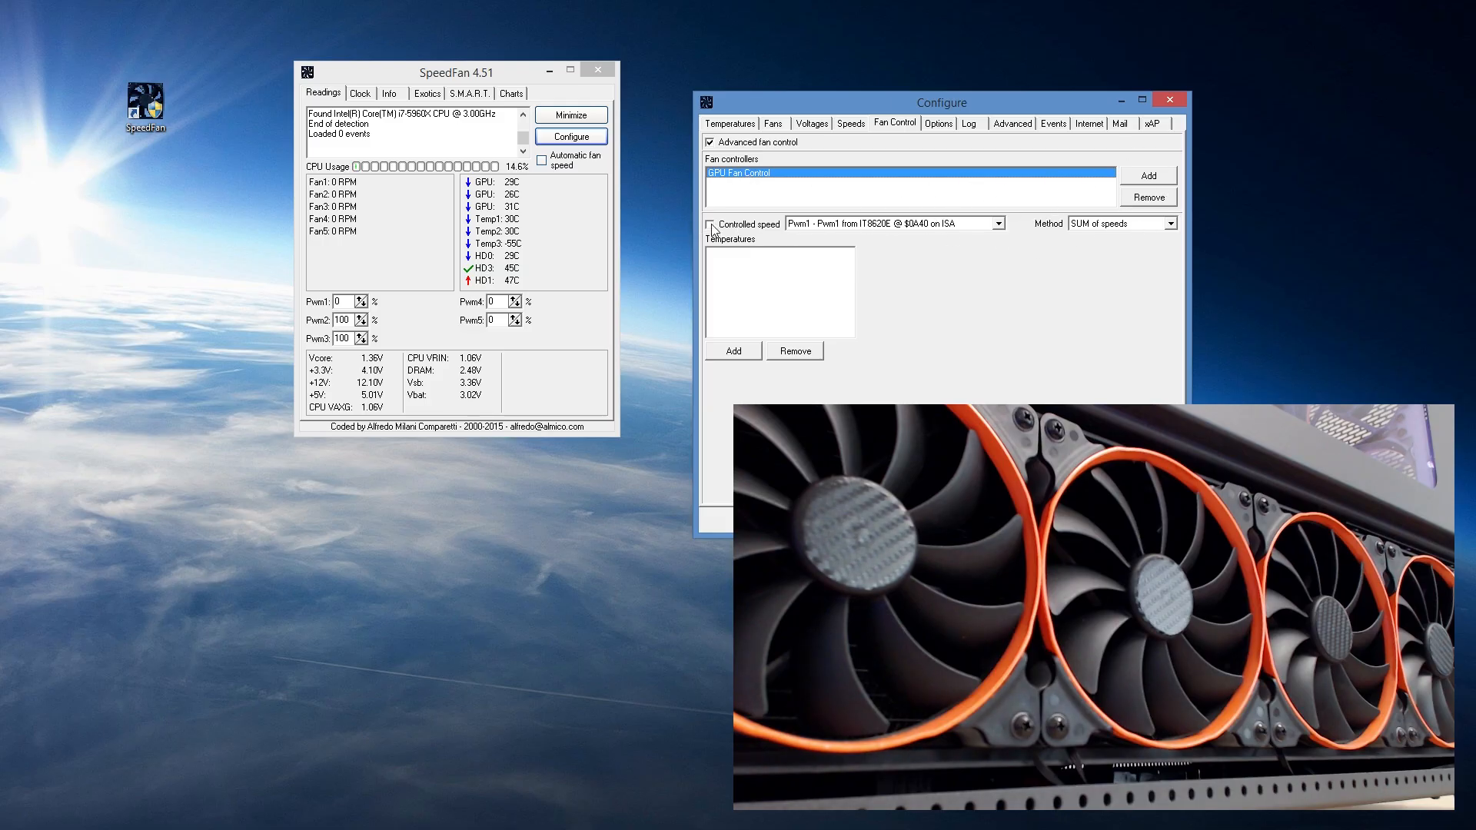
pyautogui.click(710, 224)
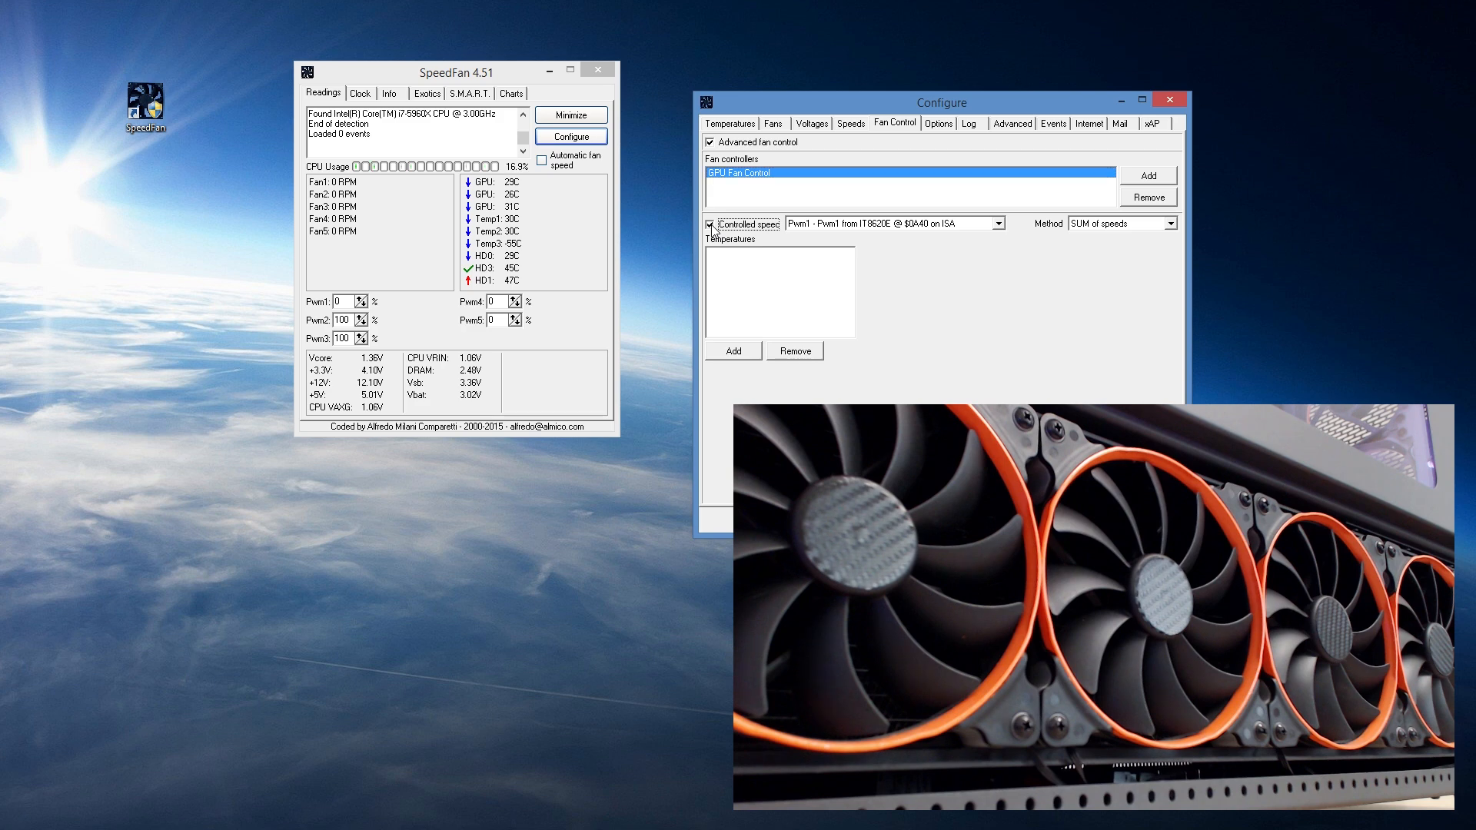
pyautogui.click(996, 223)
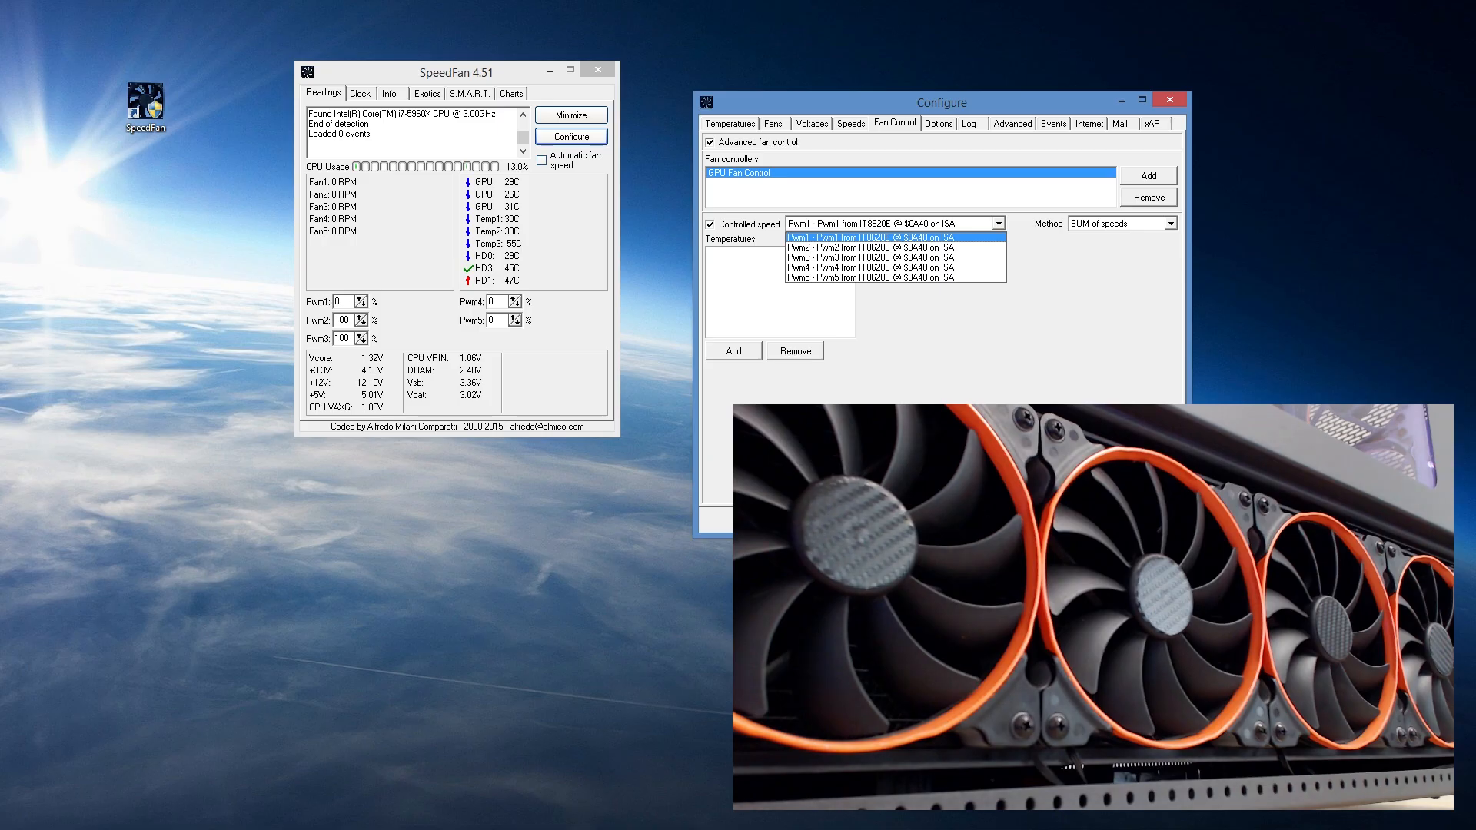
pyautogui.moveTo(434, 316)
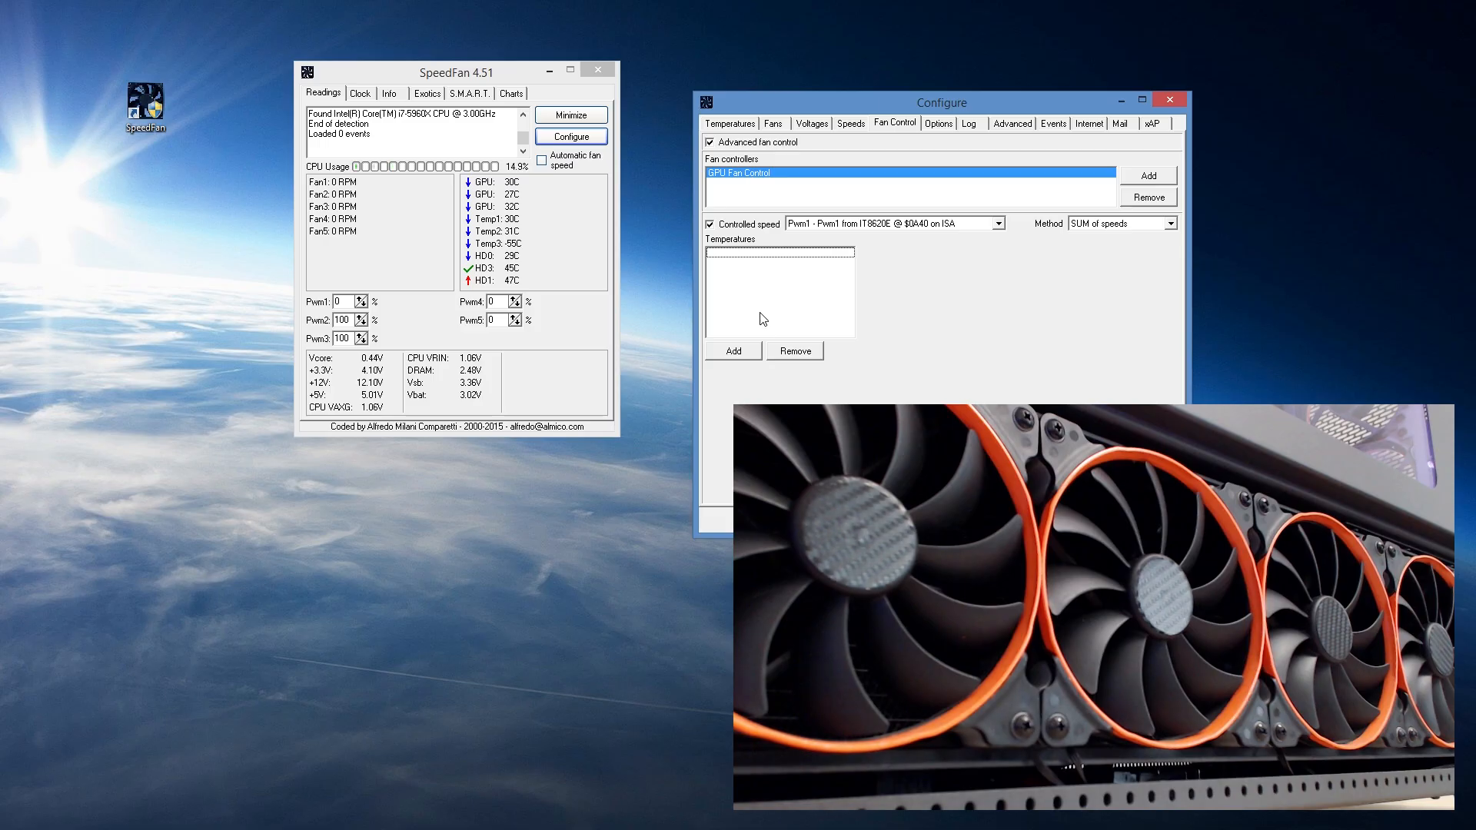
# Step: Add the first 'GPU from GeForce Video Card' sensor as the controller's temperature source
pyautogui.click(732, 351)
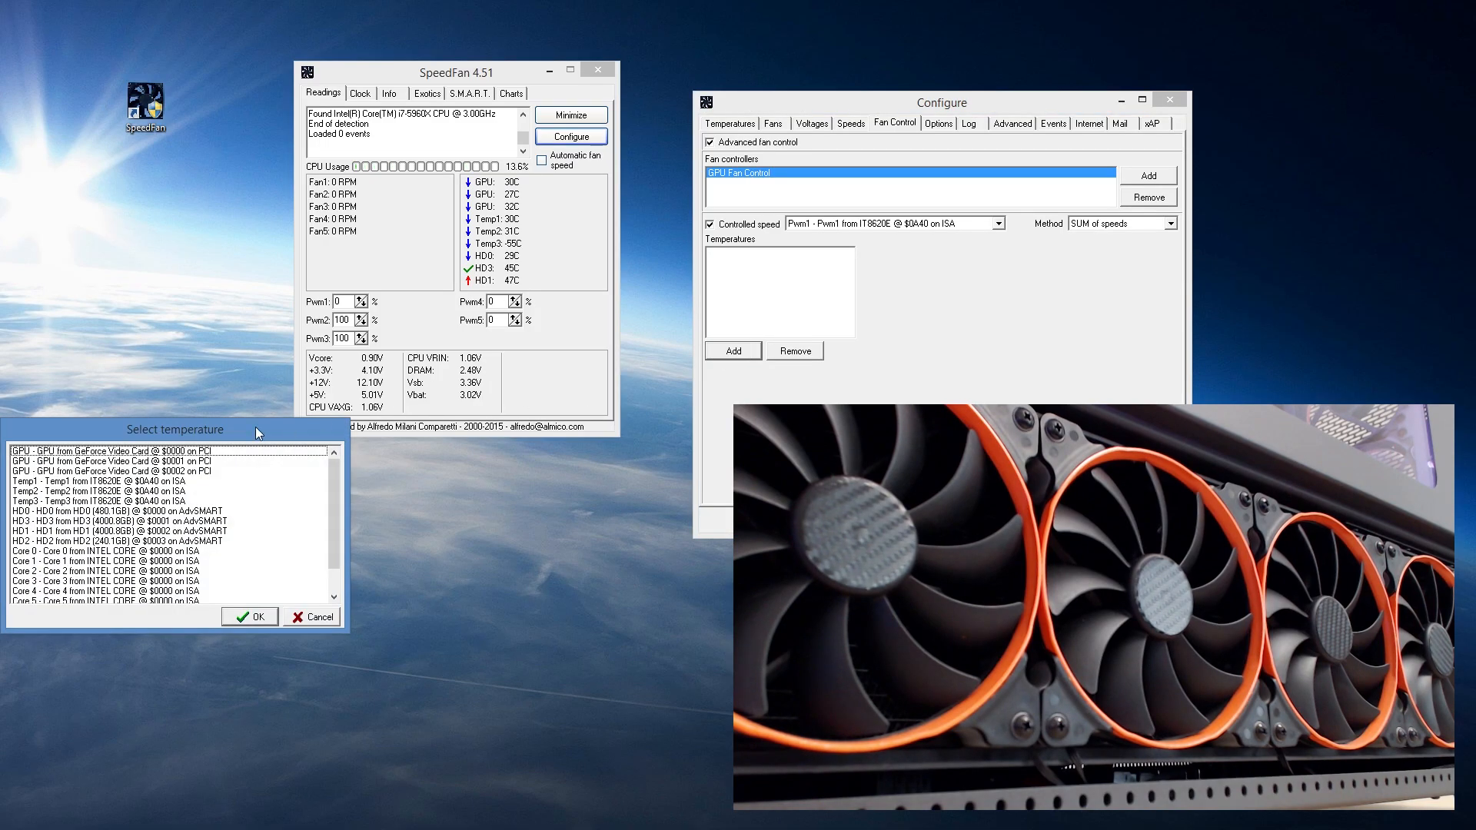
pyautogui.moveTo(174, 429); pyautogui.dragTo(450, 479)
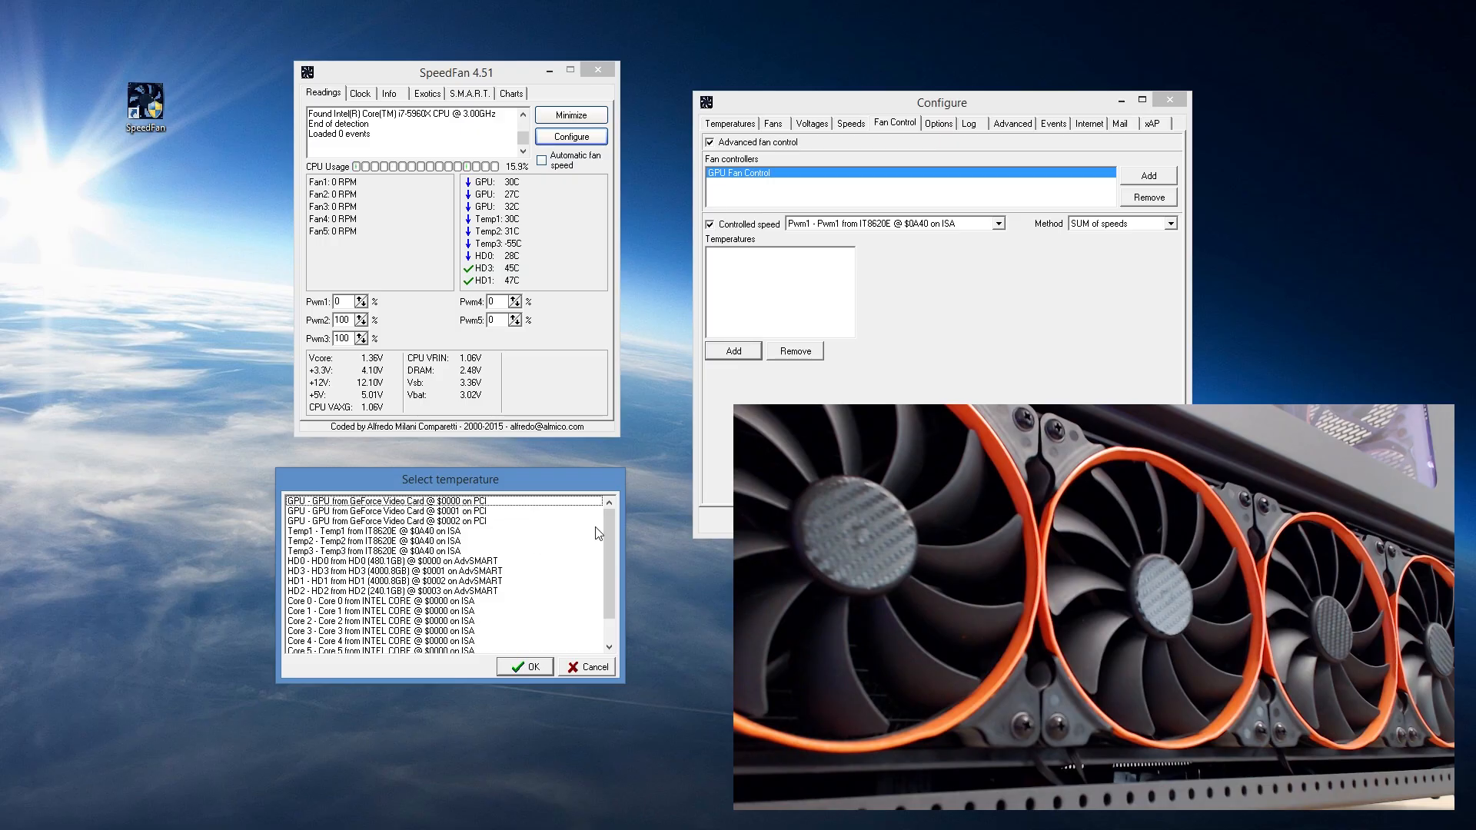
pyautogui.scroll(-3)
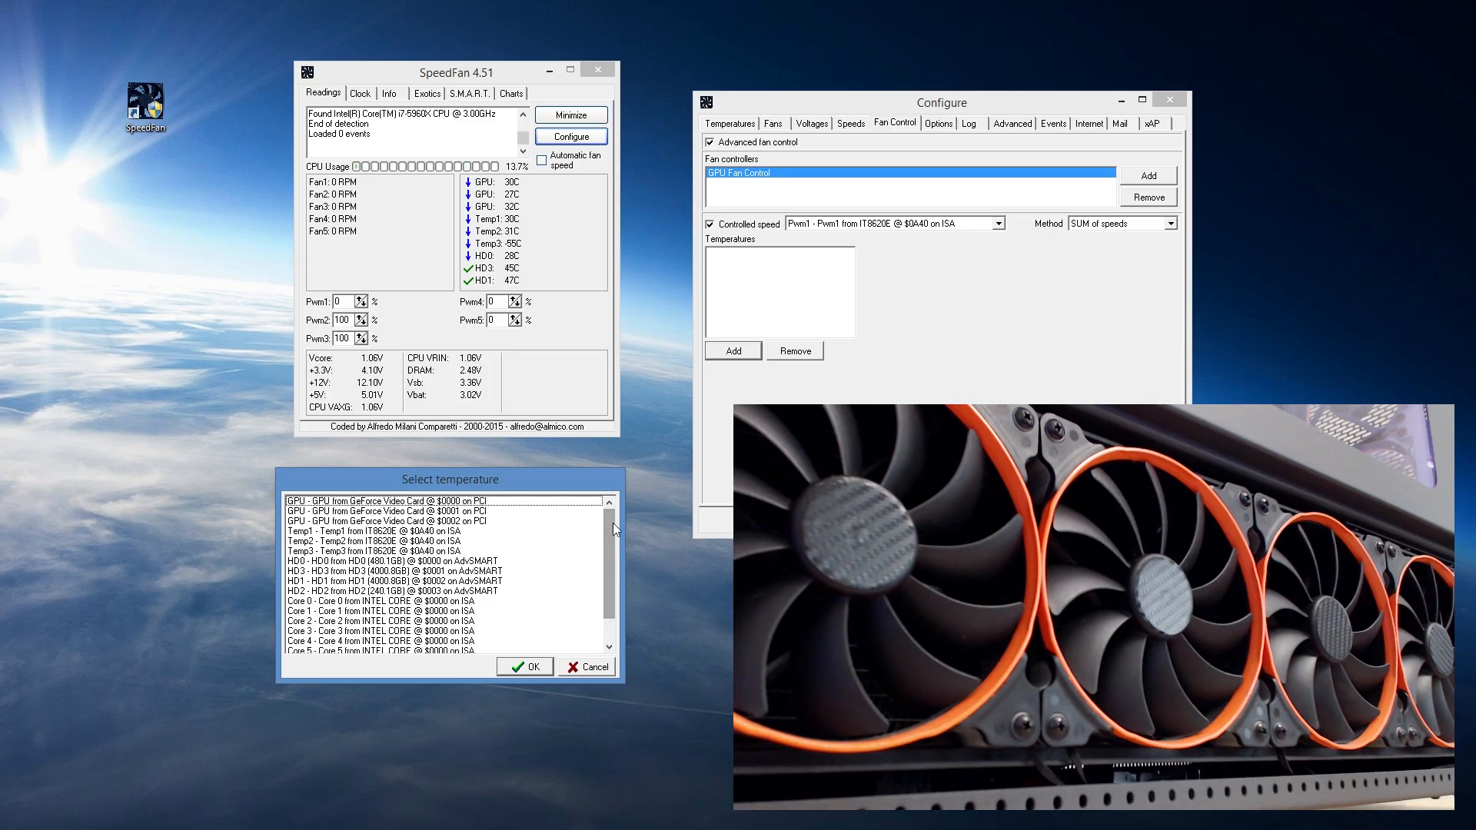
pyautogui.click(399, 500)
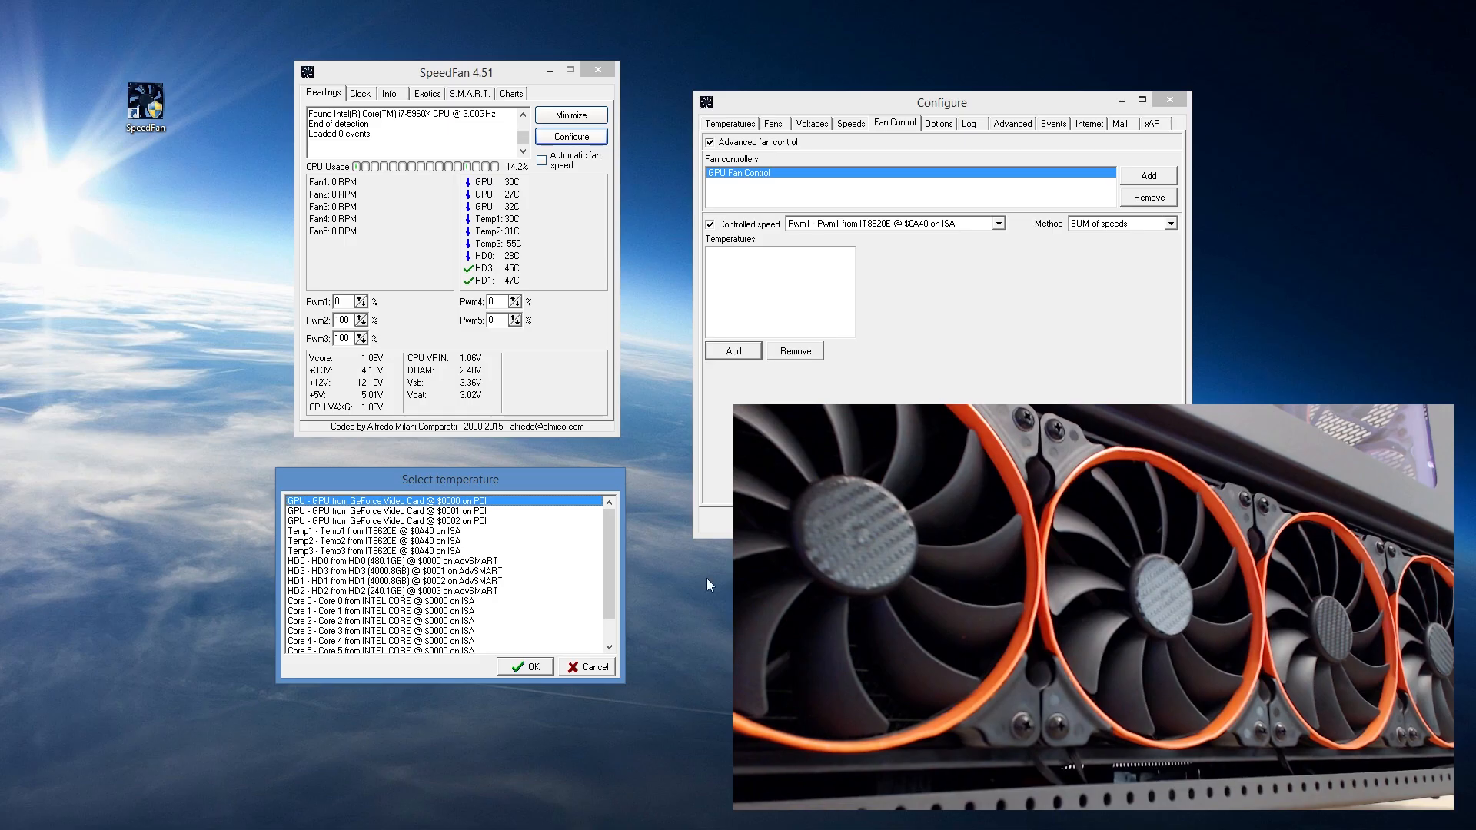
pyautogui.moveTo(692, 612)
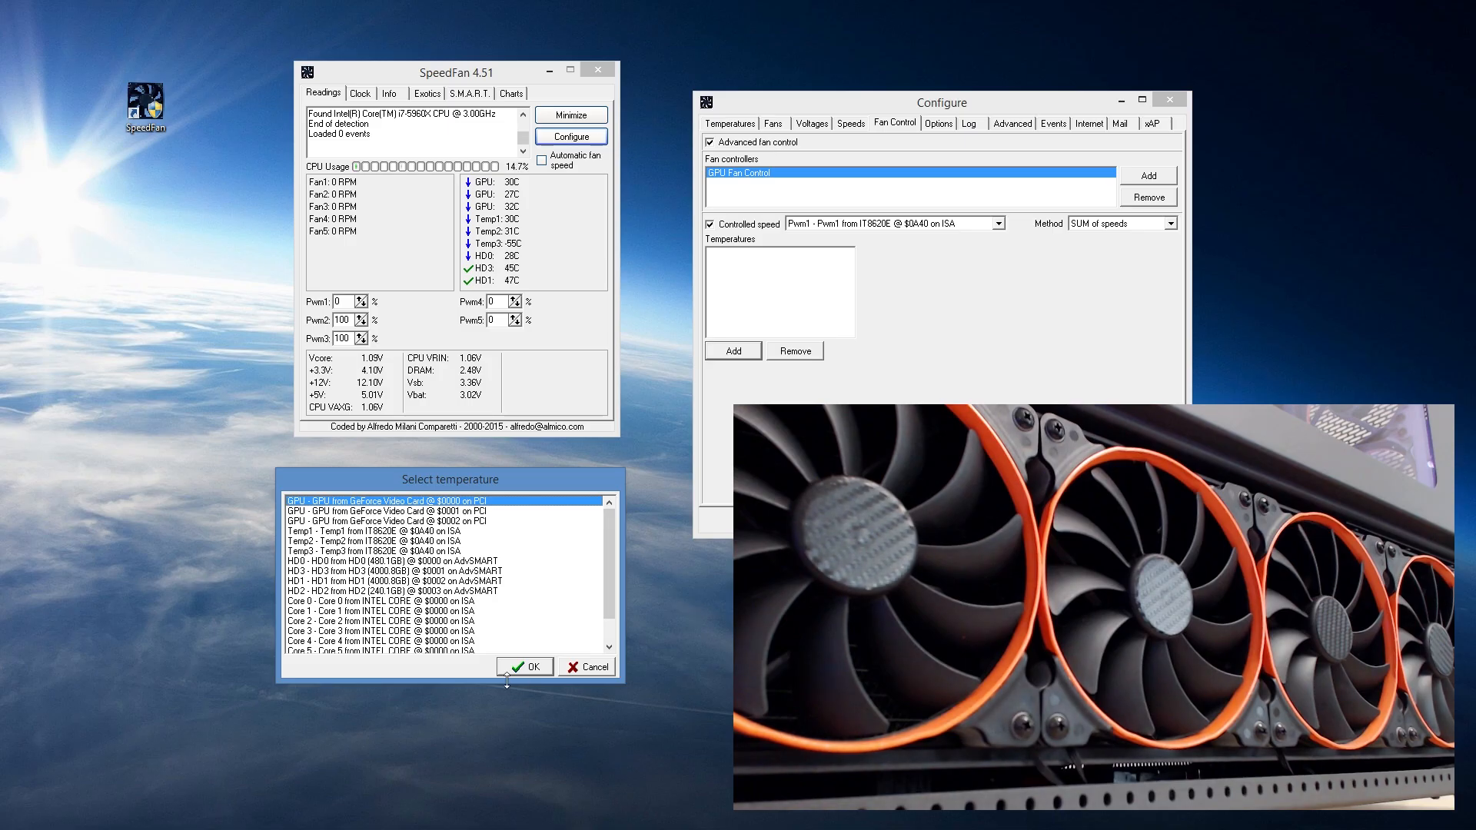
pyautogui.click(524, 666)
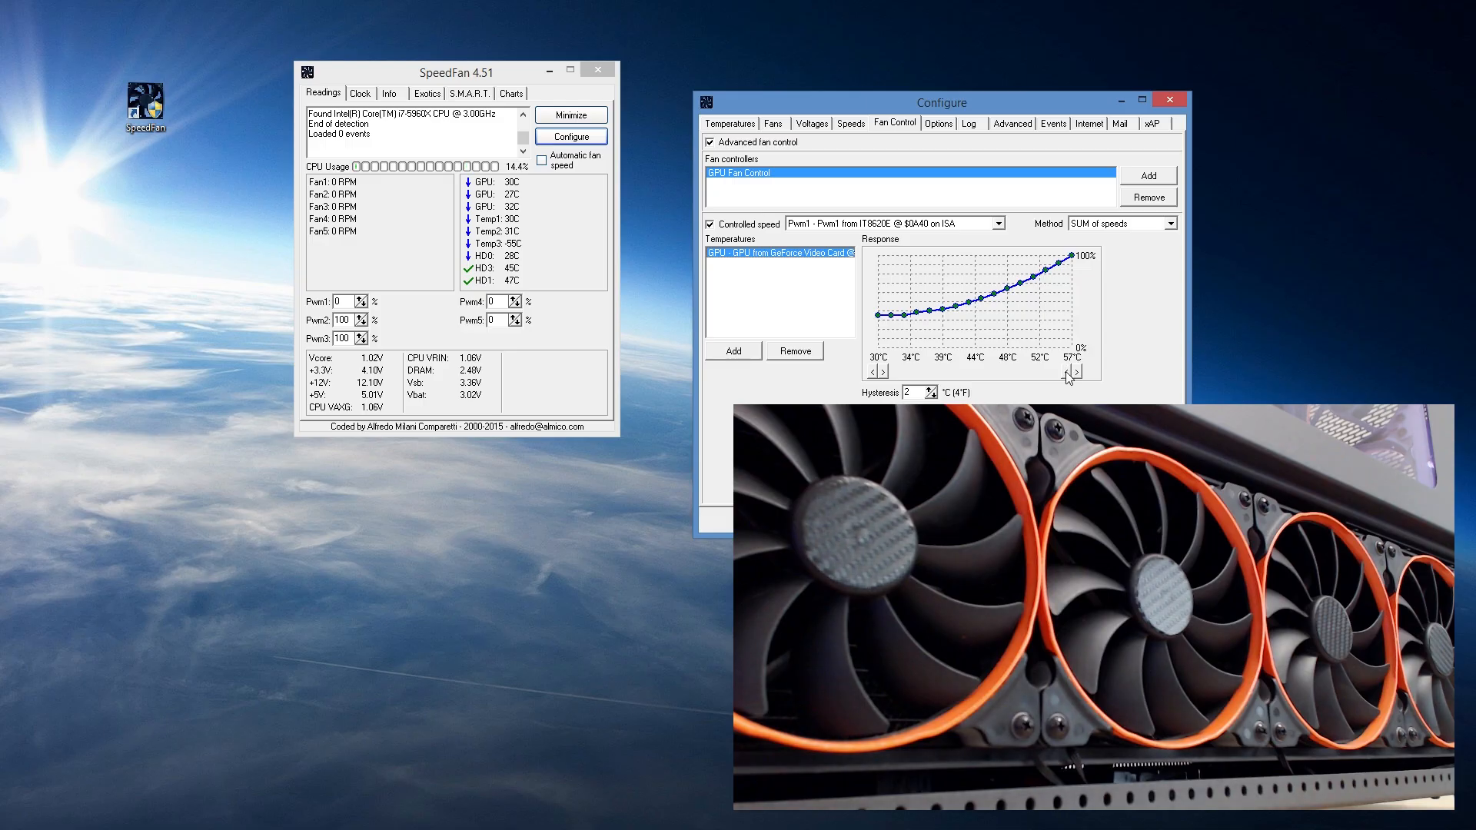
# Step: Set the response curve's upper limit to 55°C and adjust a curve point
pyautogui.click(1079, 371)
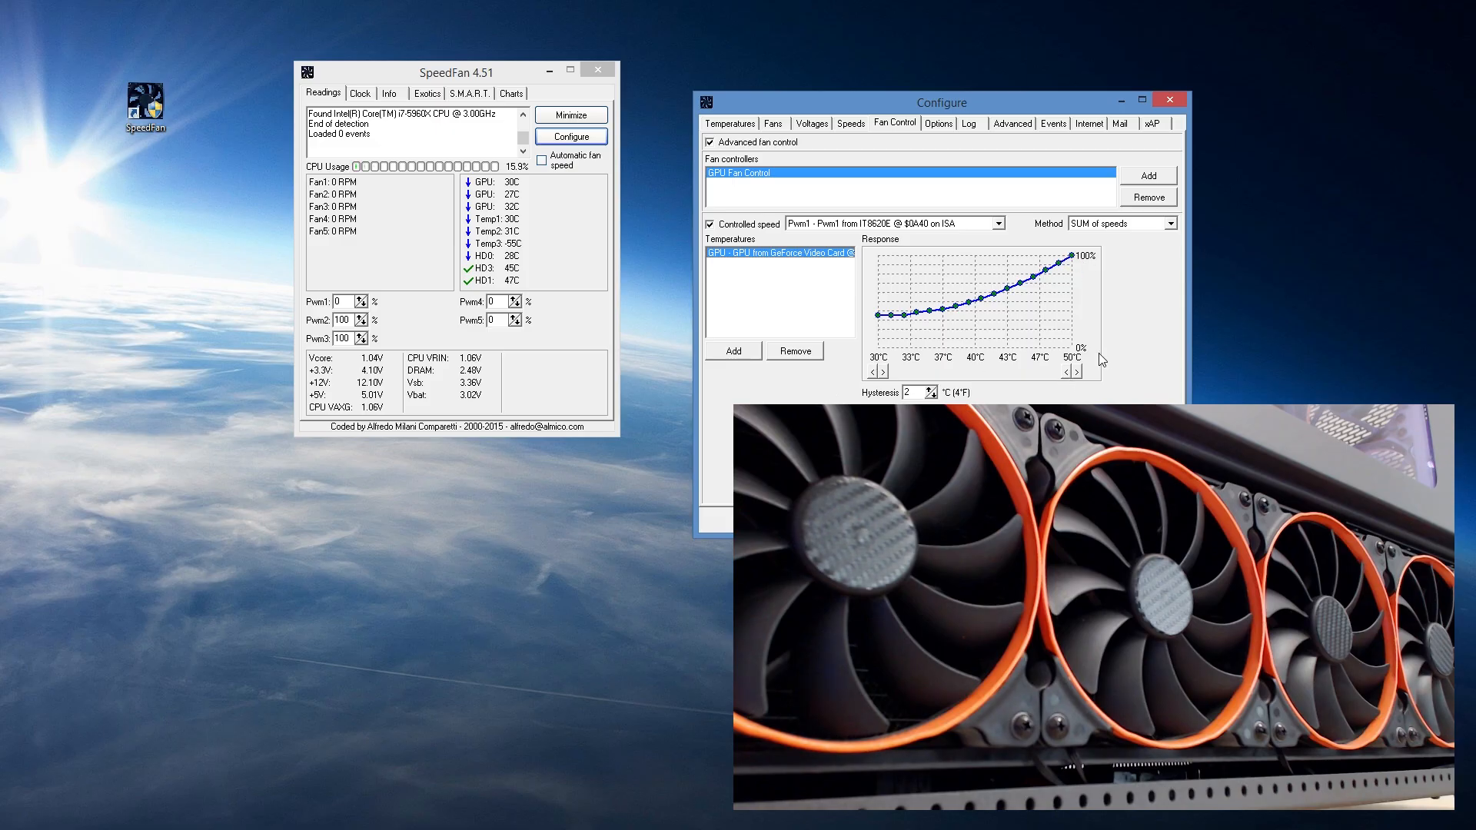
pyautogui.click(1077, 373)
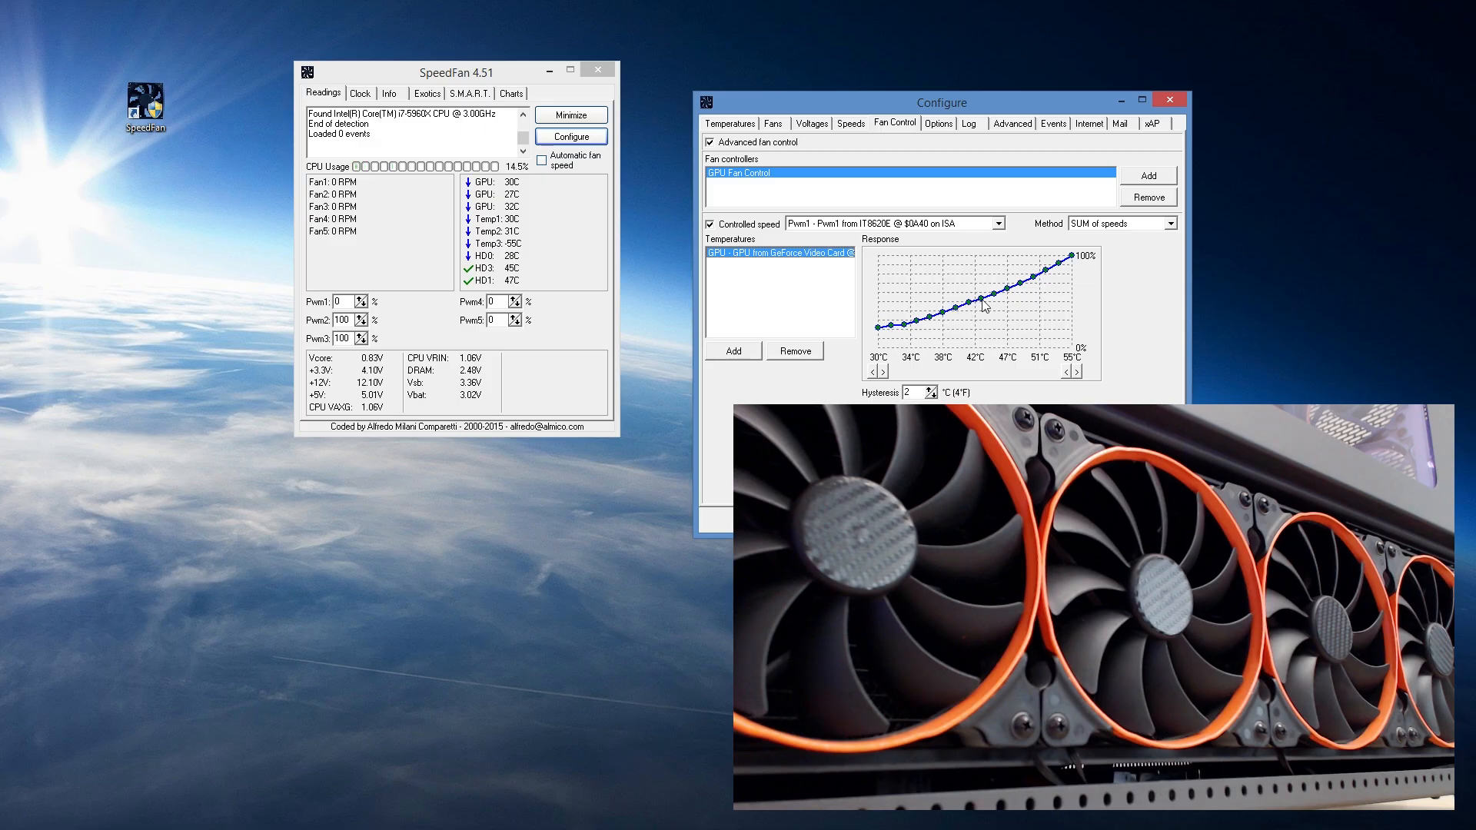
pyautogui.click(909, 392)
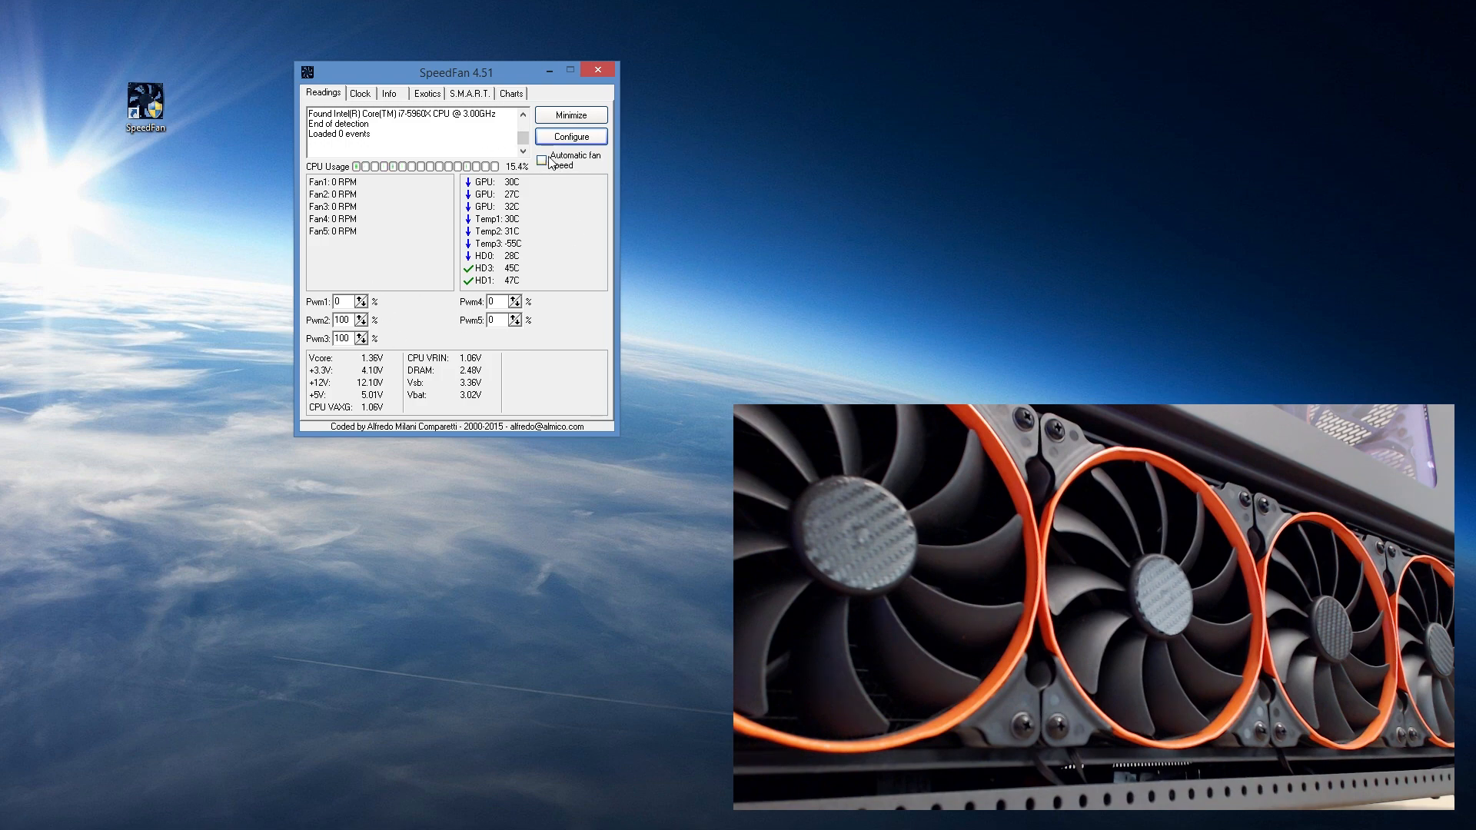
# Step: Enable automatic fan speed so Pwm1 reads 22%, then return to Configure
pyautogui.click(543, 160)
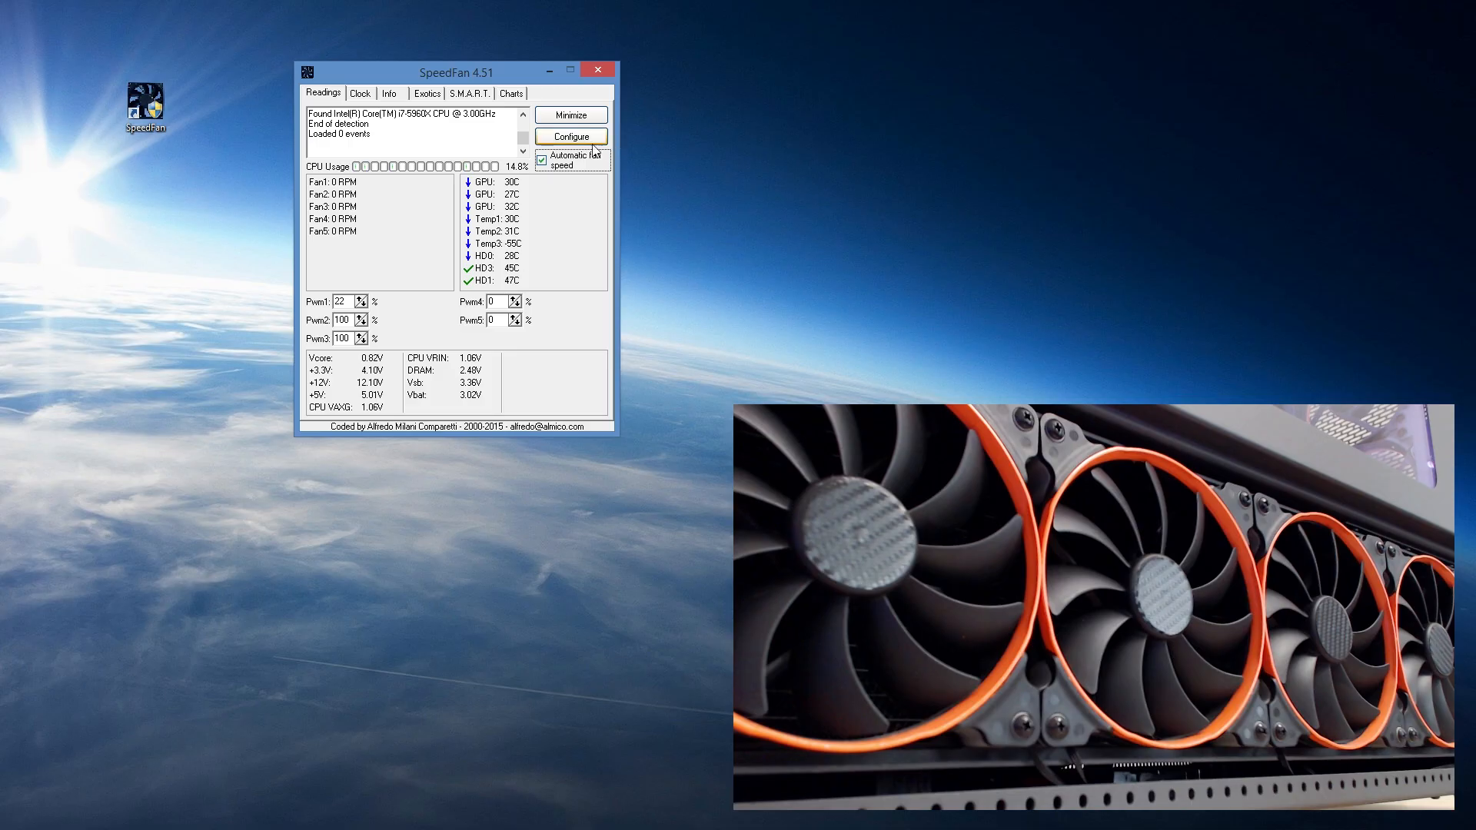
pyautogui.click(569, 137)
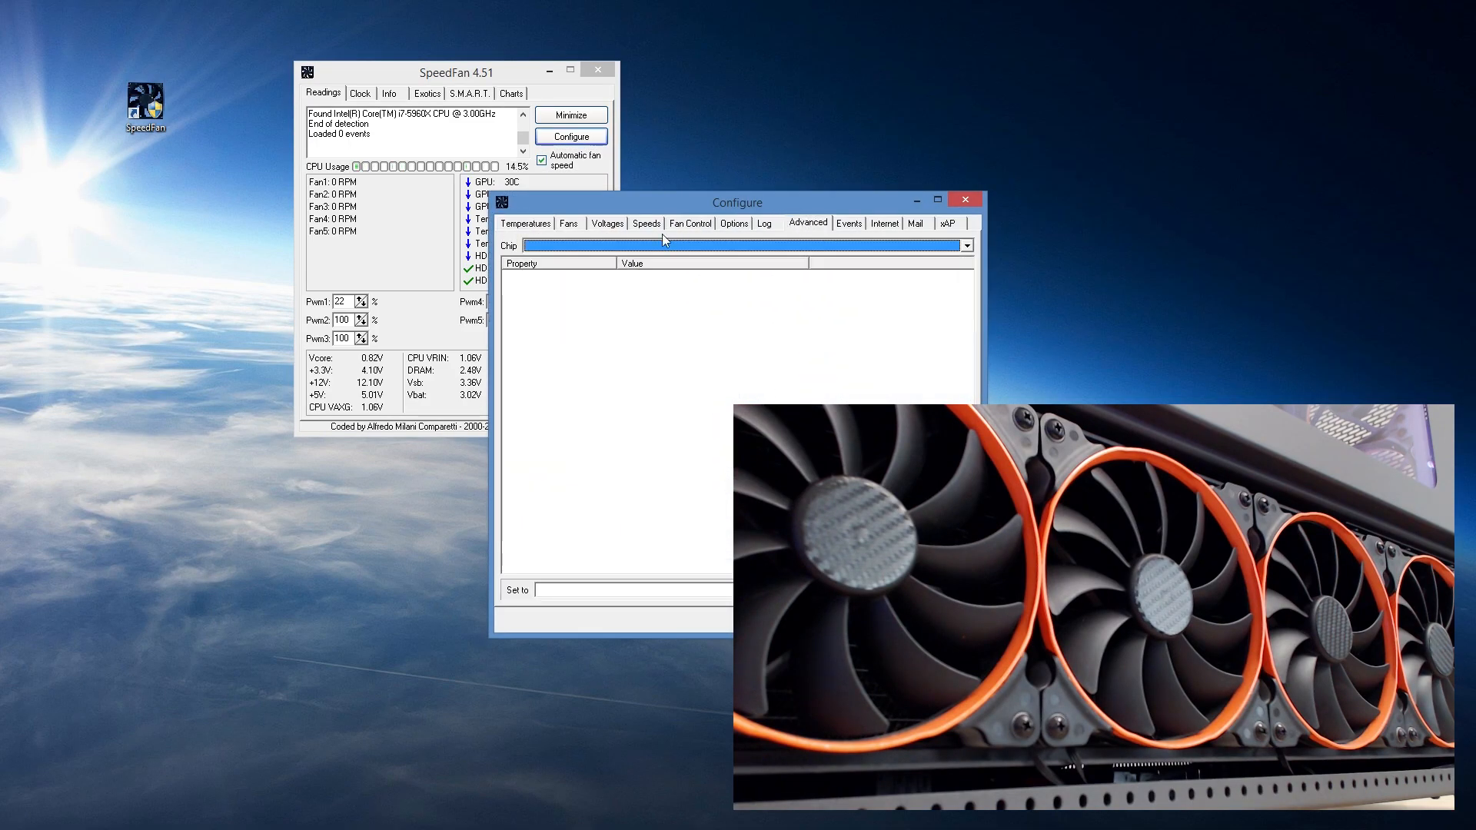
pyautogui.click(689, 223)
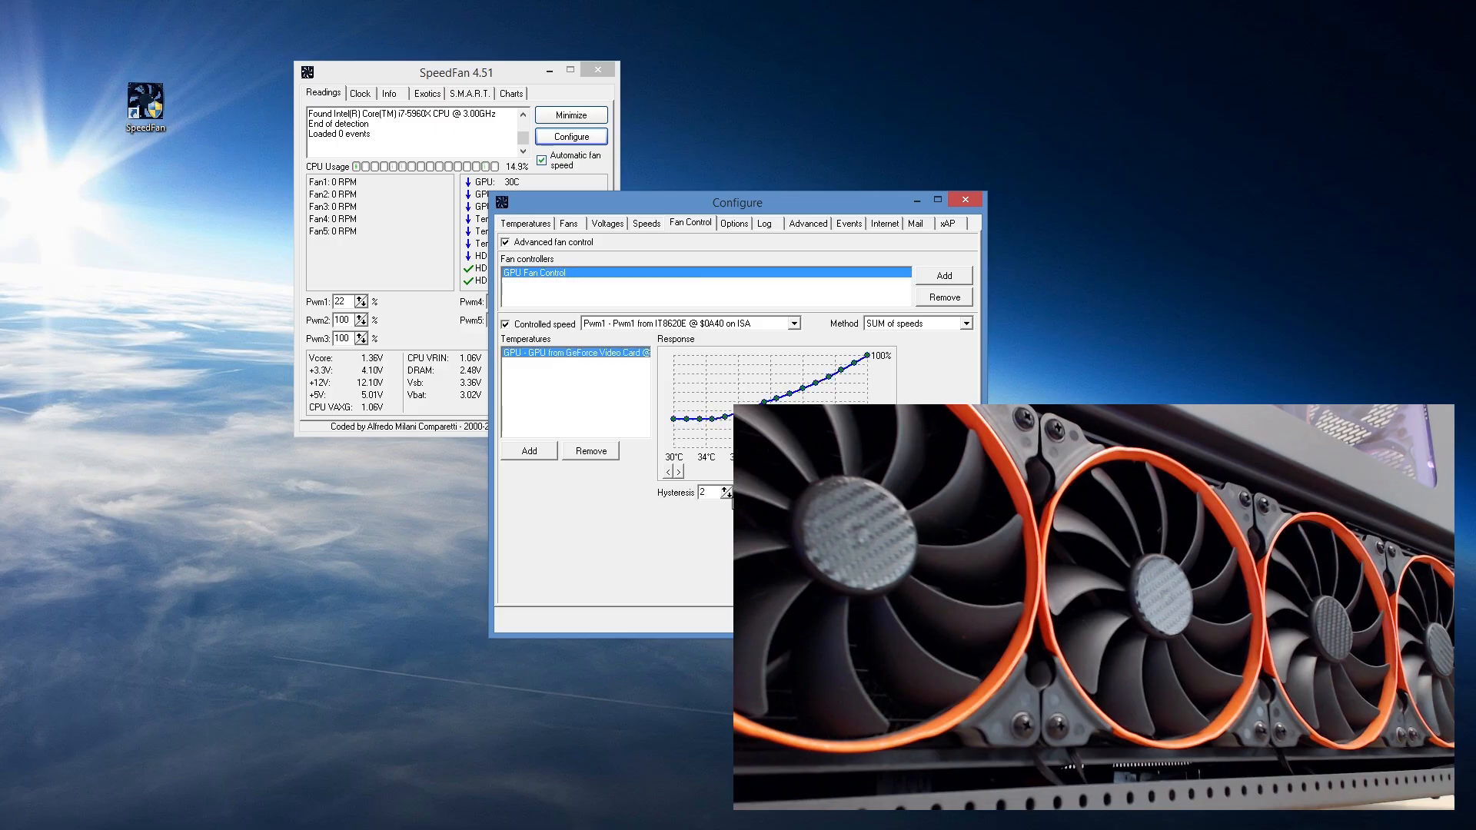
pyautogui.click(965, 200)
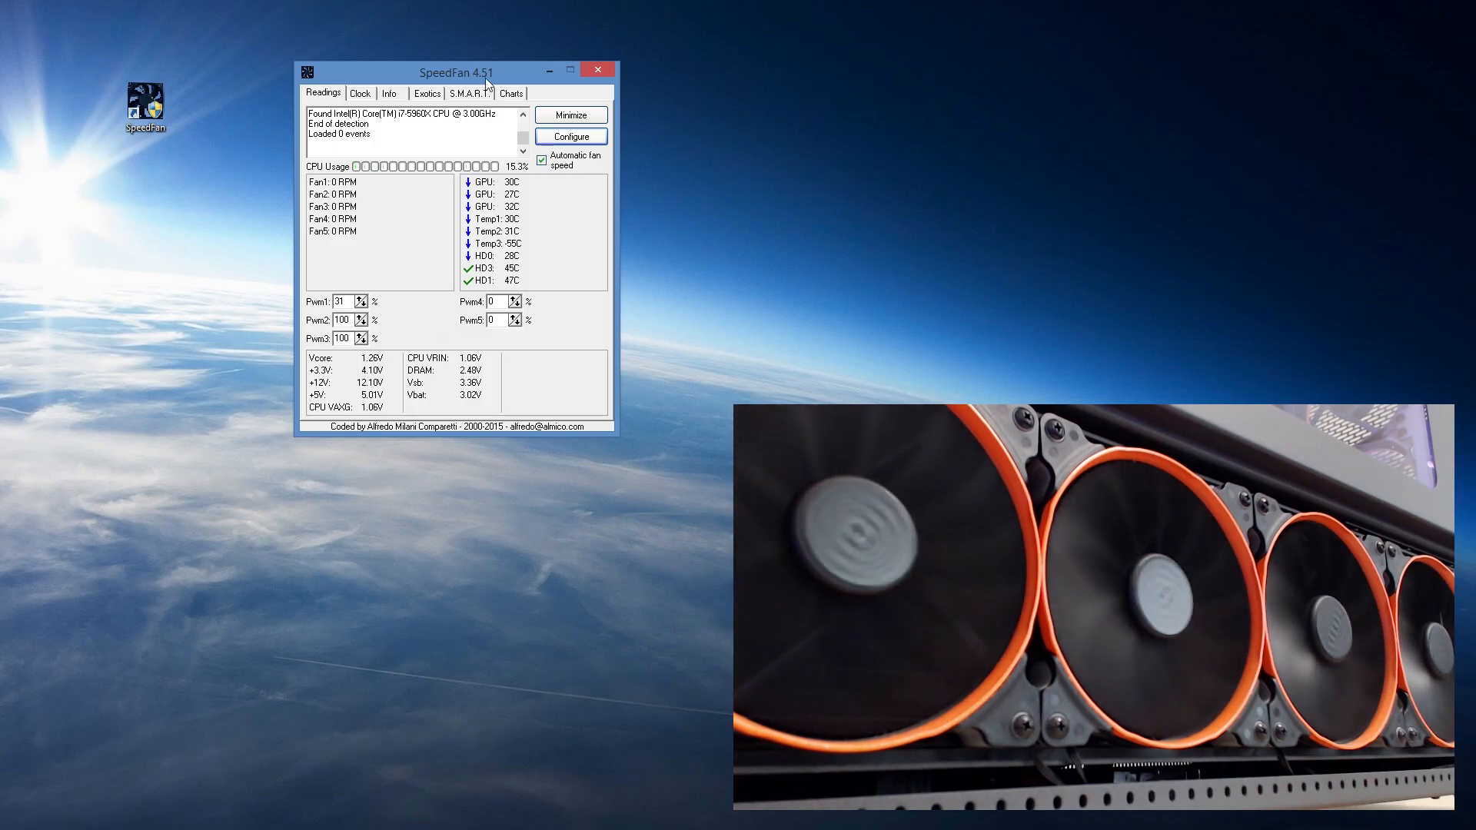
pyautogui.moveTo(457, 72); pyautogui.dragTo(367, 57)
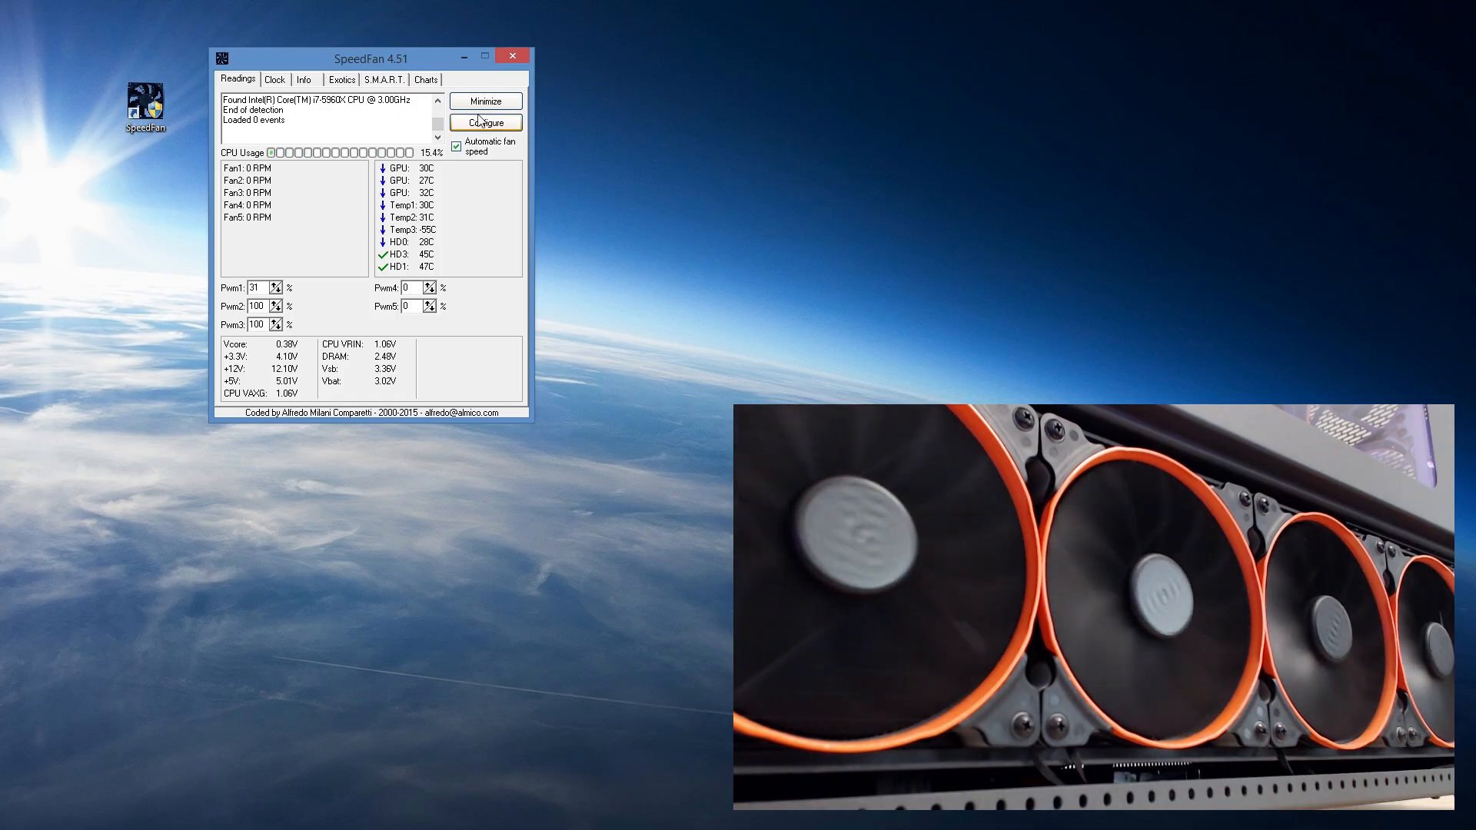
# Step: Bring up the Configure window showing the list of temperature sensors
pyautogui.click(486, 123)
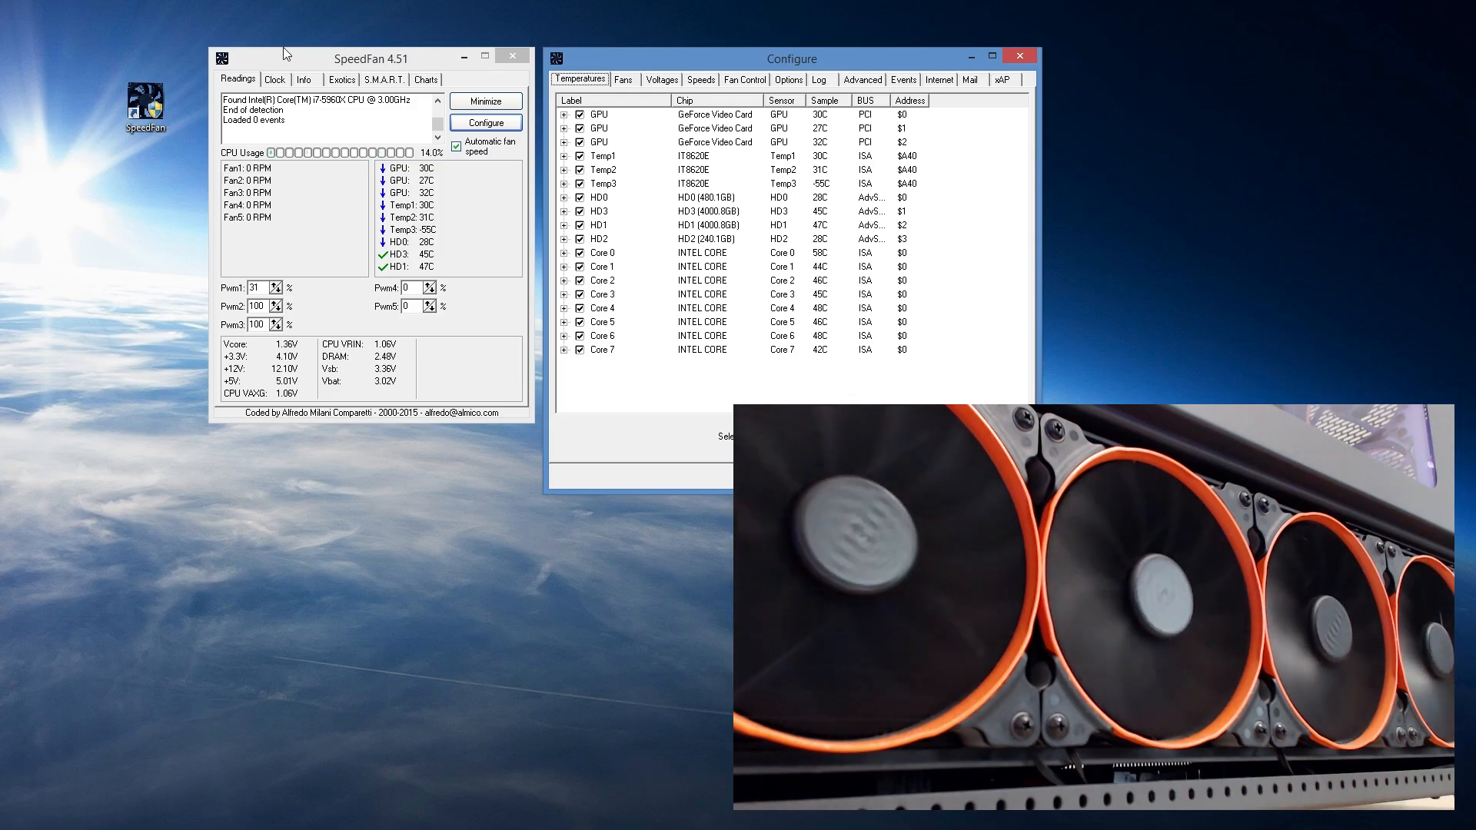
# Step: Select the GPU sensors to review the first GPU's desired 40°C and warning 70°C values
pyautogui.moveTo(792, 58); pyautogui.dragTo(578, 35)
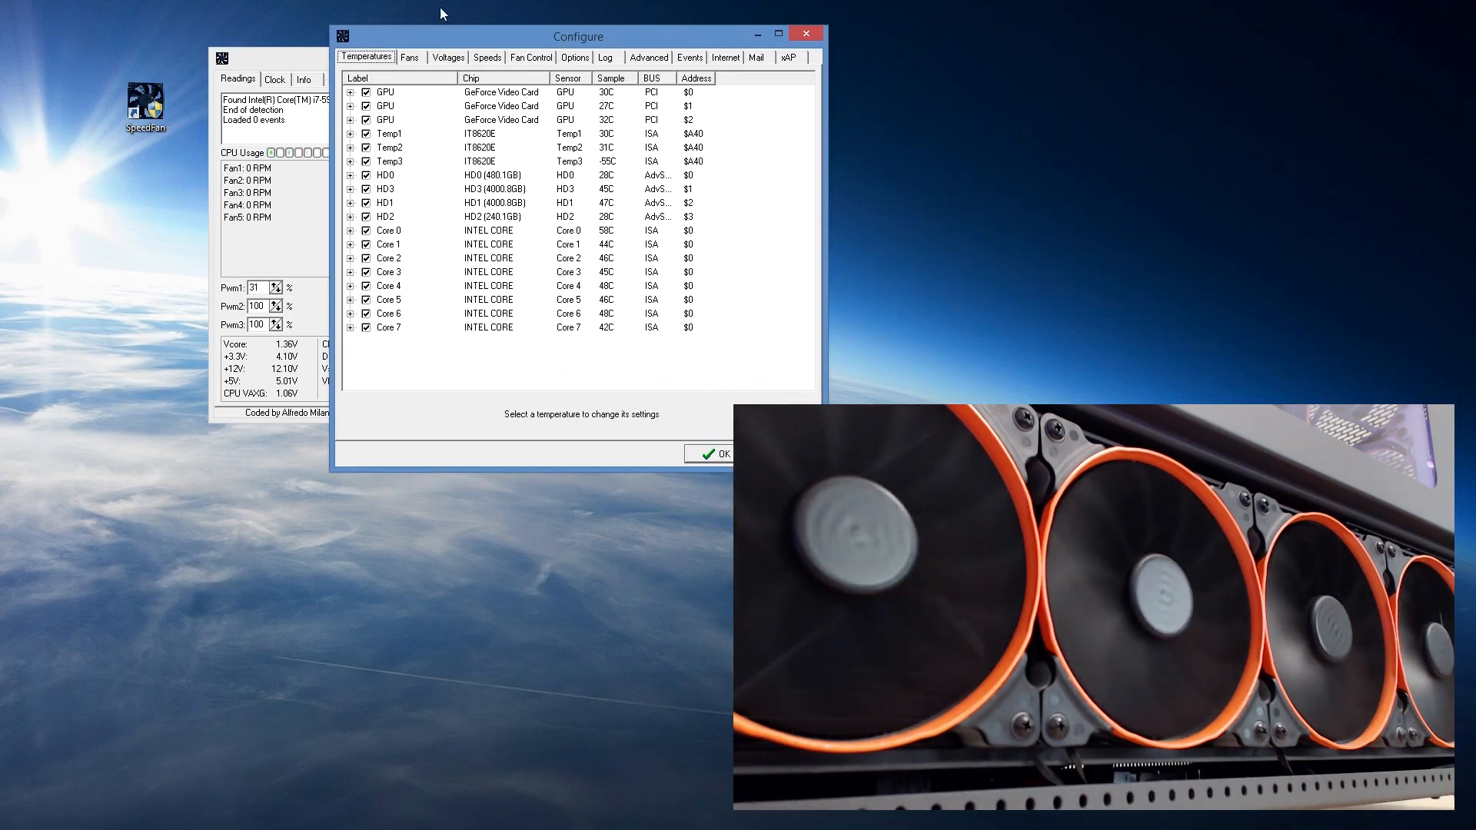
pyautogui.click(384, 91)
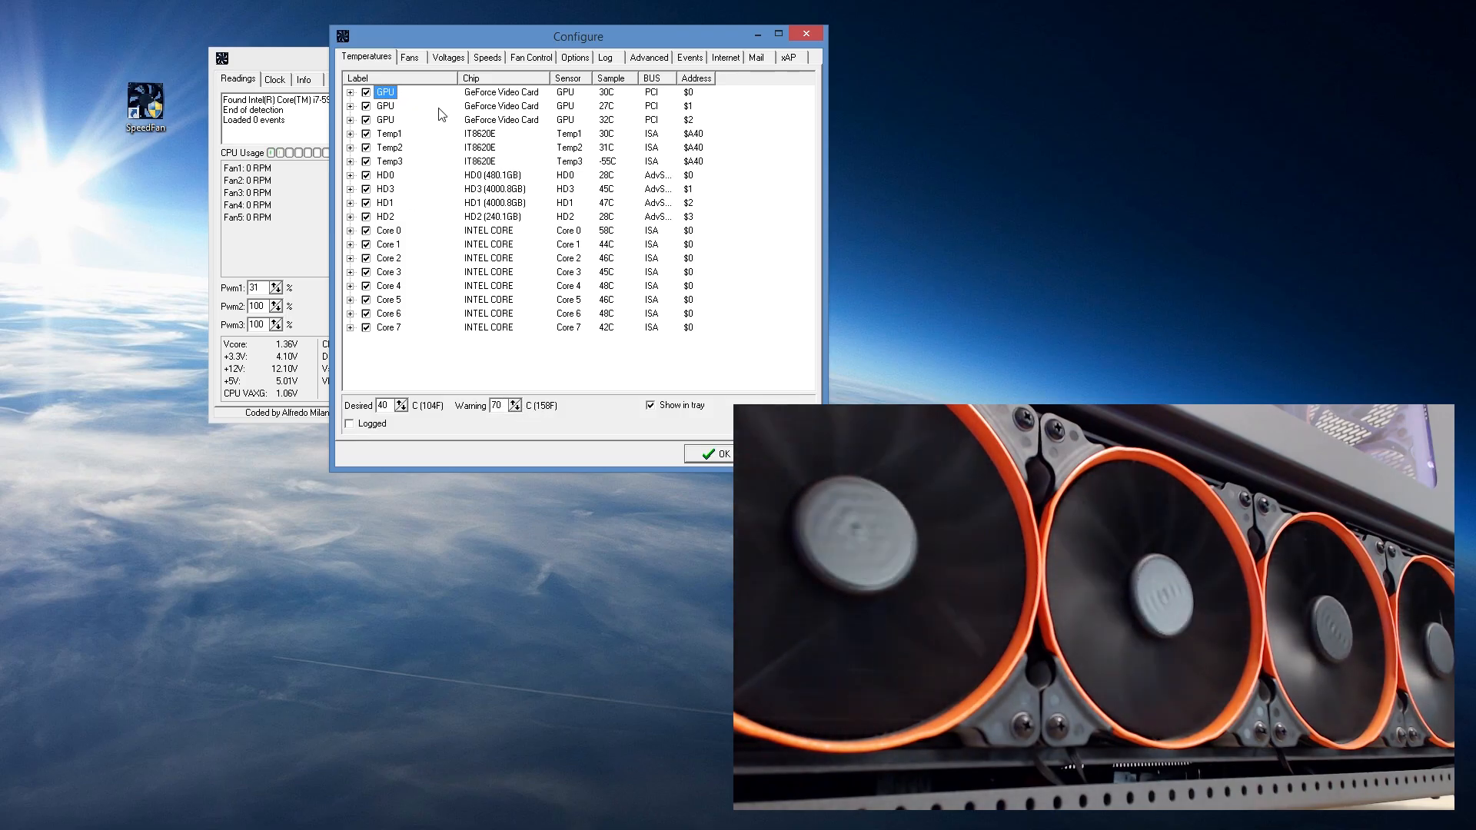
pyautogui.click(386, 106)
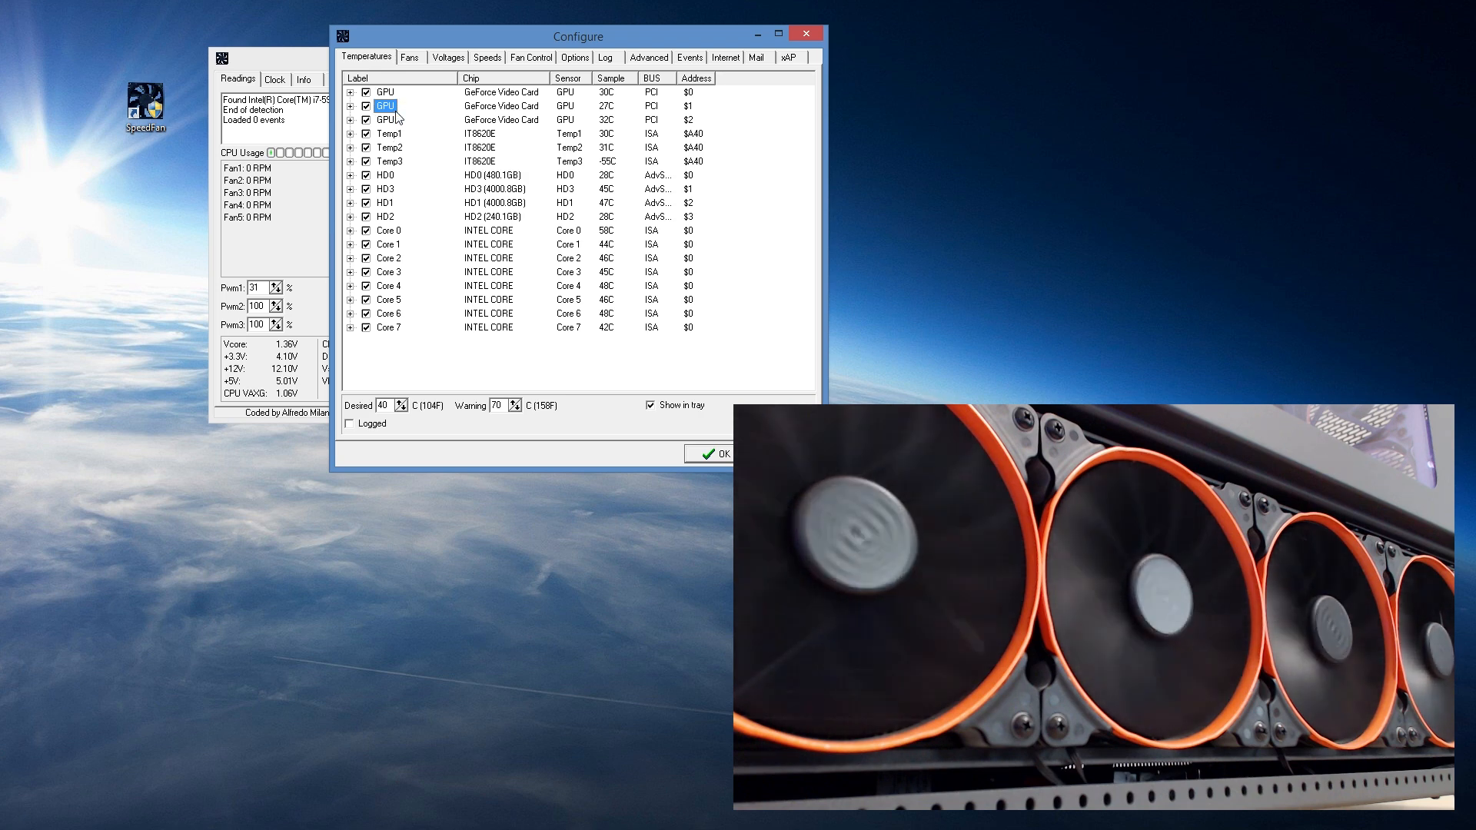
pyautogui.click(384, 91)
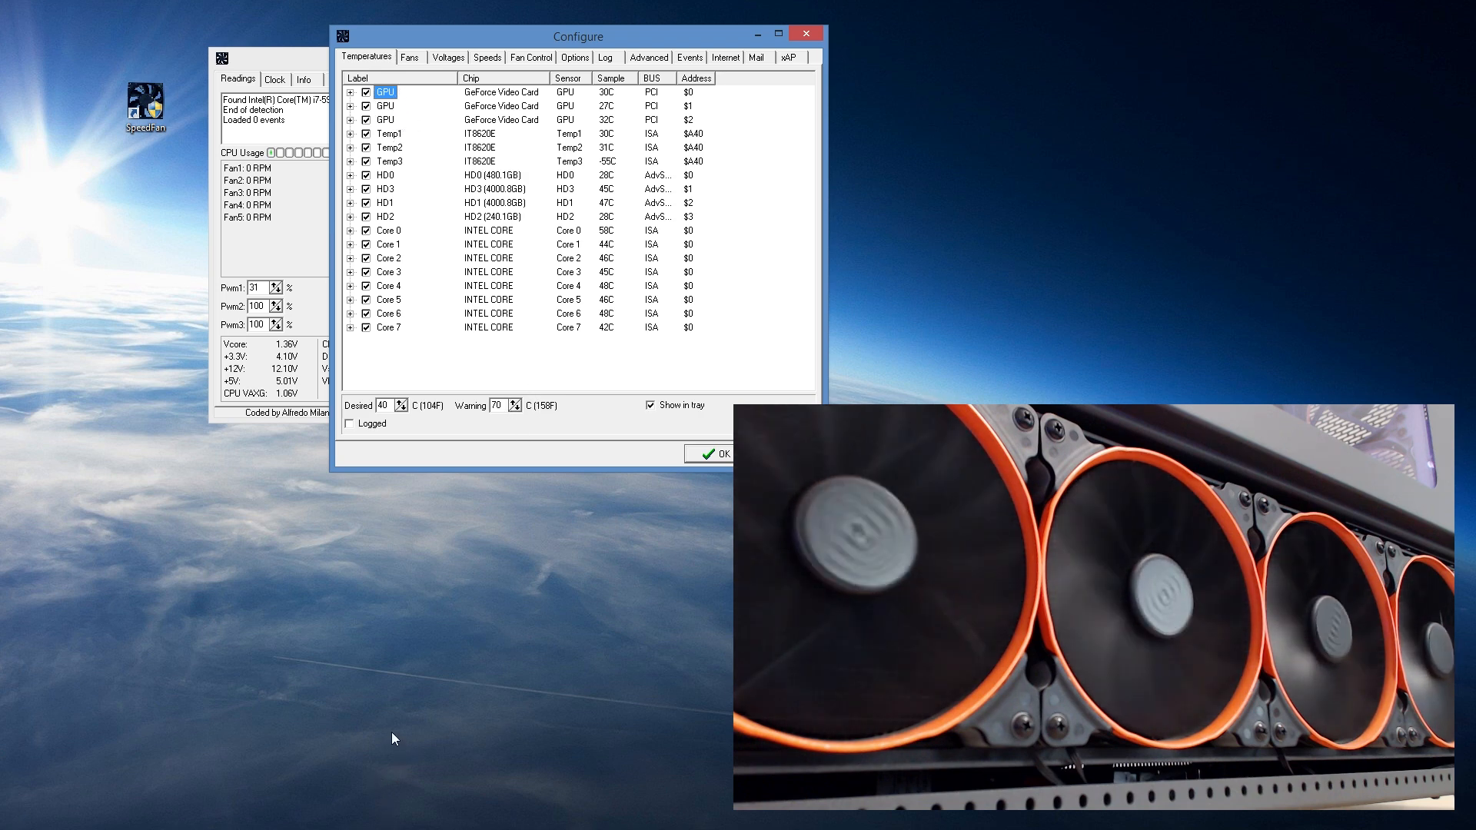
pyautogui.moveTo(305, 771)
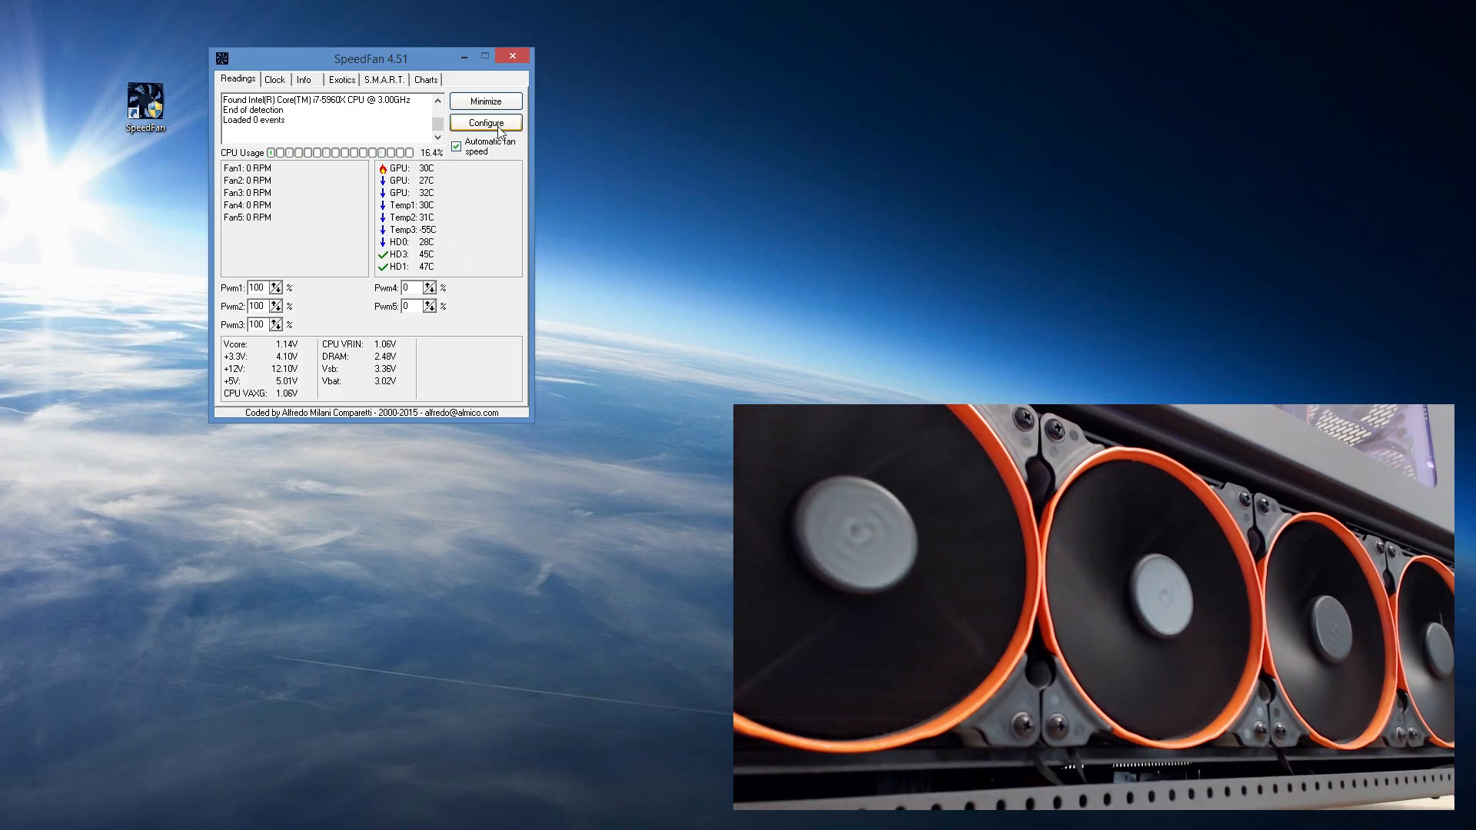
# Step: Restore the GPU warning temperature so Pwm1 settles back to 31%
pyautogui.click(485, 123)
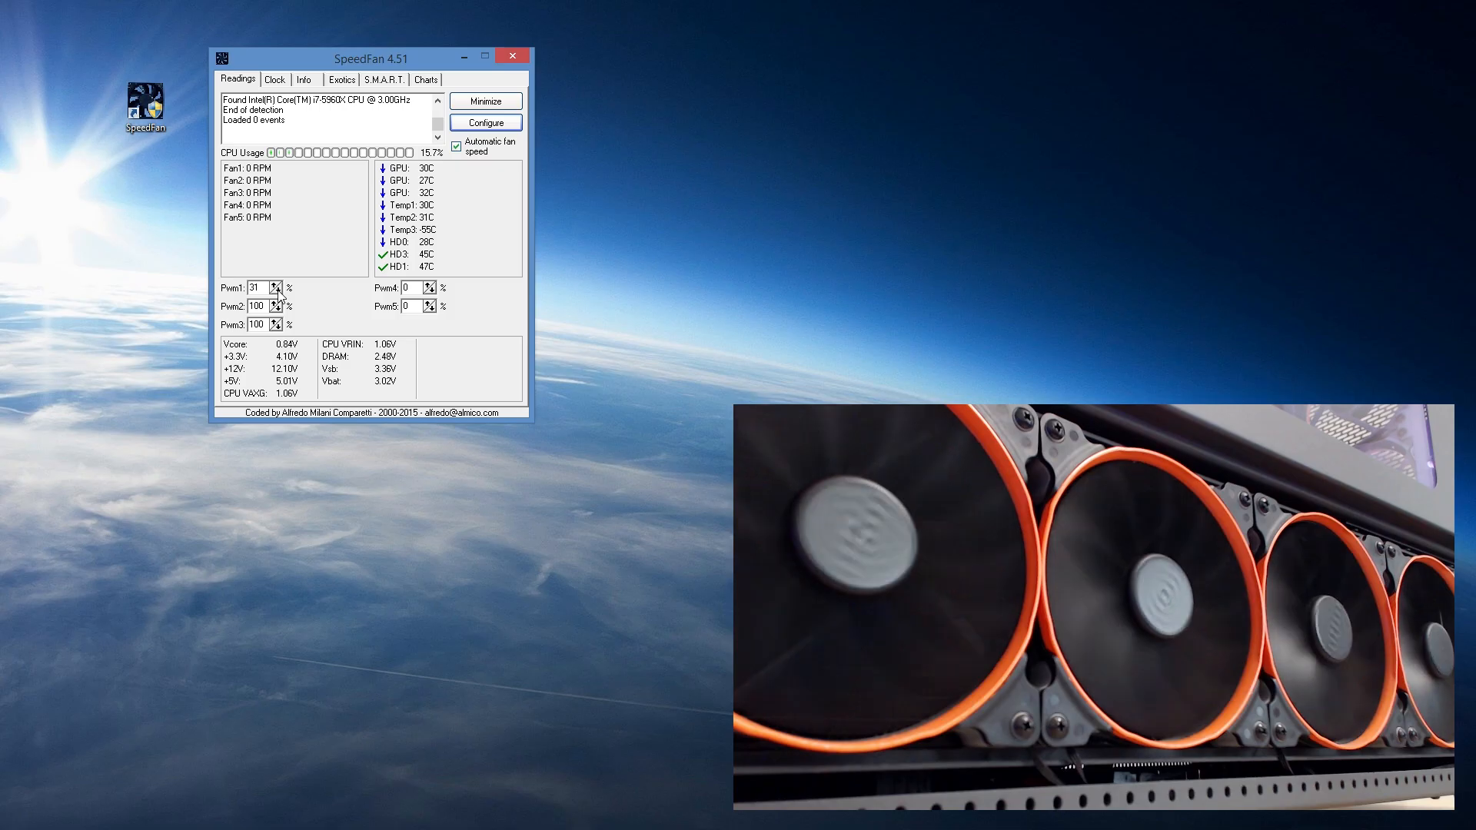
pyautogui.click(280, 290)
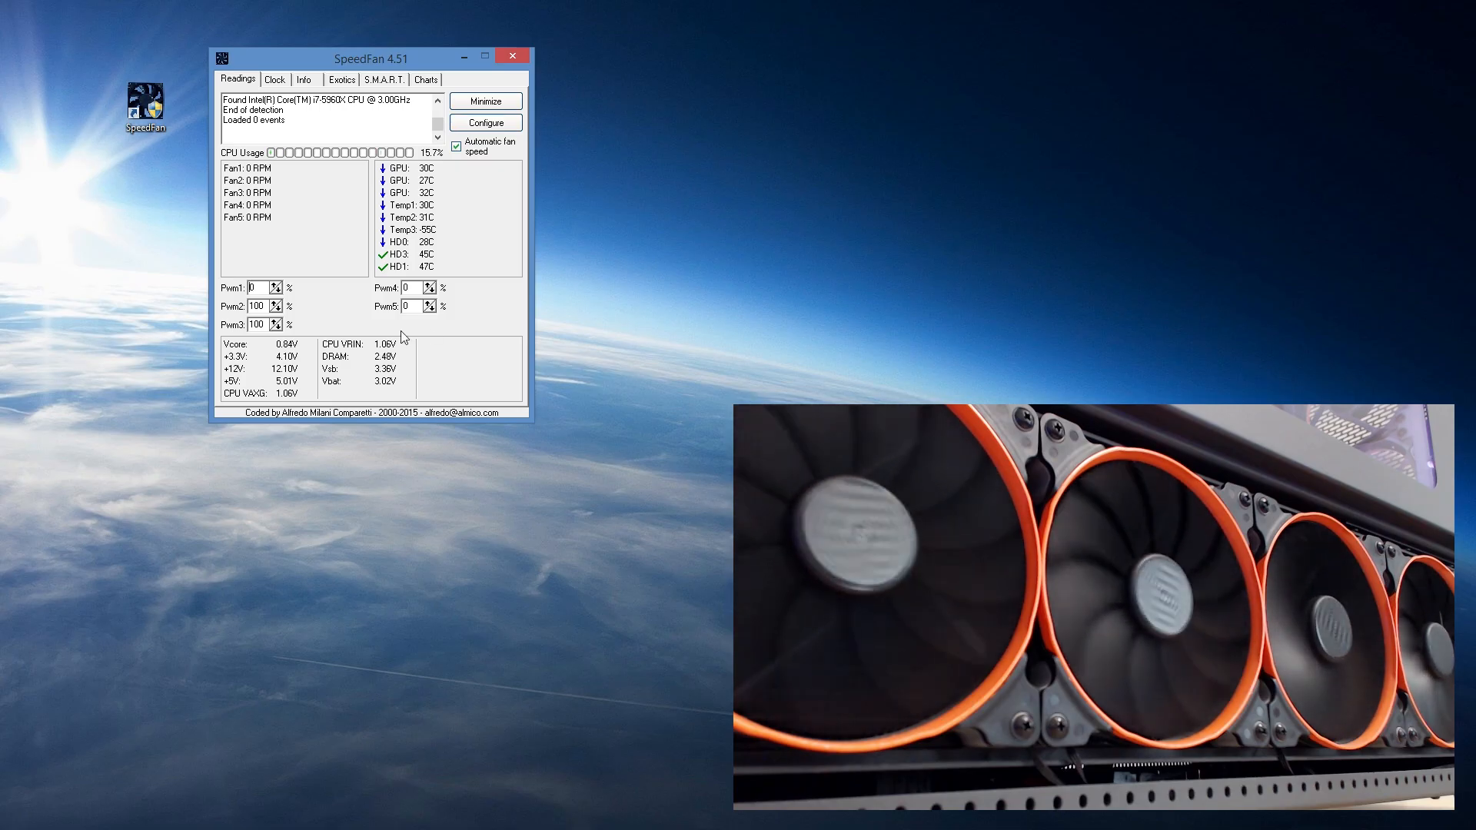
pyautogui.click(280, 284)
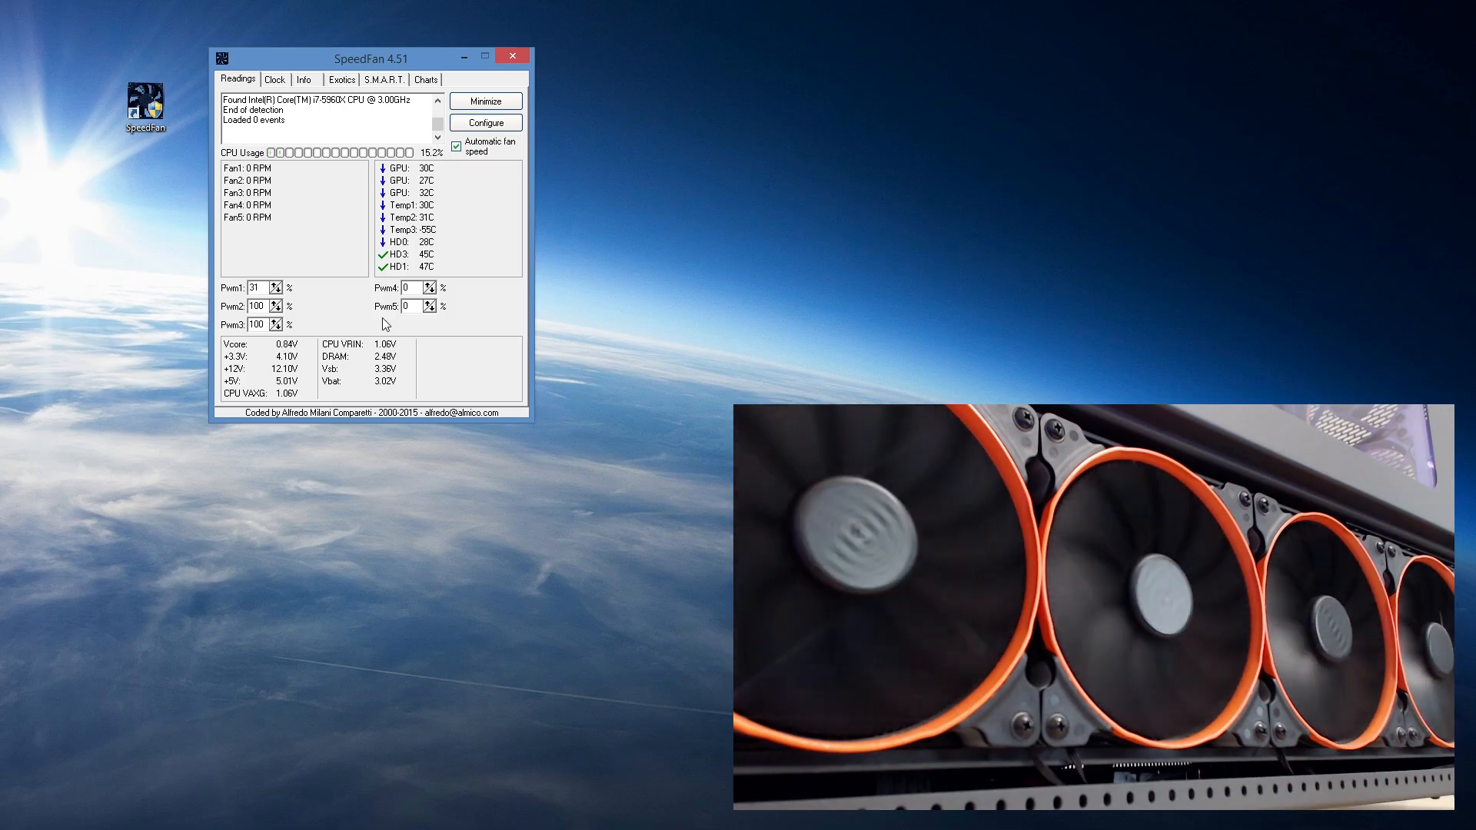